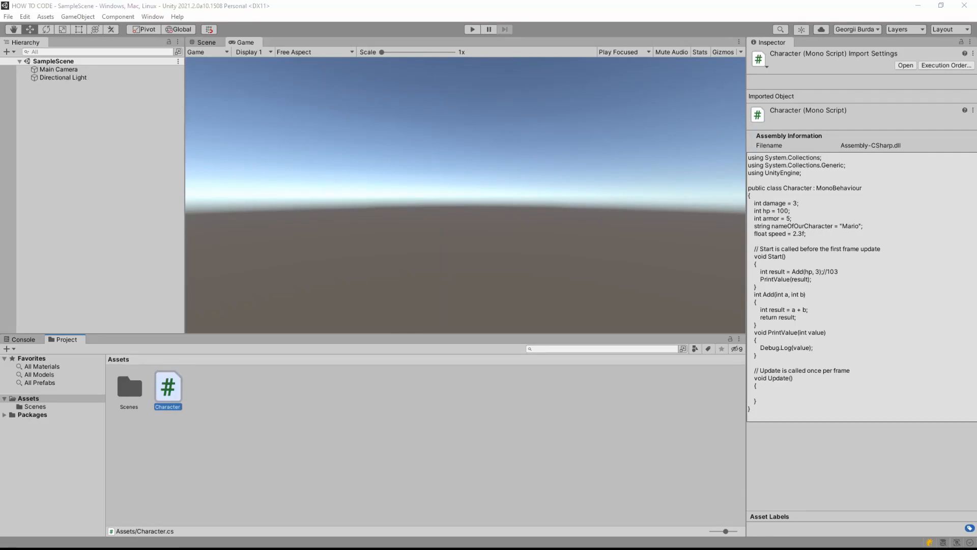
{"action": "mouse_move", "coordinate": [527, 281]}
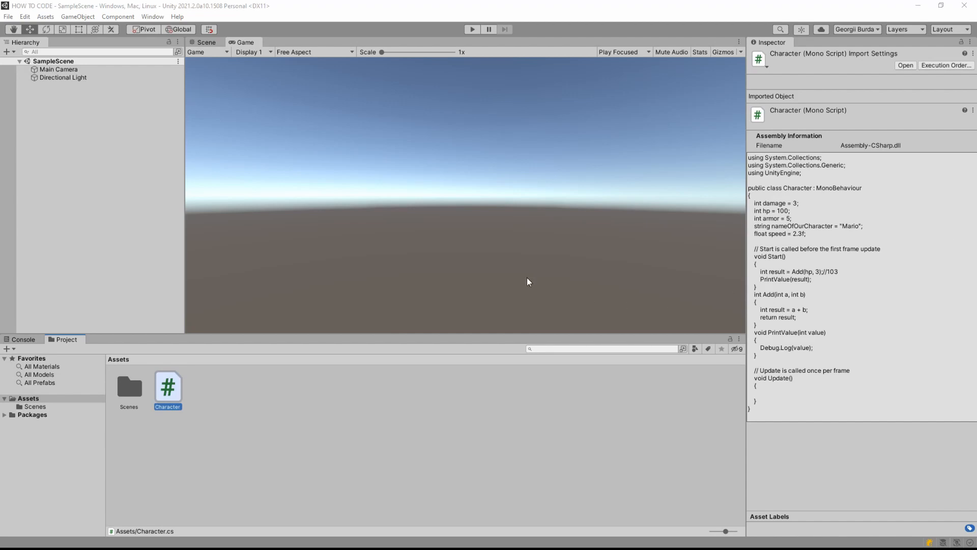
{"action": "mouse_move", "coordinate": [251, 266]}
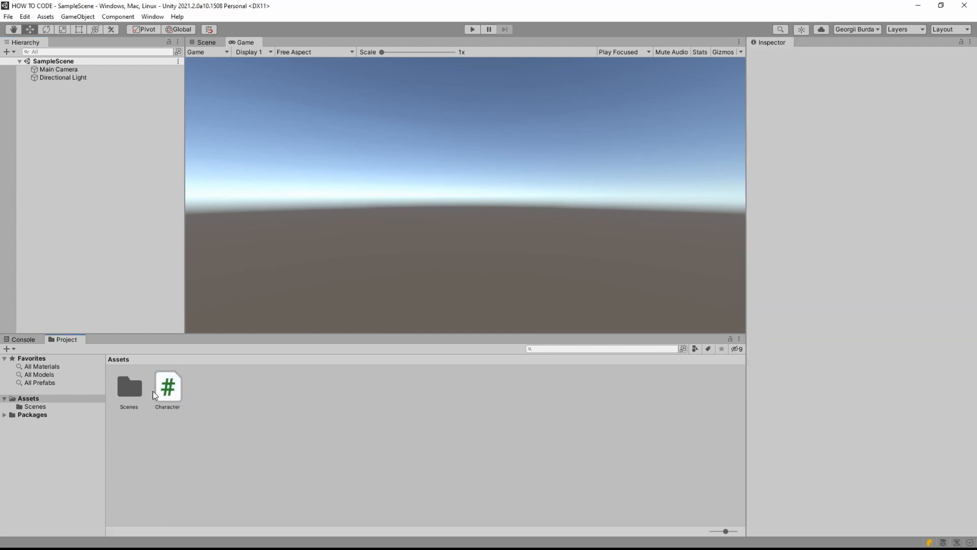
Step: Select the old Character script in Assets and delete it from the project
{"action": "left_click", "coordinate": [167, 387]}
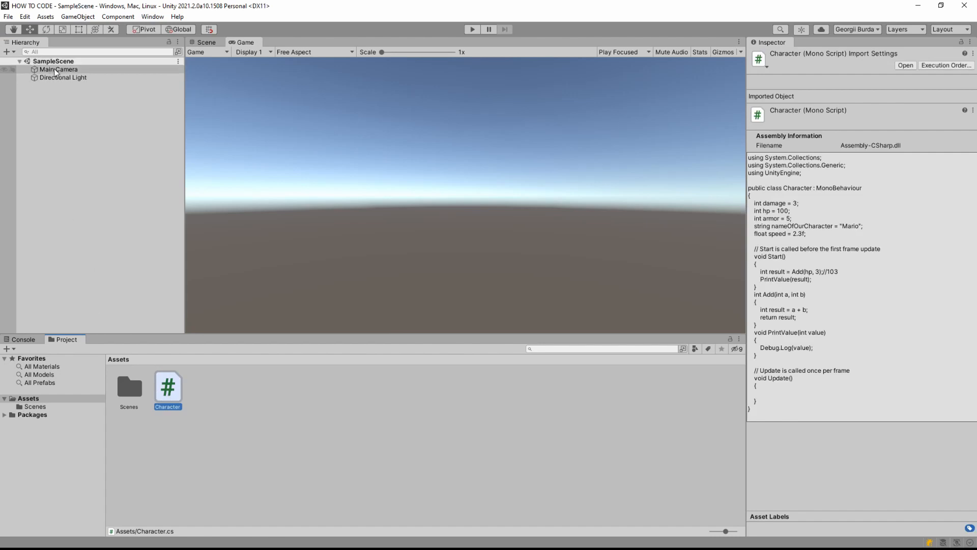
{"action": "left_click", "coordinate": [58, 69]}
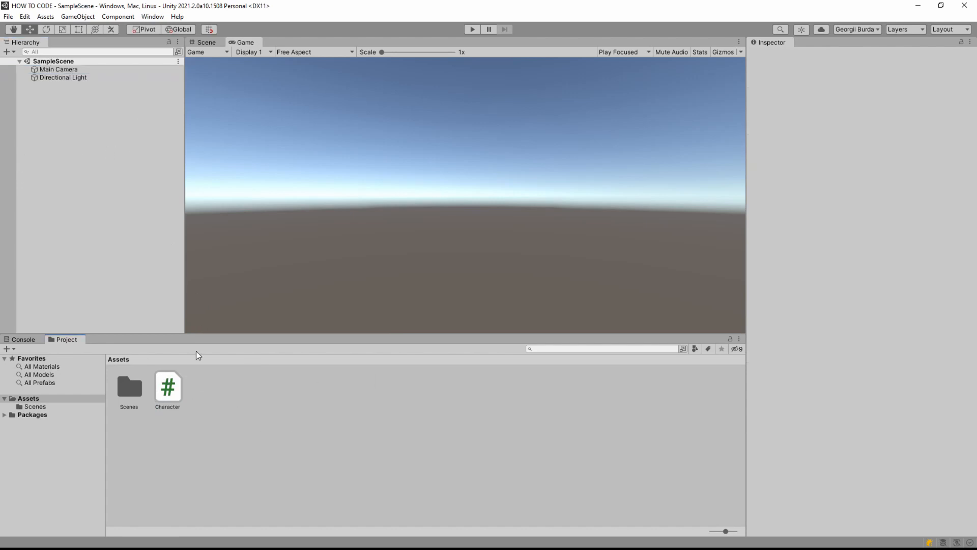
{"action": "left_click", "coordinate": [167, 385]}
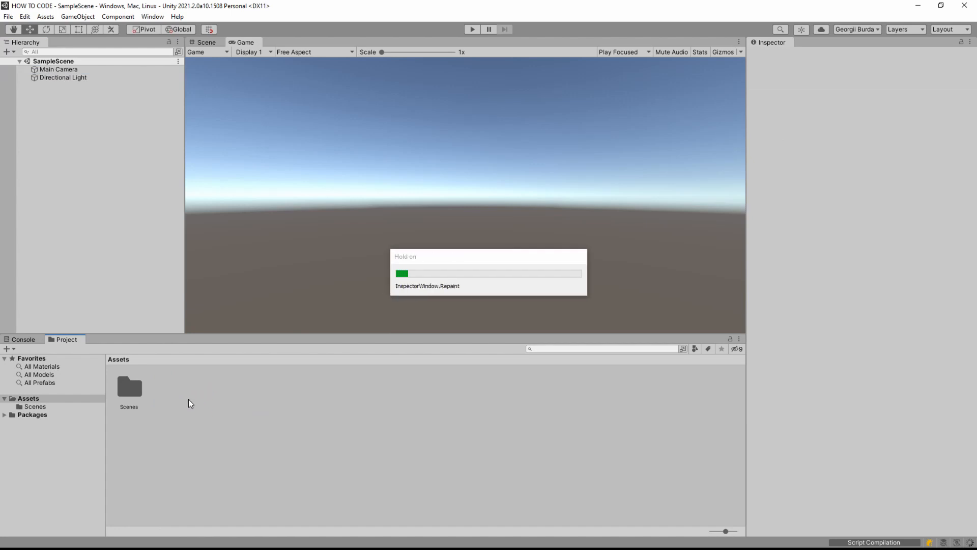
Step: Create a new C# script in Assets and name it Character
{"action": "right_click", "coordinate": [192, 403]}
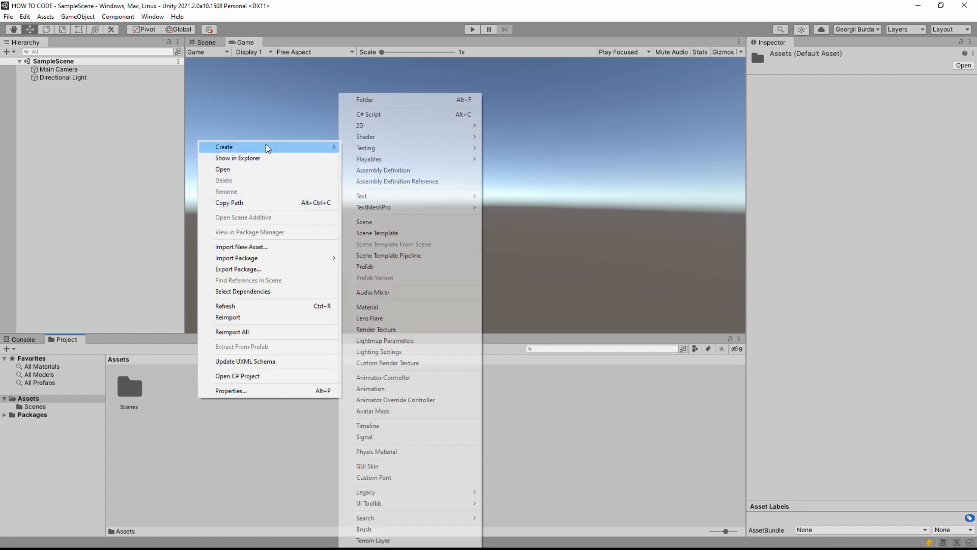
{"action": "left_click", "coordinate": [367, 114]}
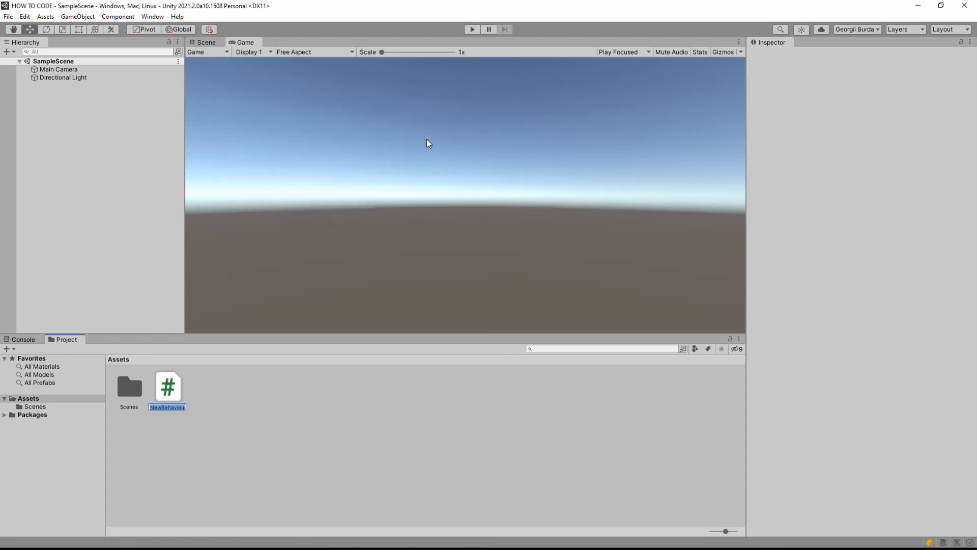
{"action": "type", "text": "Character"}
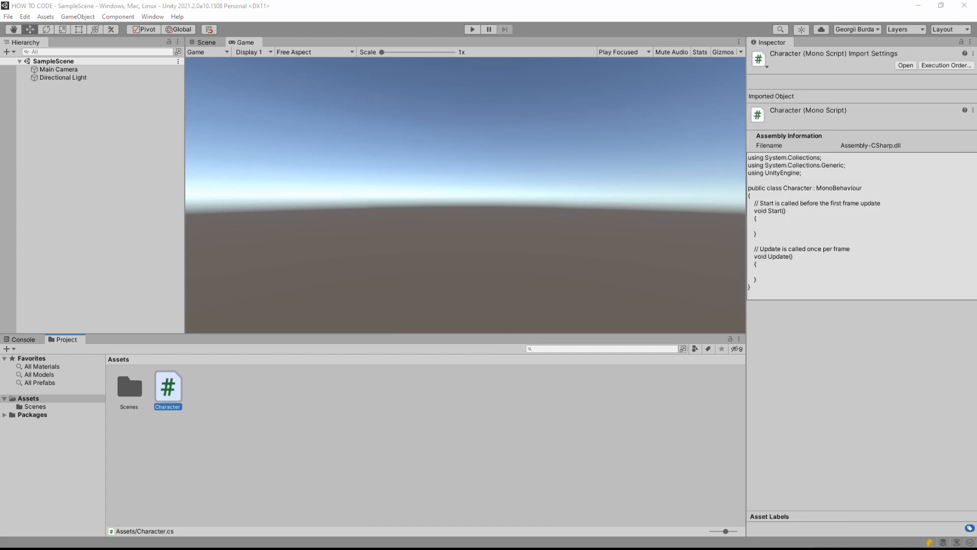
Step: Open Character.cs and declare an int damage field set to 3, then save
{"action": "double_click", "coordinate": [167, 387]}
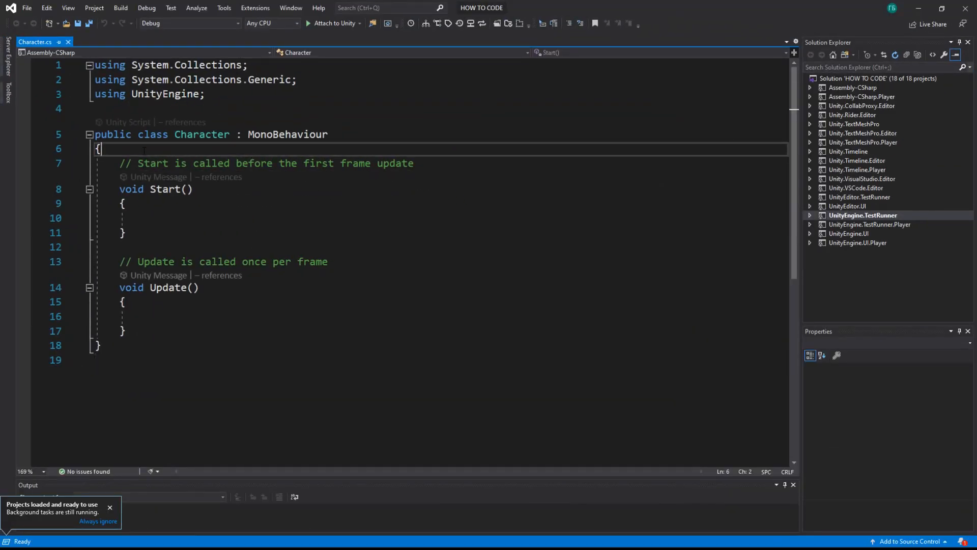
{"action": "key", "text": "Enter"}
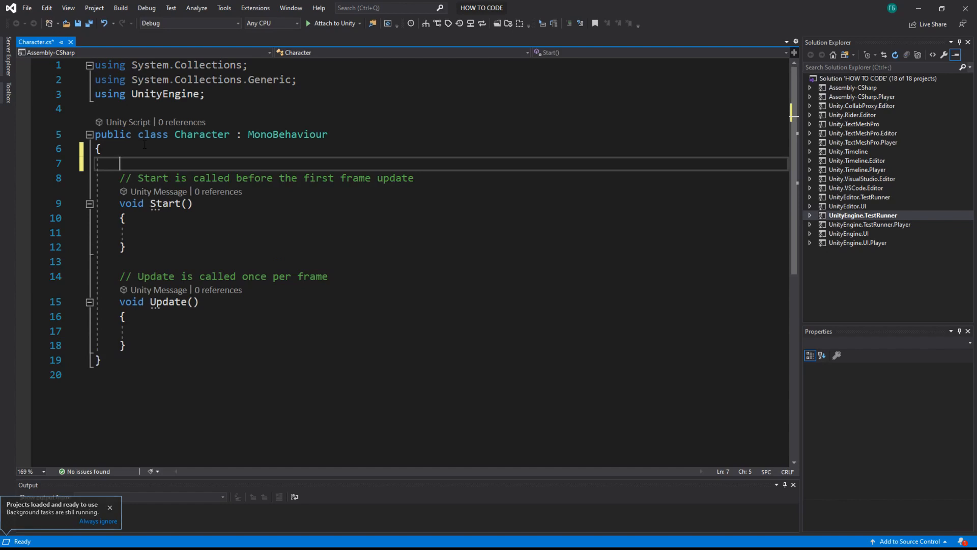
{"action": "type", "text": "int"}
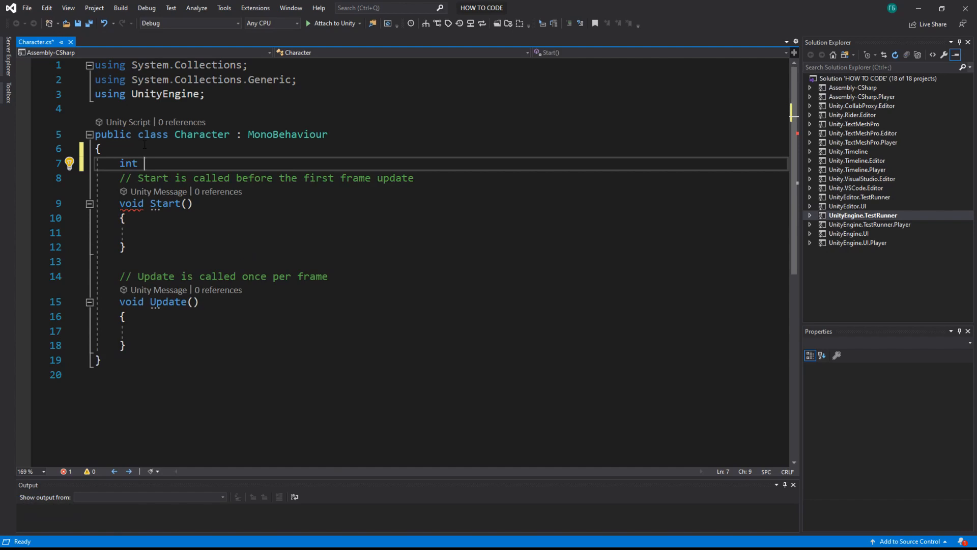
{"action": "type", "text": "damge = 3;"}
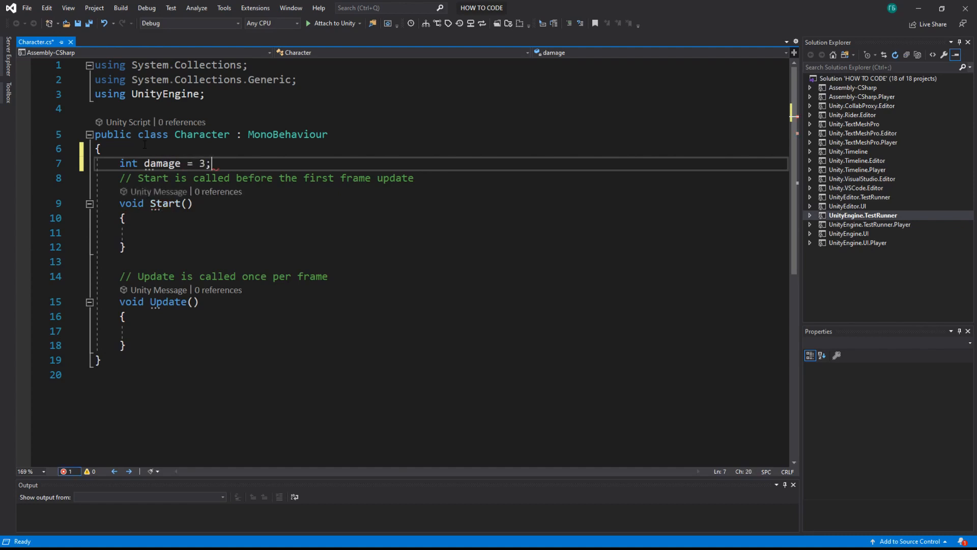
{"action": "key", "text": "Ctrl+S"}
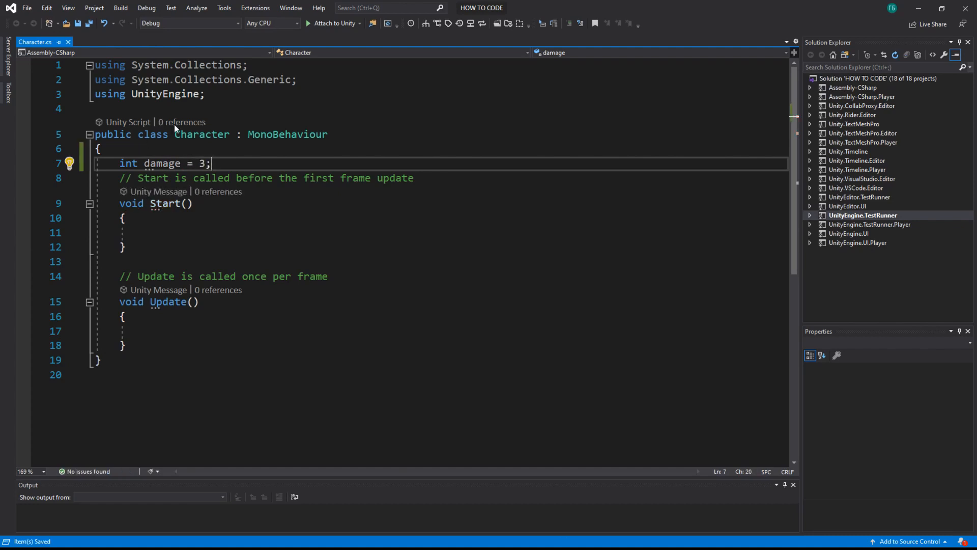
Step: Declare an int hp field set to 100 and begin a public member
{"action": "type", "text": "int"}
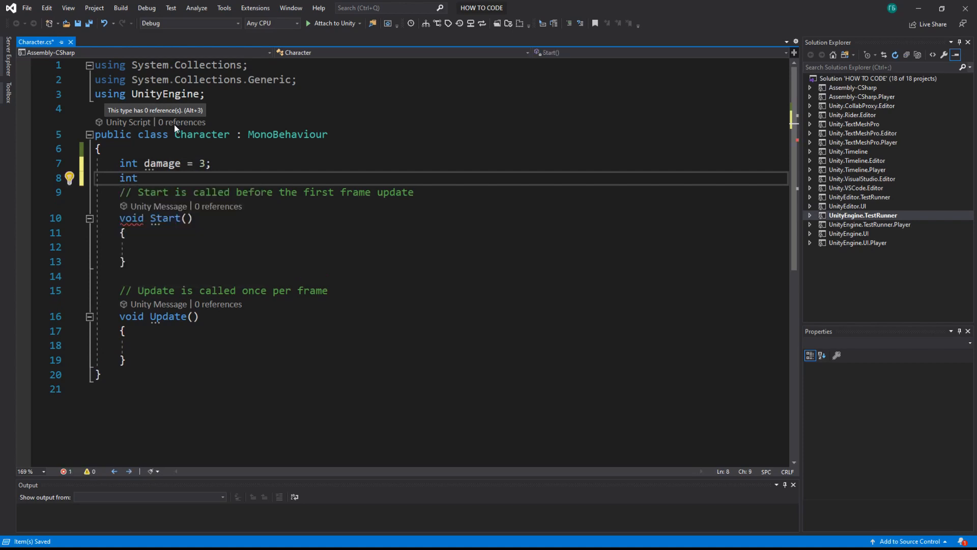
{"action": "type", "text": "hp =2"}
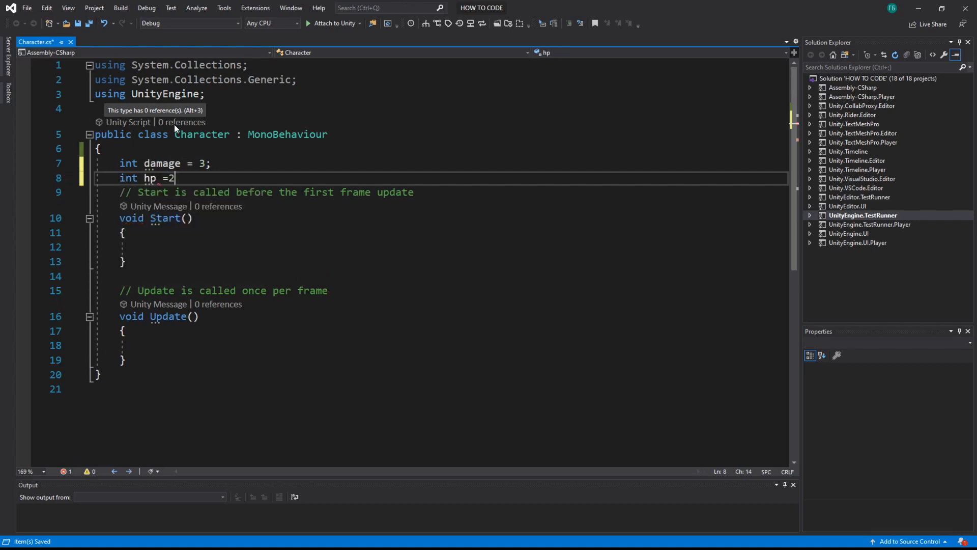
{"action": "type", "text": "00;"}
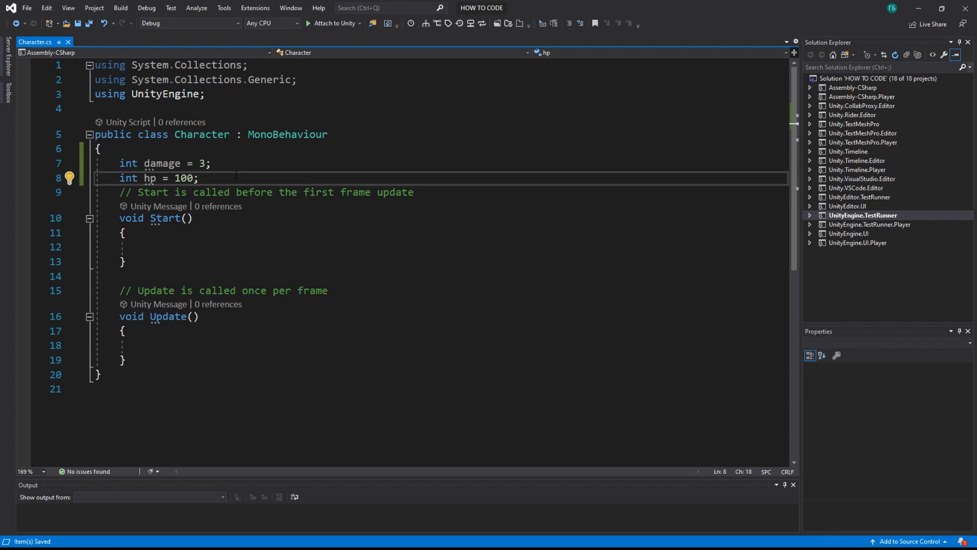
{"action": "type", "text": "public vo"}
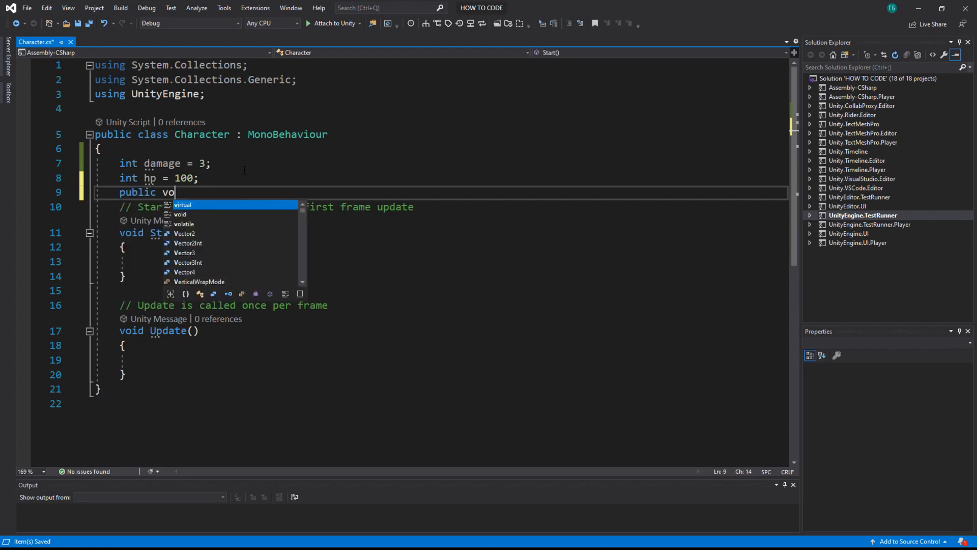
Step: Write an empty public void DealDamage(int damage) method and point out its access keyword
{"action": "type", "text": "id DealDamage("}
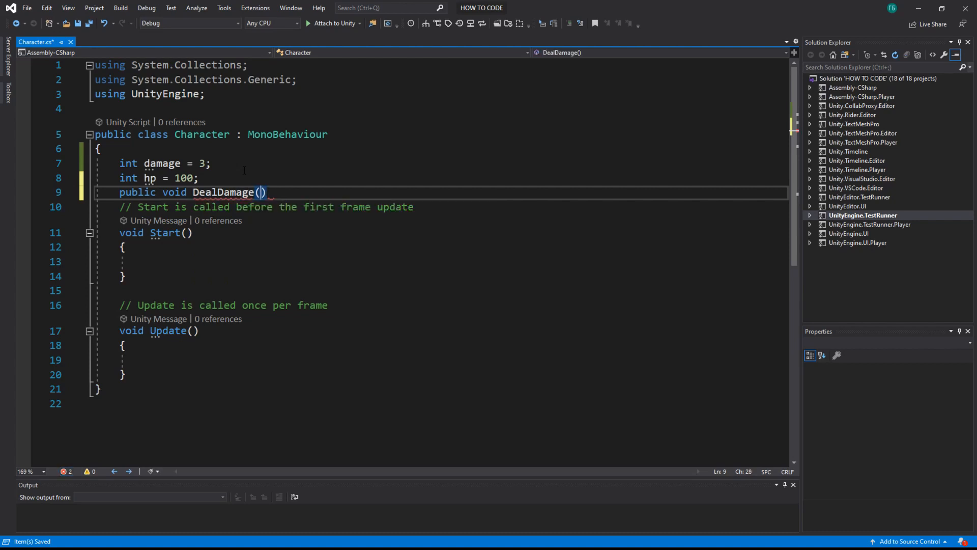
{"action": "type", "text": "int damage"}
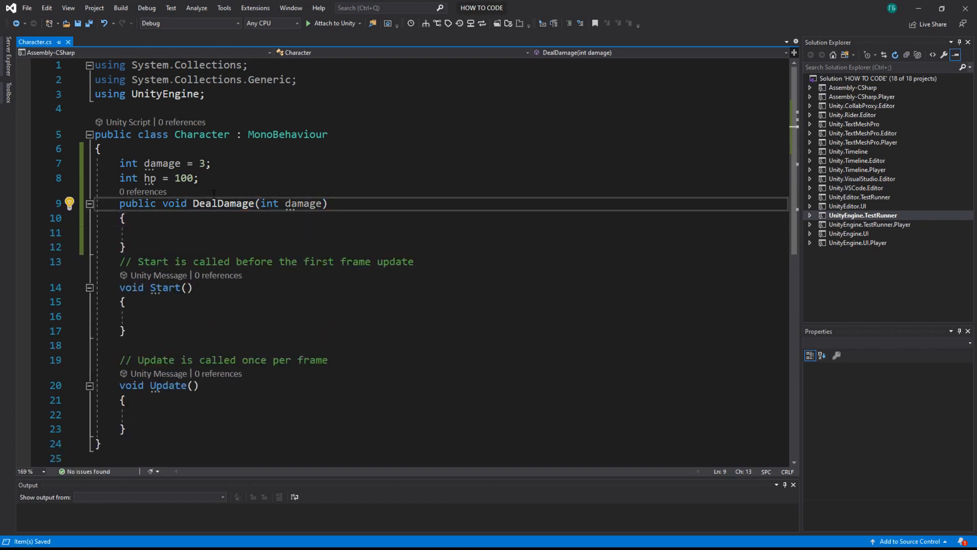
{"action": "mouse_move", "coordinate": [239, 218]}
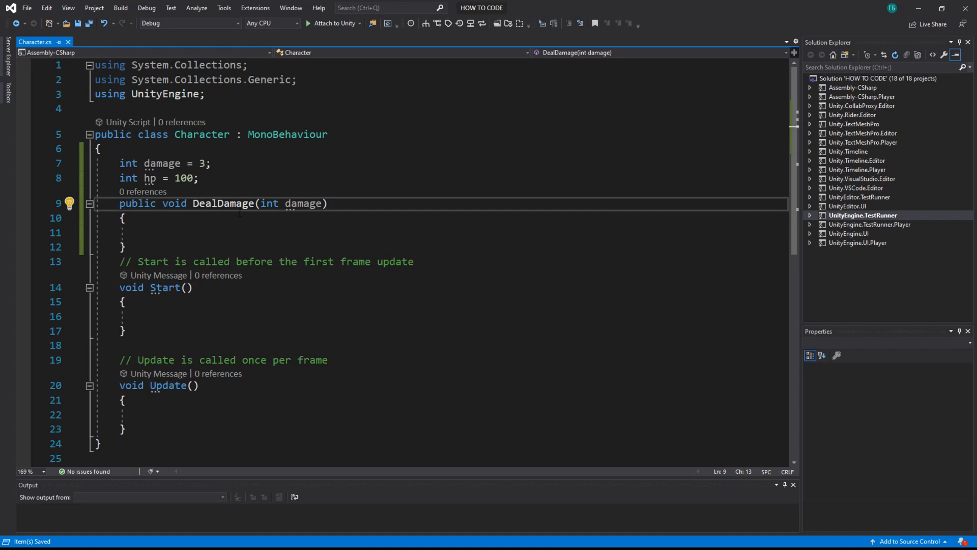
{"action": "double_click", "coordinate": [137, 203]}
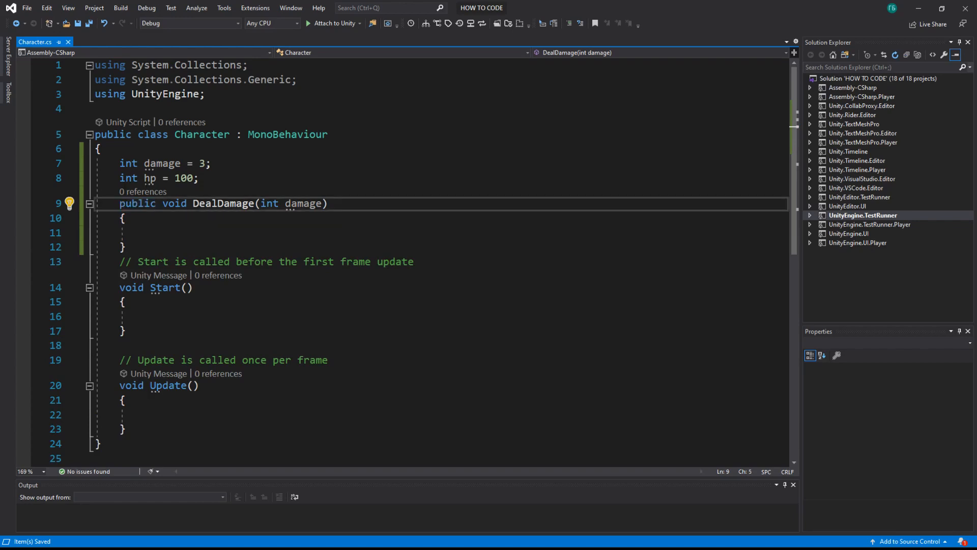
{"action": "double_click", "coordinate": [223, 204]}
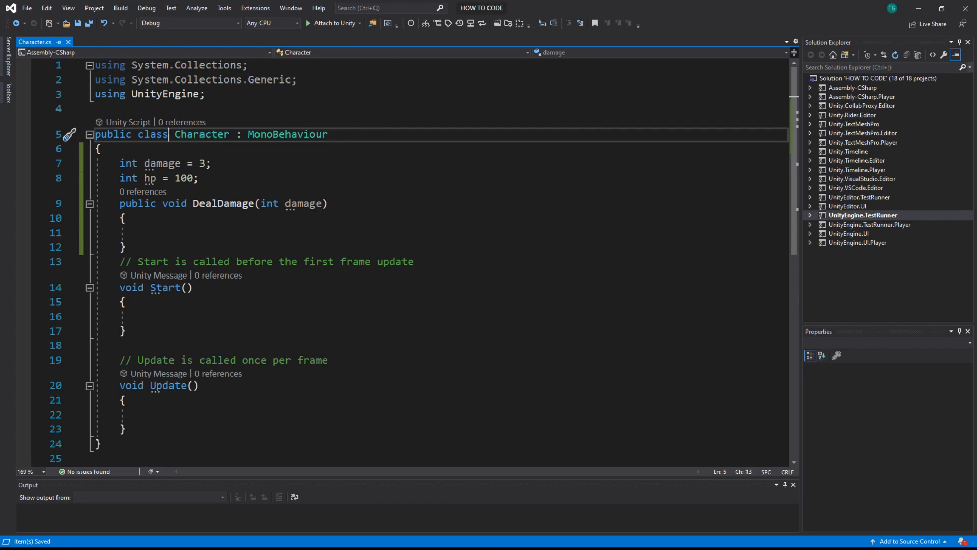
Step: Try protected and private as DealDamage's access keyword
{"action": "left_click", "coordinate": [199, 177]}
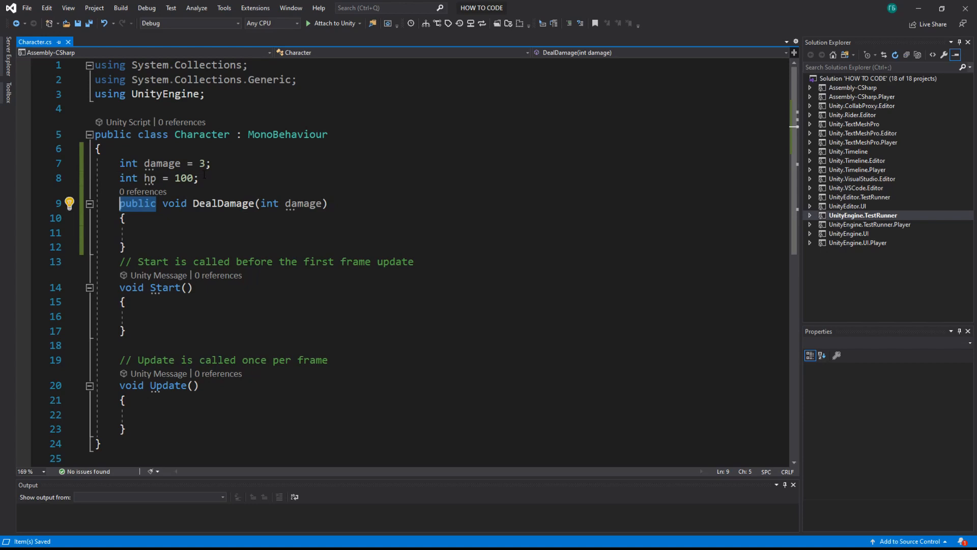
{"action": "type", "text": "protected"}
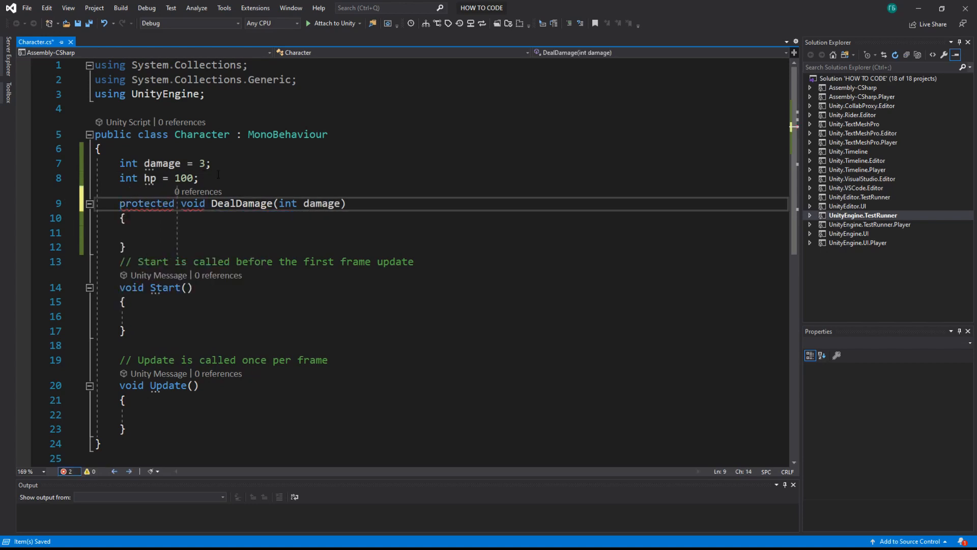
{"action": "key", "text": "Backspace"}
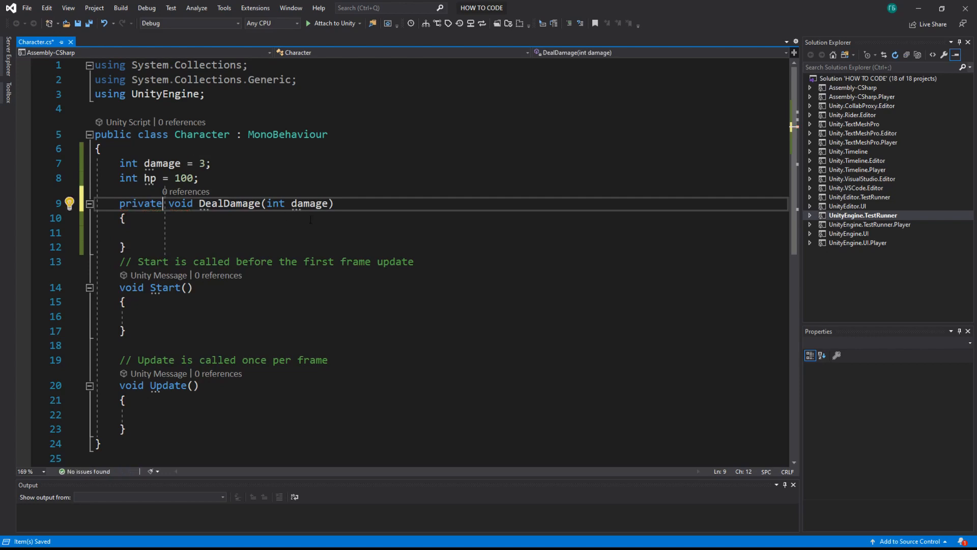
{"action": "mouse_move", "coordinate": [310, 203]}
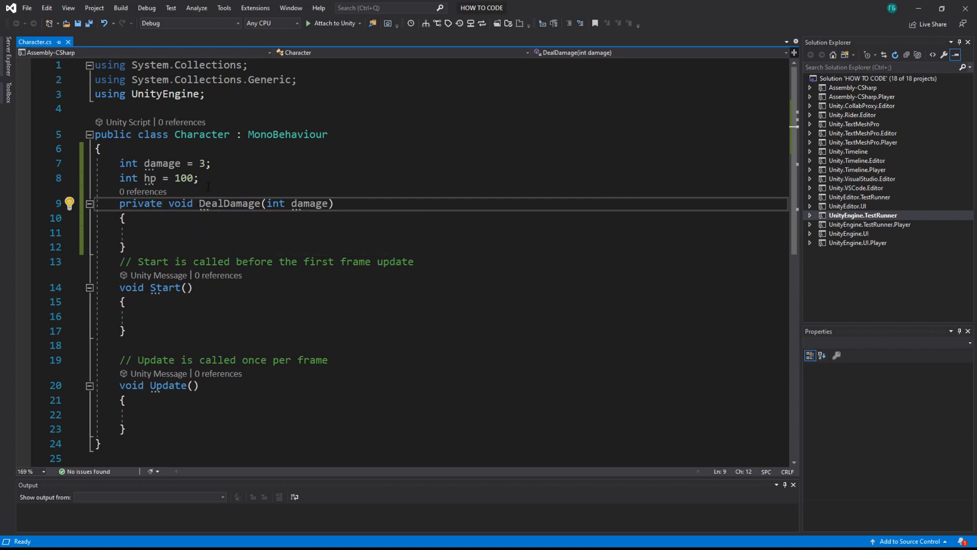
{"action": "double_click", "coordinate": [202, 134]}
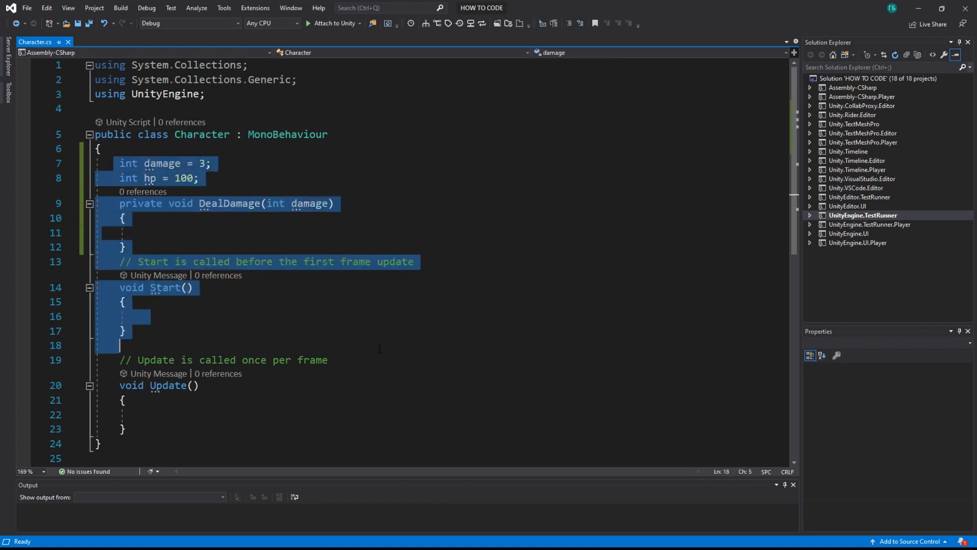
Step: Restore DealDamage's access keyword to public
{"action": "left_click", "coordinate": [126, 218]}
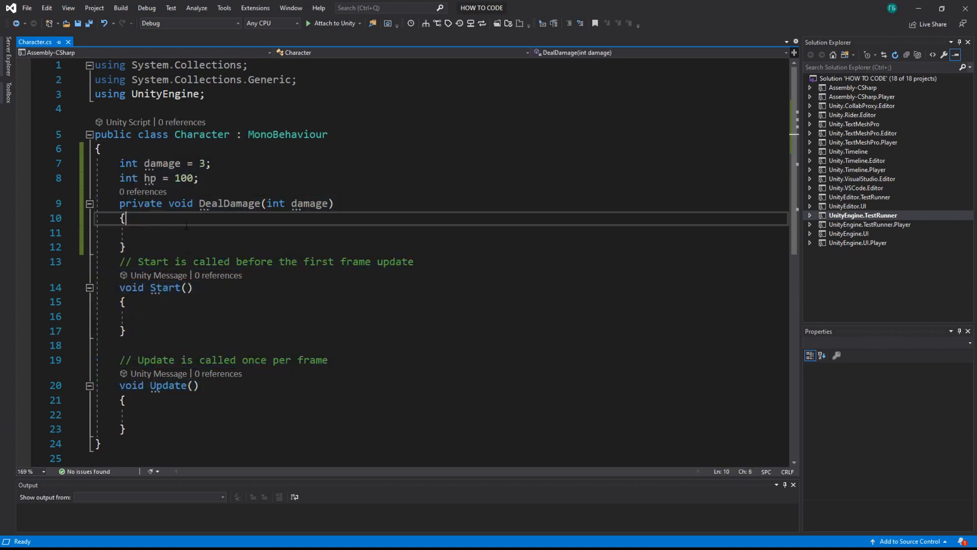
{"action": "left_click", "coordinate": [142, 315]}
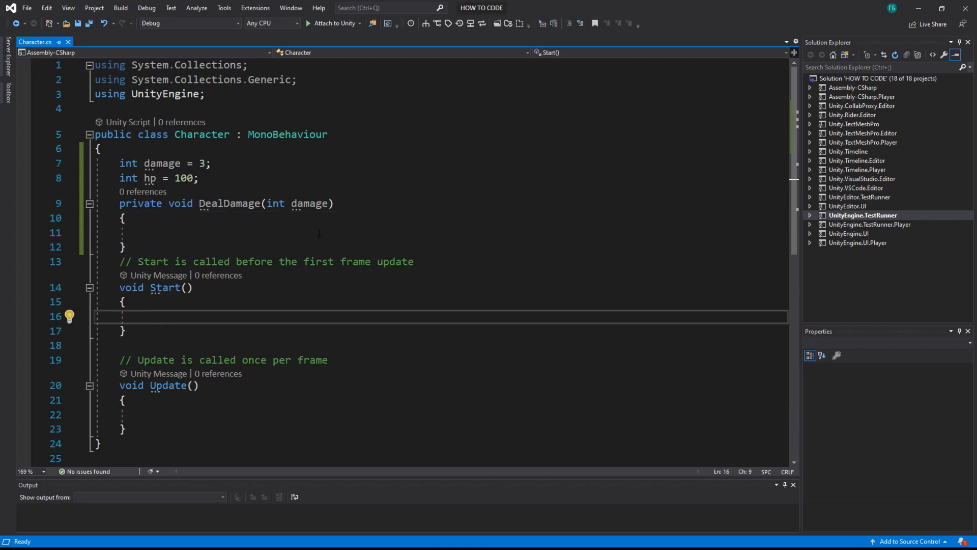
{"action": "type", "text": "public"}
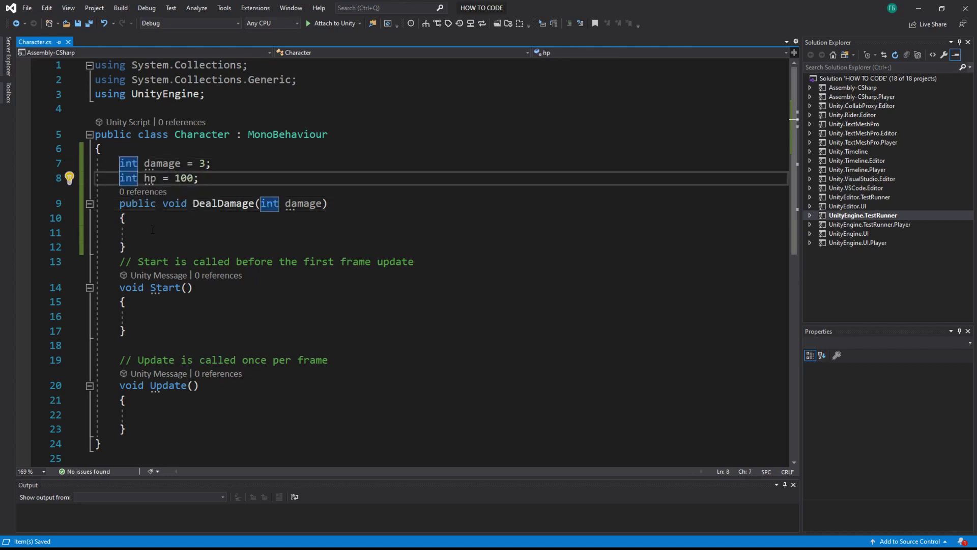
{"action": "mouse_move", "coordinate": [127, 177]}
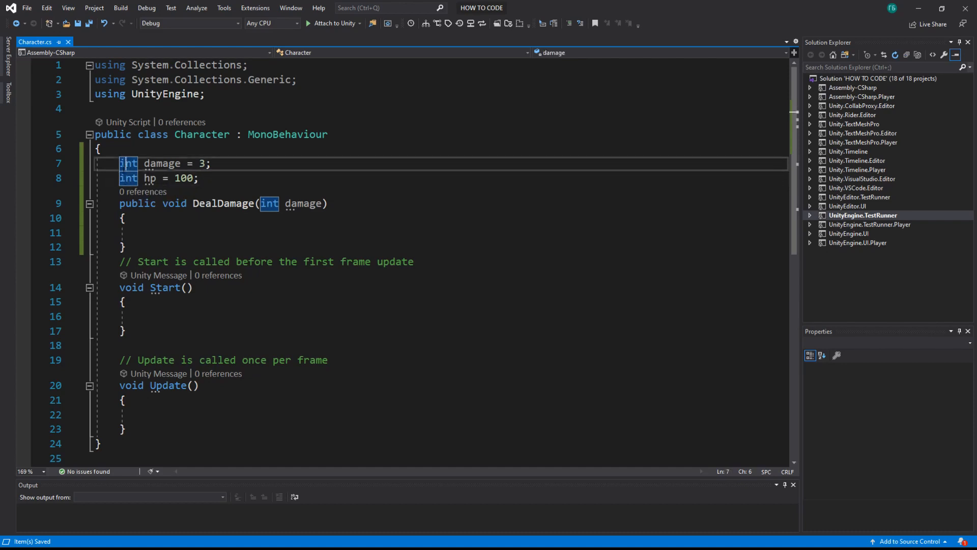
Step: Mark hp as private and damage as public, then return the caret to Start
{"action": "type", "text": "private"}
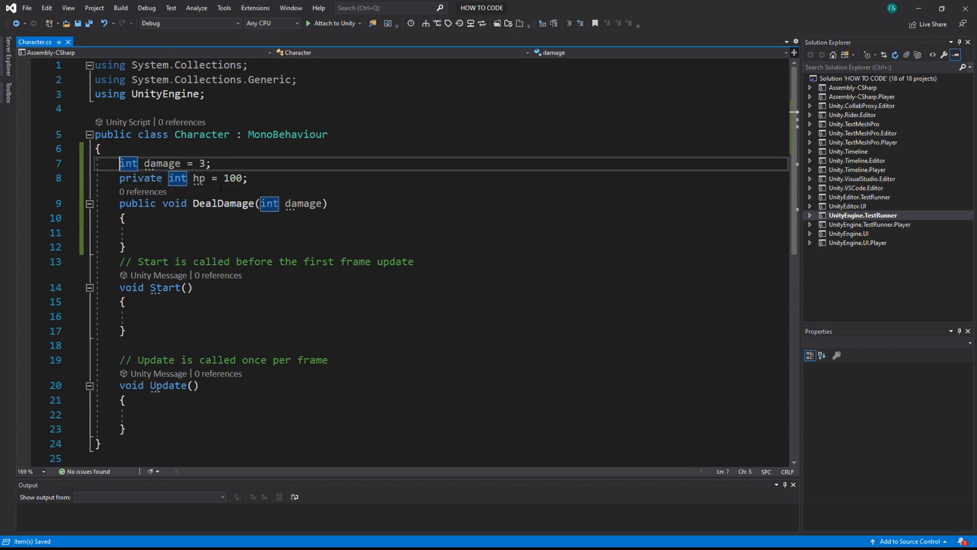
{"action": "type", "text": "public"}
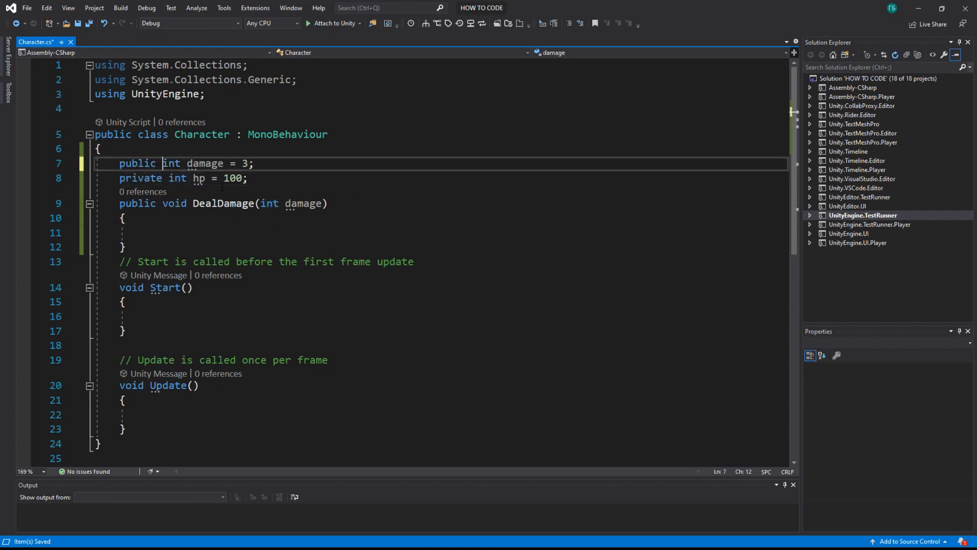
{"action": "double_click", "coordinate": [204, 163]}
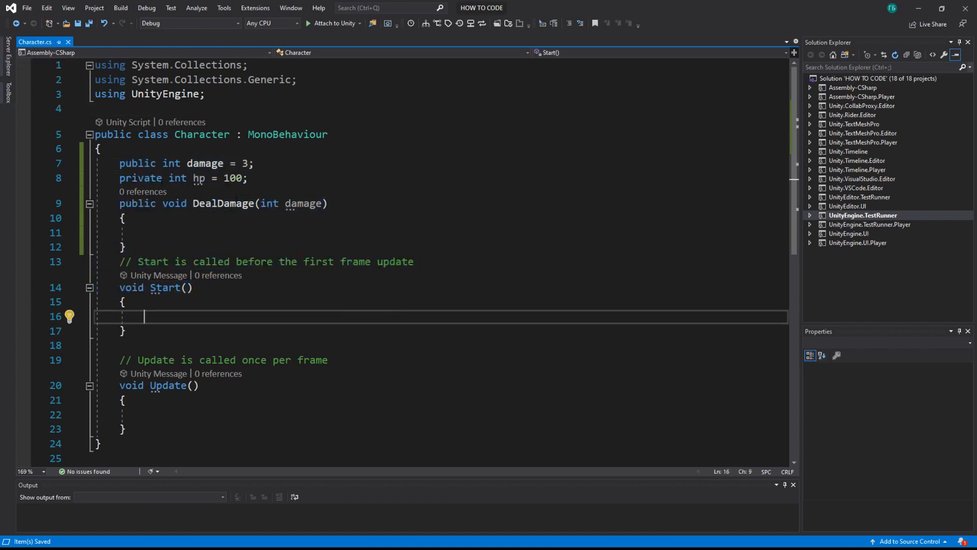
{"action": "left_click", "coordinate": [197, 177]}
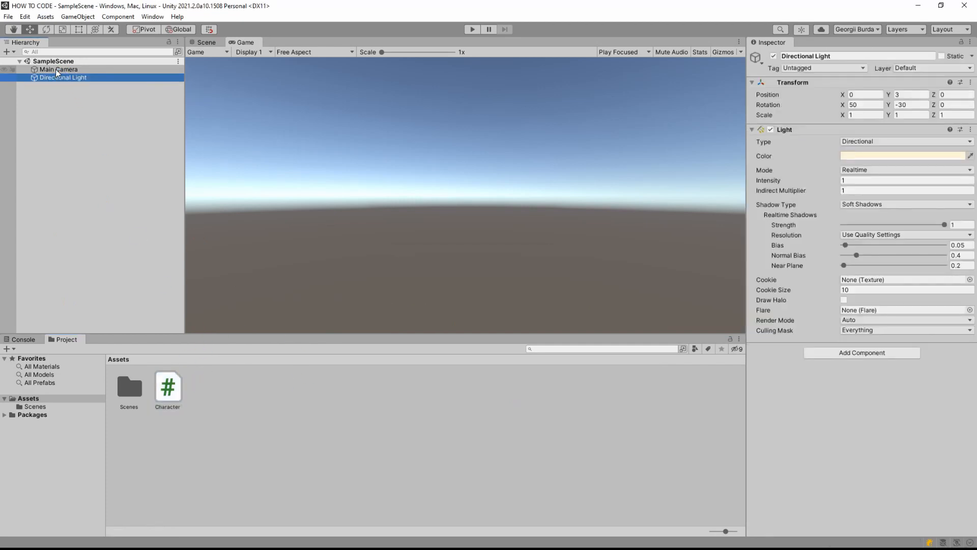
Step: Select Main Camera to show the Character component exposing Damage = 3
{"action": "left_click", "coordinate": [56, 69]}
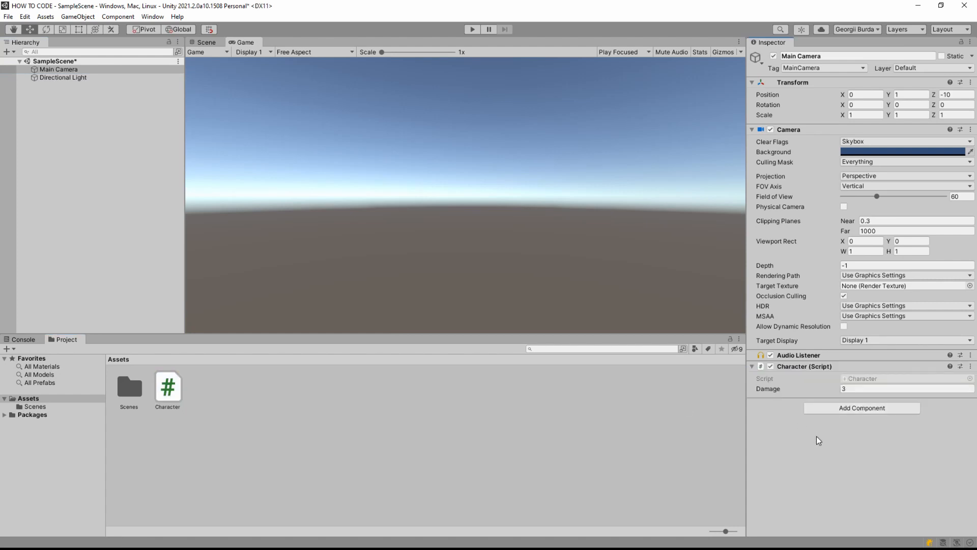
{"action": "mouse_move", "coordinate": [780, 399]}
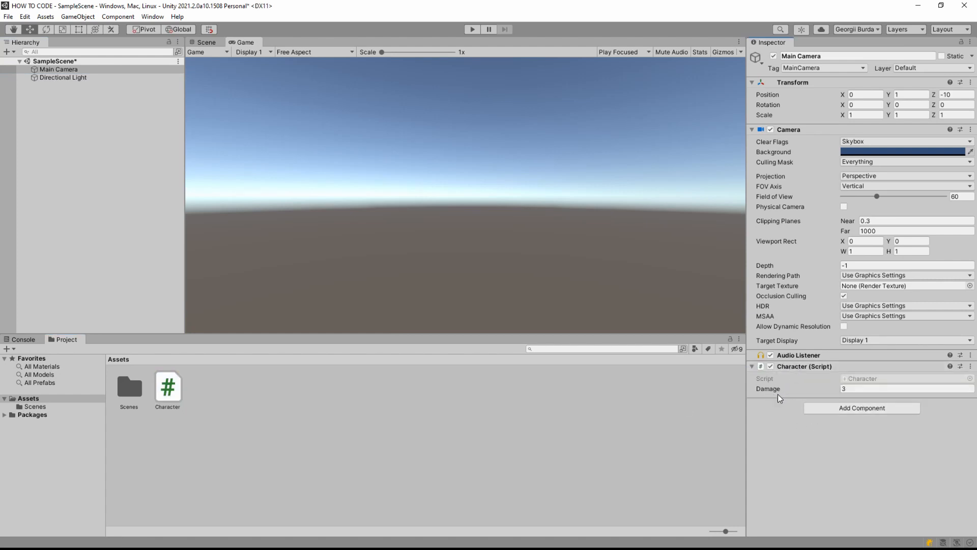
{"action": "mouse_move", "coordinate": [782, 423]}
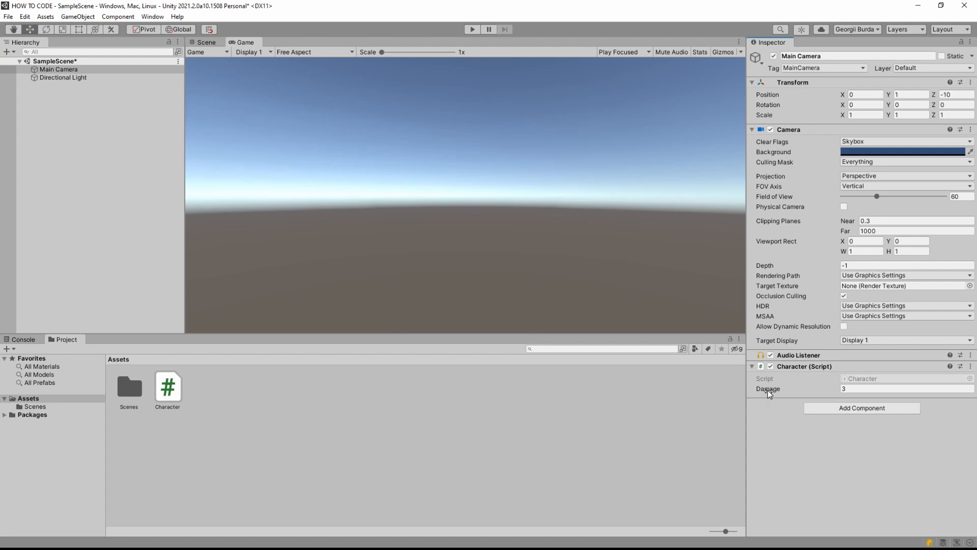
{"action": "mouse_move", "coordinate": [766, 401]}
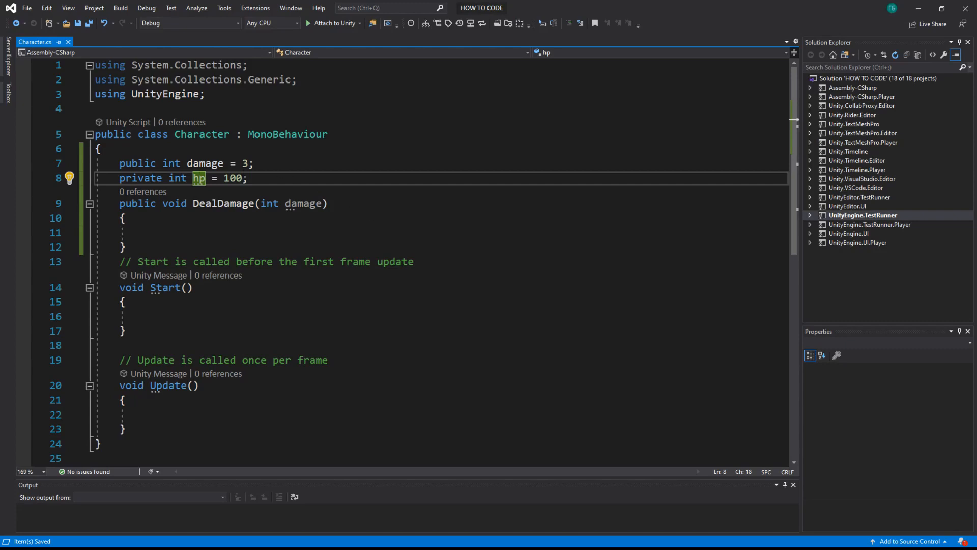
Step: Insert blank lines between damage, hp and DealDamage while pointing out hp and the method
{"action": "left_click", "coordinate": [191, 179]}
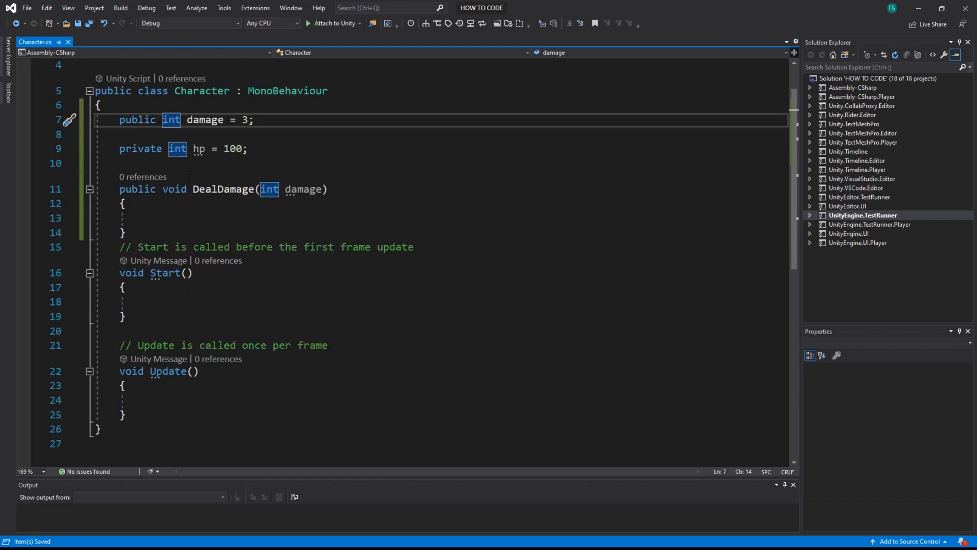
{"action": "left_click", "coordinate": [199, 149]}
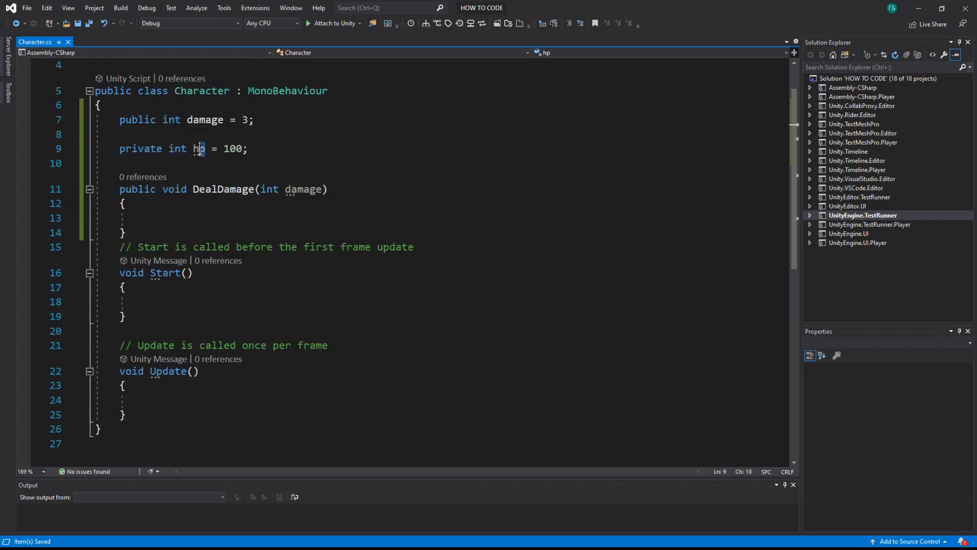
{"action": "double_click", "coordinate": [200, 148]}
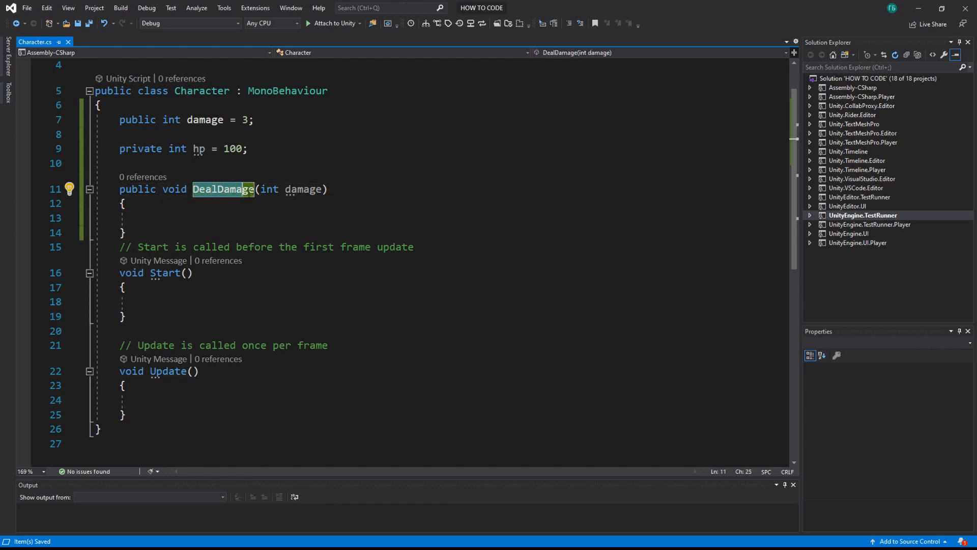
{"action": "left_click", "coordinate": [147, 218]}
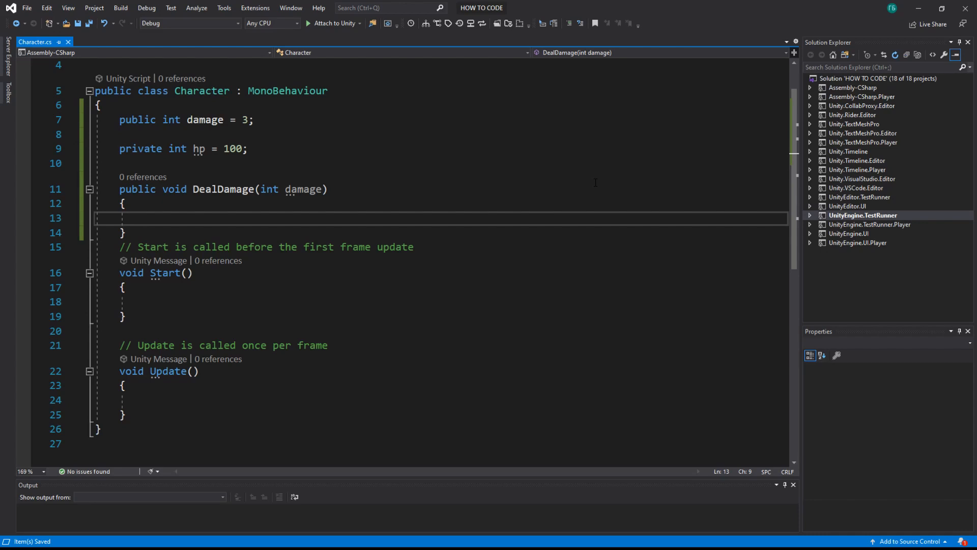
Step: Write hp = hp - damage; inside DealDamage, accepting the hp suggestion
{"action": "type", "text": "hp ="}
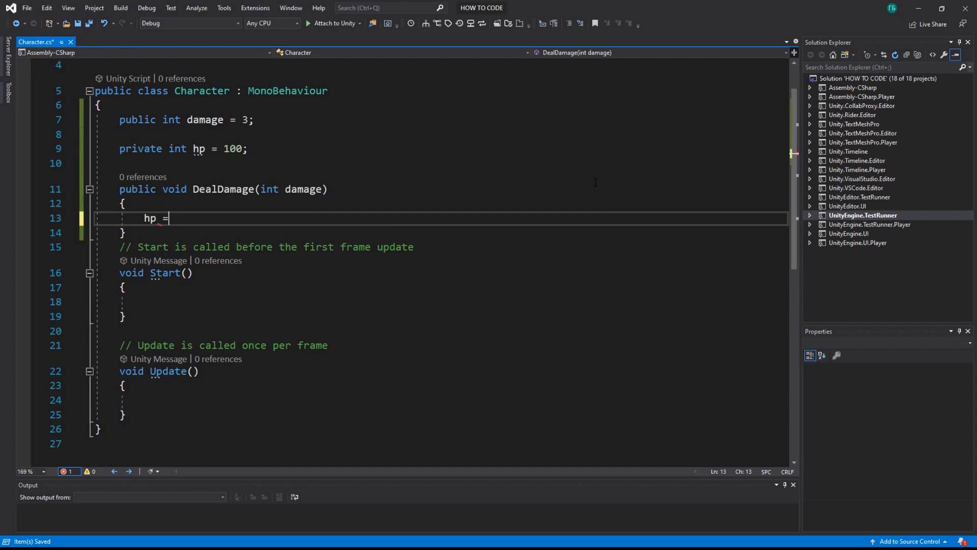
{"action": "type", "text": "hp"}
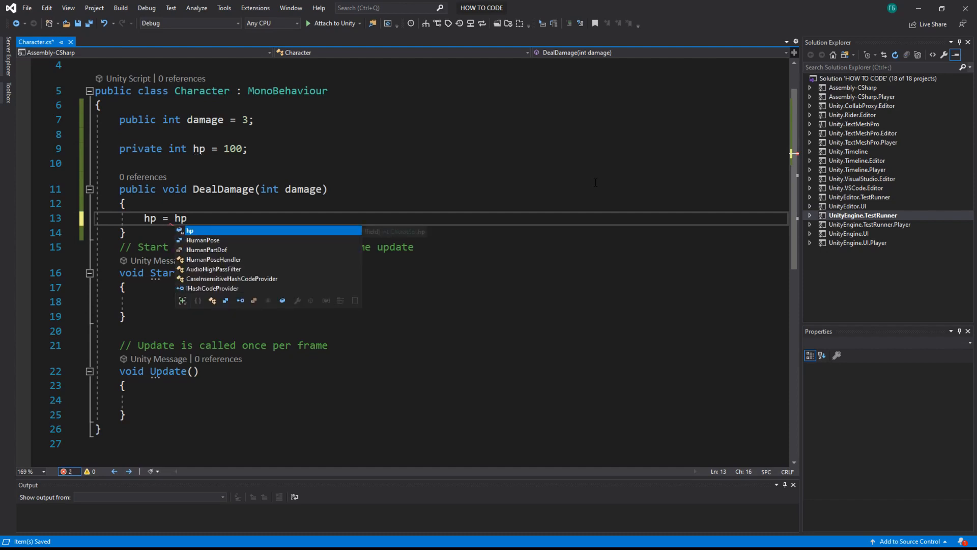
{"action": "type", "text": "-damage;"}
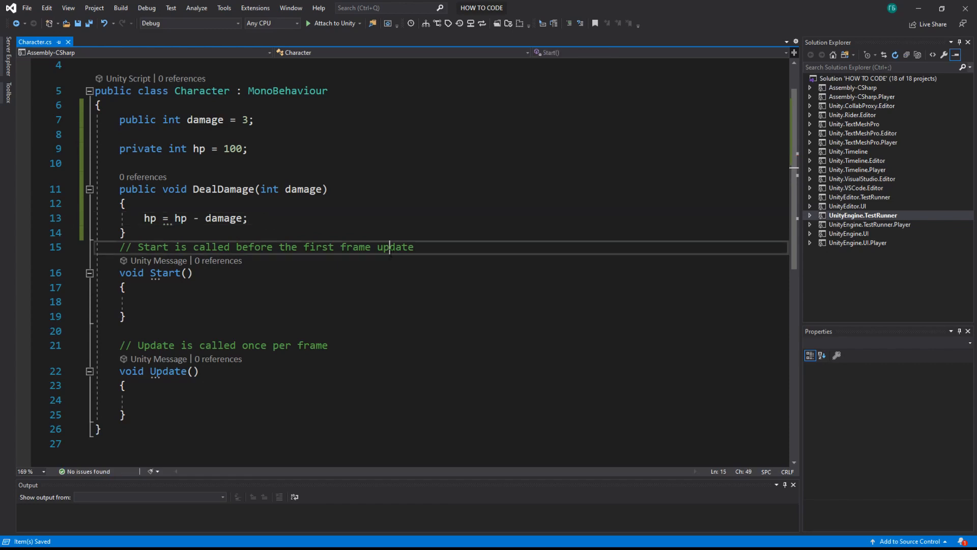
{"action": "left_click", "coordinate": [328, 189]}
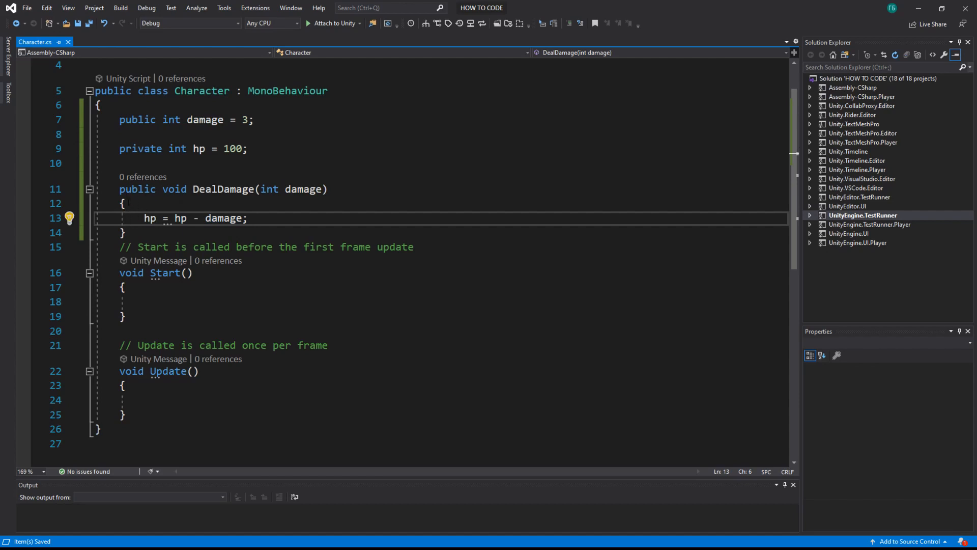
{"action": "left_click", "coordinate": [99, 104]}
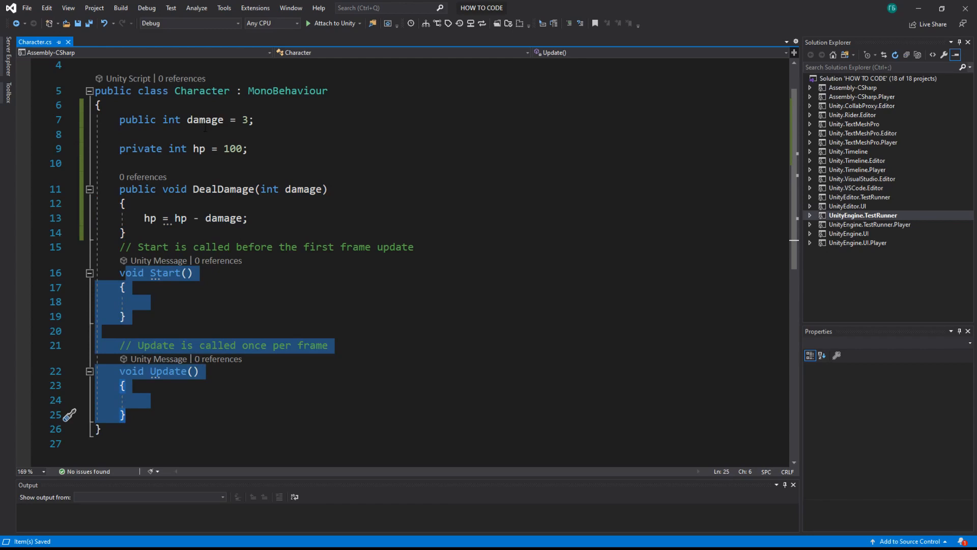
{"action": "type", "text": "damage="}
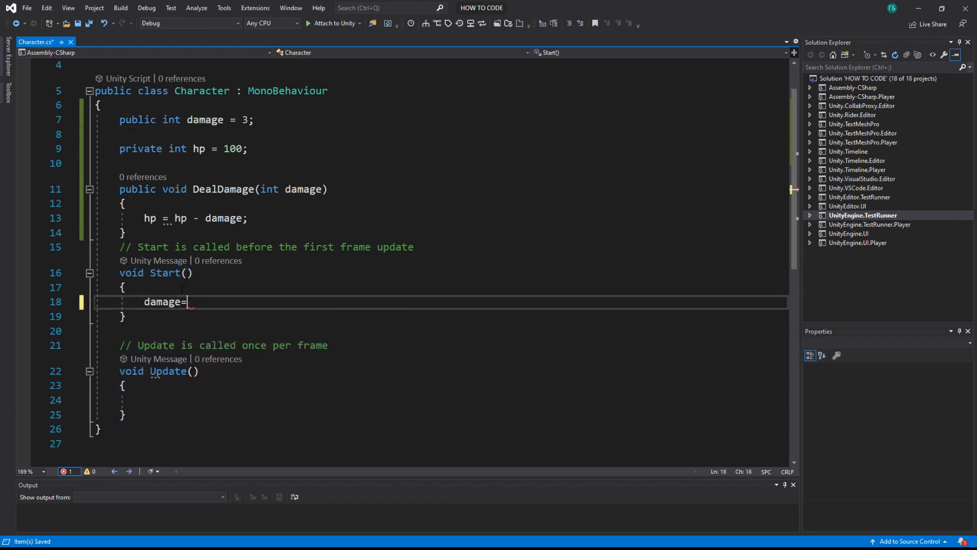
{"action": "type", "text": "damage-1"}
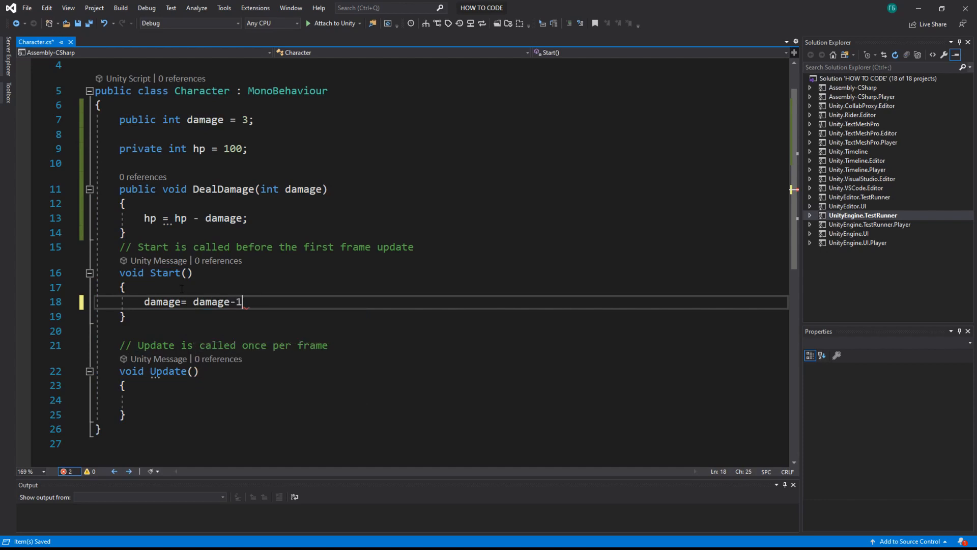
{"action": "key", "text": "Ctrl+S"}
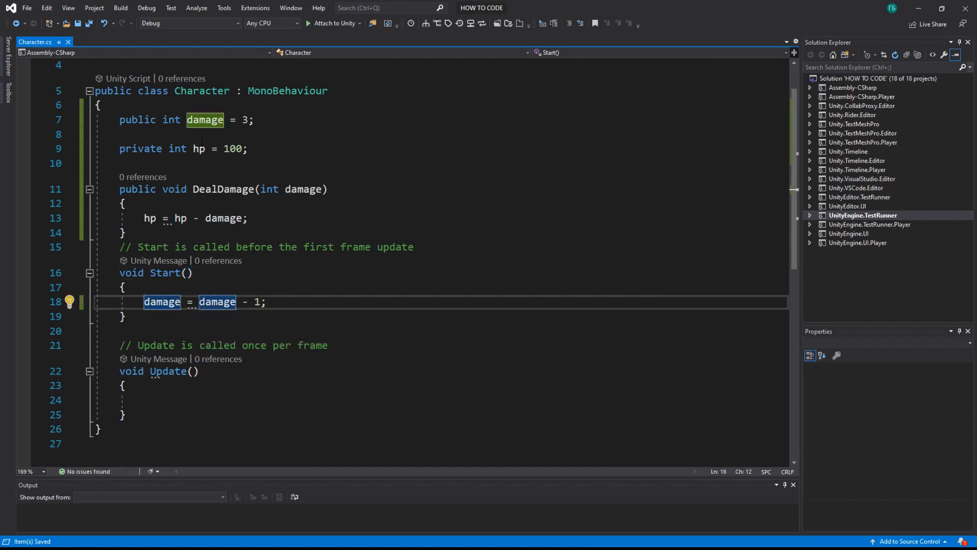
{"action": "mouse_move", "coordinate": [204, 120]}
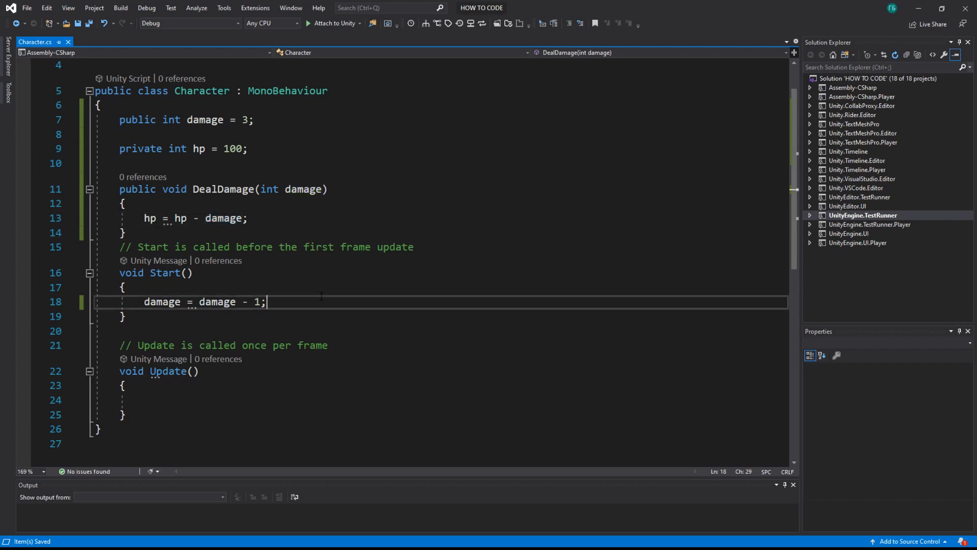
{"action": "left_click", "coordinate": [102, 302]}
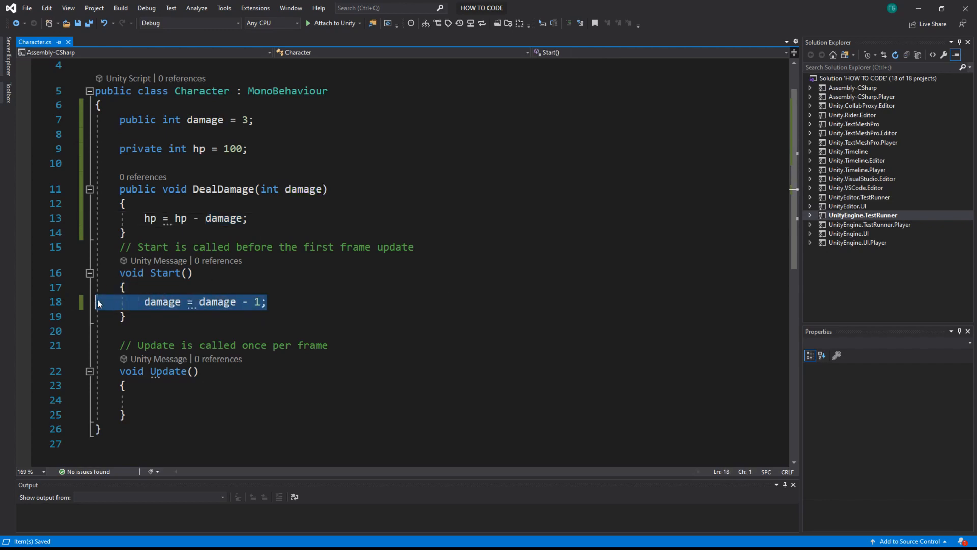
{"action": "key", "text": "Delete"}
{"action": "type", "text": "Done"}
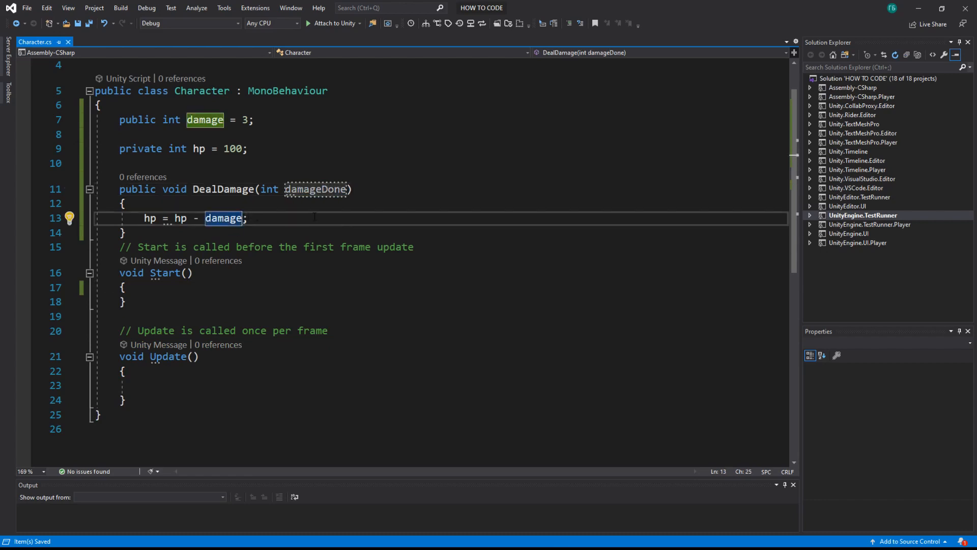
Step: Rename the parameter to damageDone in the subtraction and call DealDamage(5) from Start
{"action": "type", "text": "damageDone"}
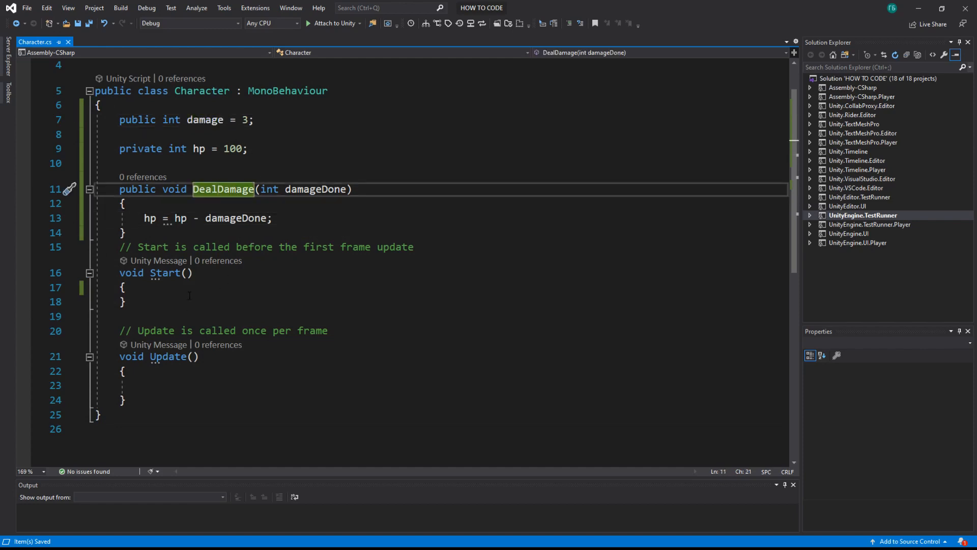
{"action": "type", "text": "Dea"}
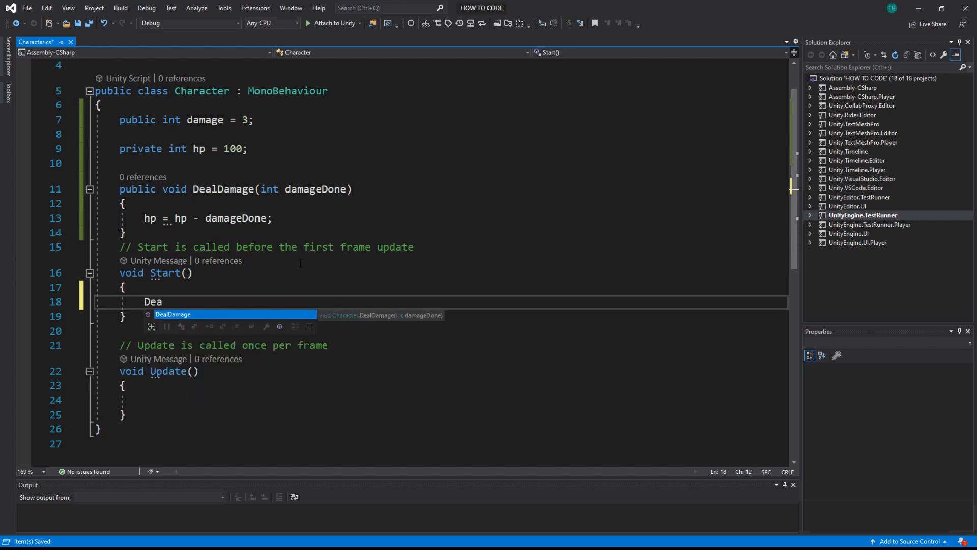
{"action": "type", "text": "lDamage("}
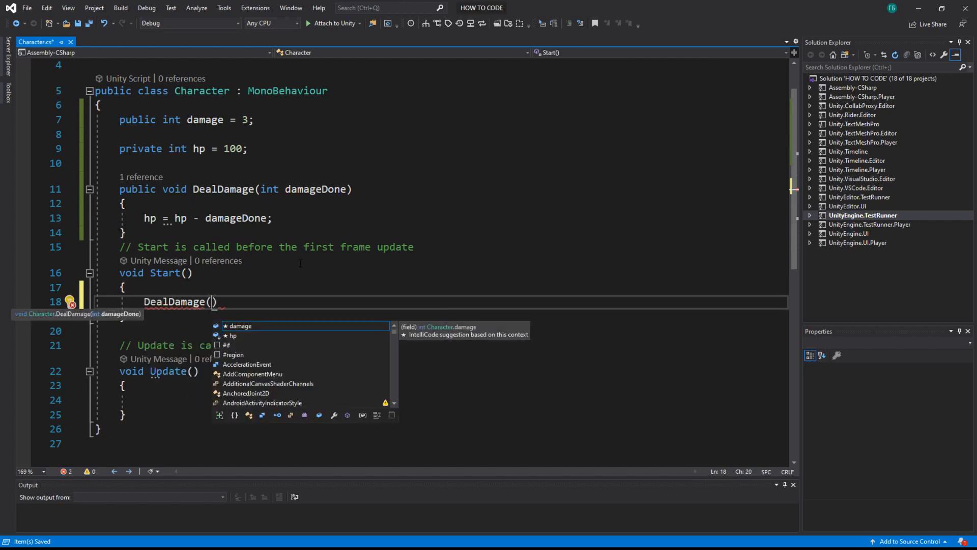
{"action": "type", "text": "5);"}
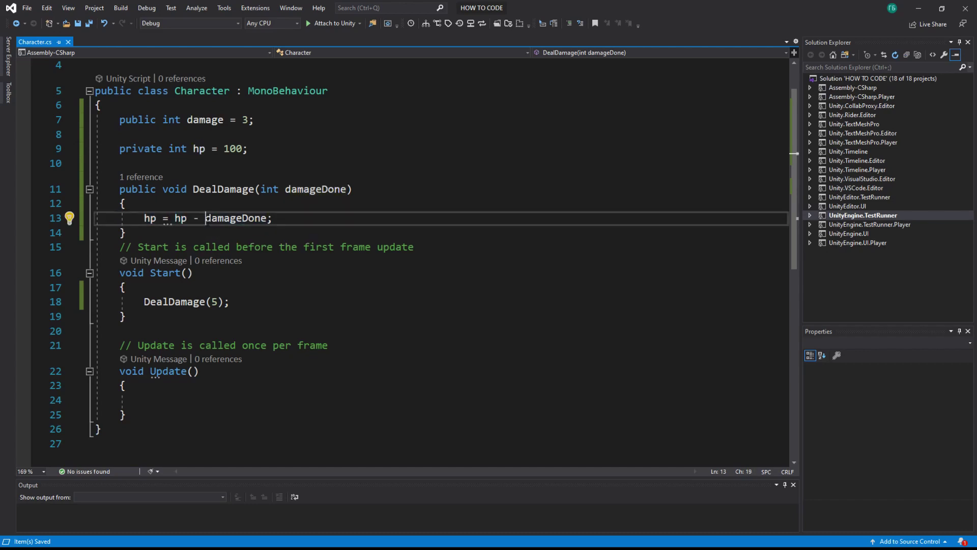
{"action": "double_click", "coordinate": [314, 189]}
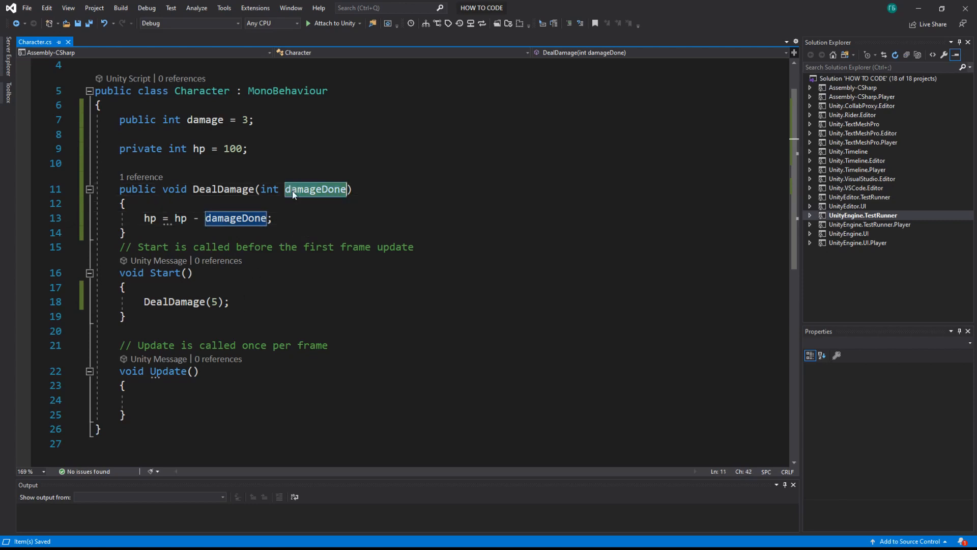
{"action": "left_click", "coordinate": [215, 302]}
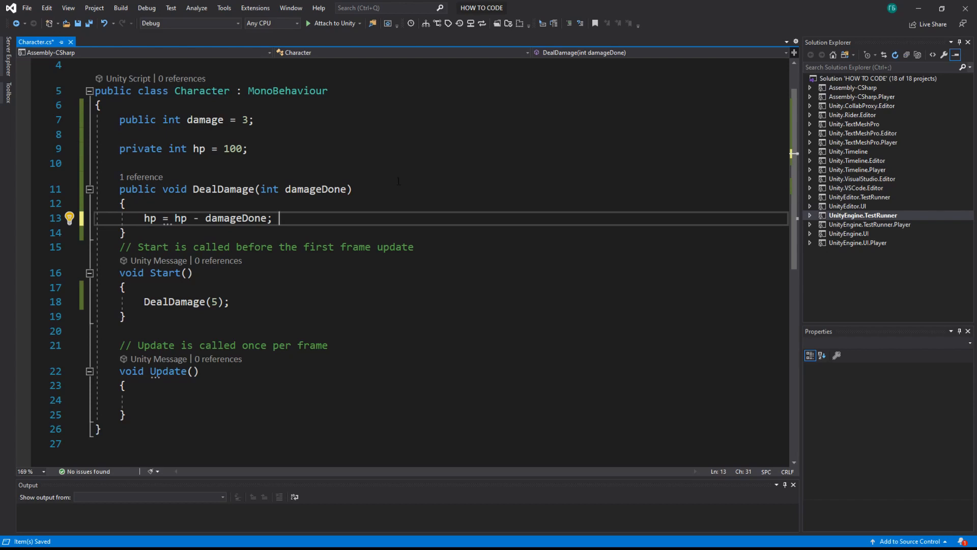
Step: Start a // hp = 95 comment after the hp subtraction line, removing the duplicated slashes
{"action": "type", "text": "//"}
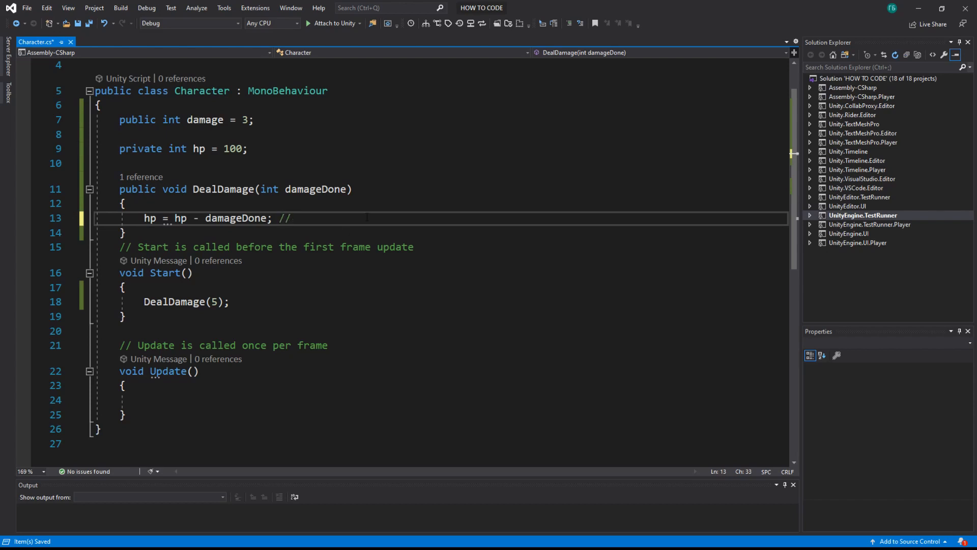
{"action": "type", "text": "hp"}
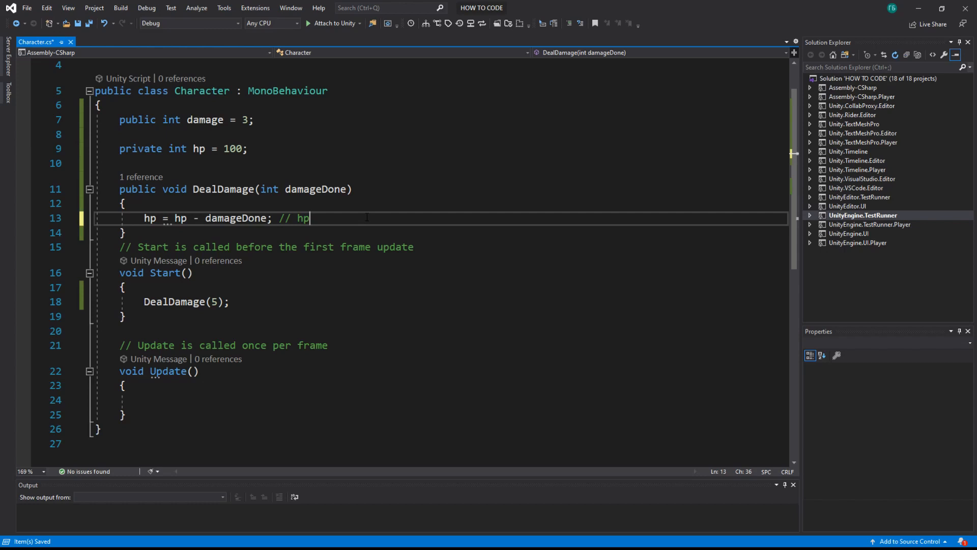
{"action": "type", "text": "=9"}
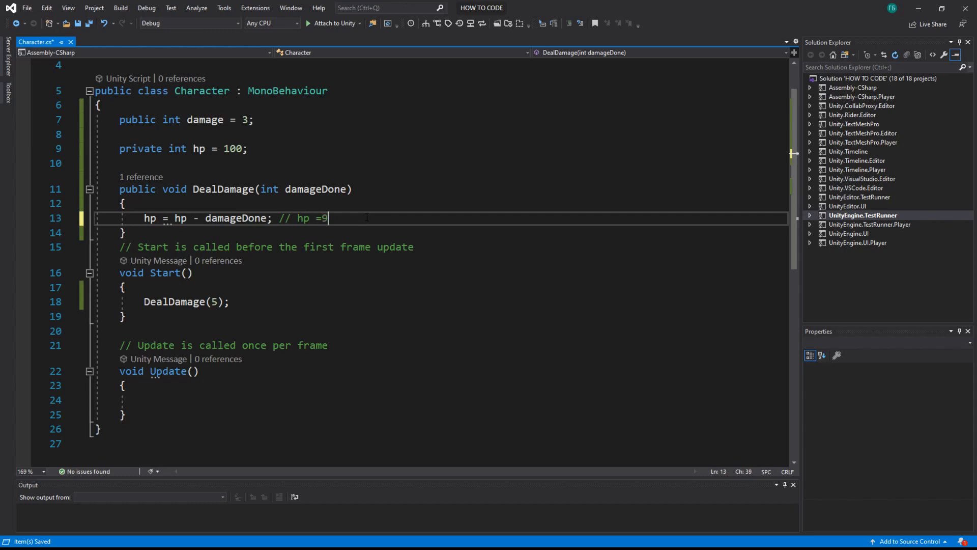
{"action": "type", "text": "5"}
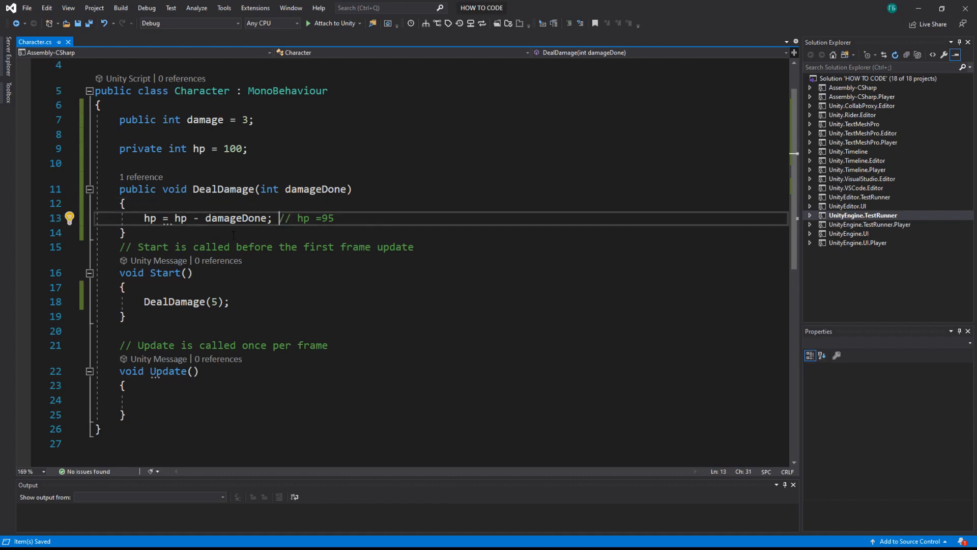
{"action": "type", "text": "//"}
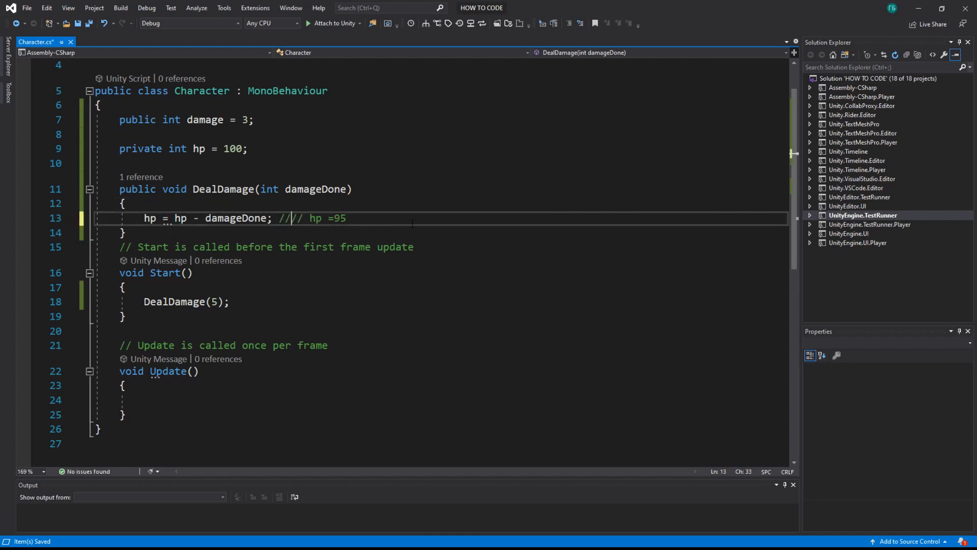
{"action": "key", "text": "Backspace"}
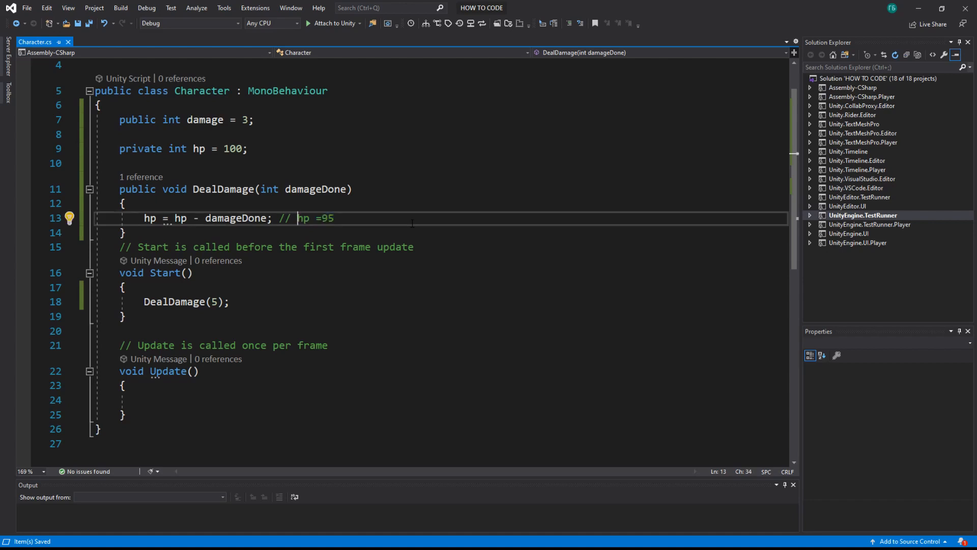
Step: Reword the comment to hp = 100-5 anything here, because you just can
{"action": "left_click_drag", "start_coordinate": [144, 218], "coordinate": [249, 217]}
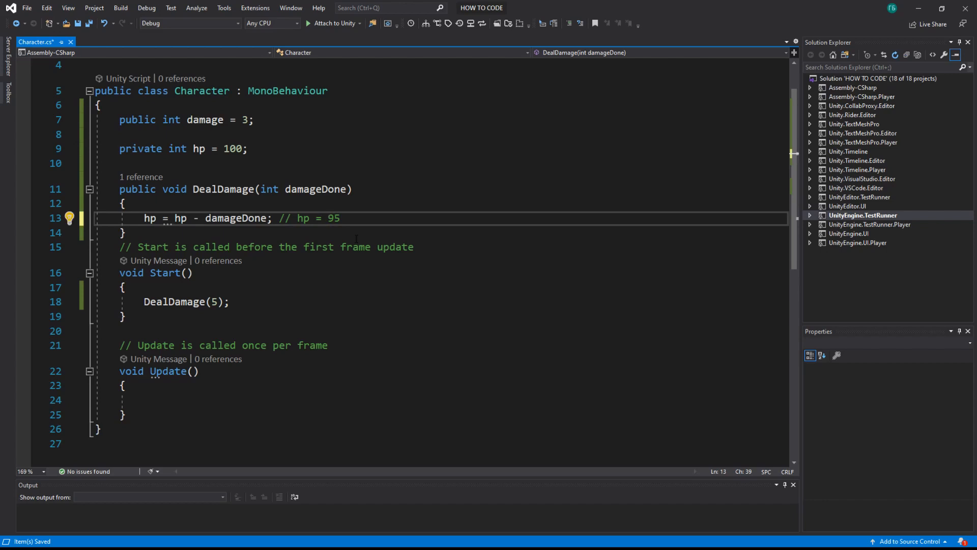
{"action": "double_click", "coordinate": [332, 218]}
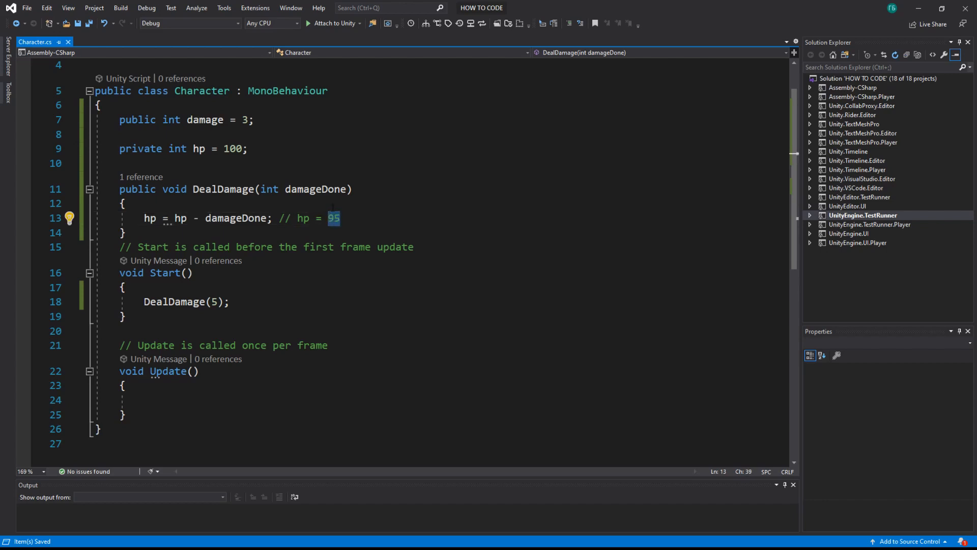
{"action": "type", "text": "100-"}
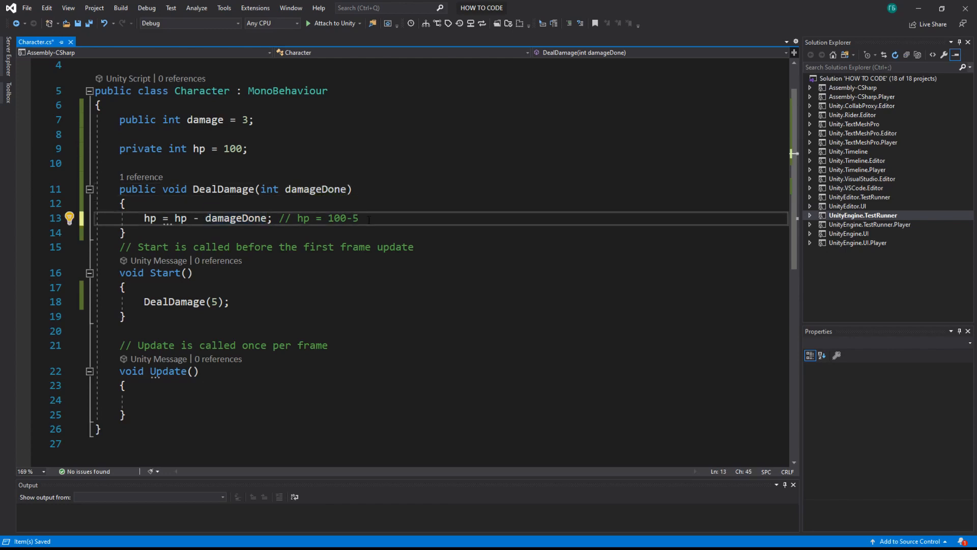
{"action": "type", "text": "anything here"}
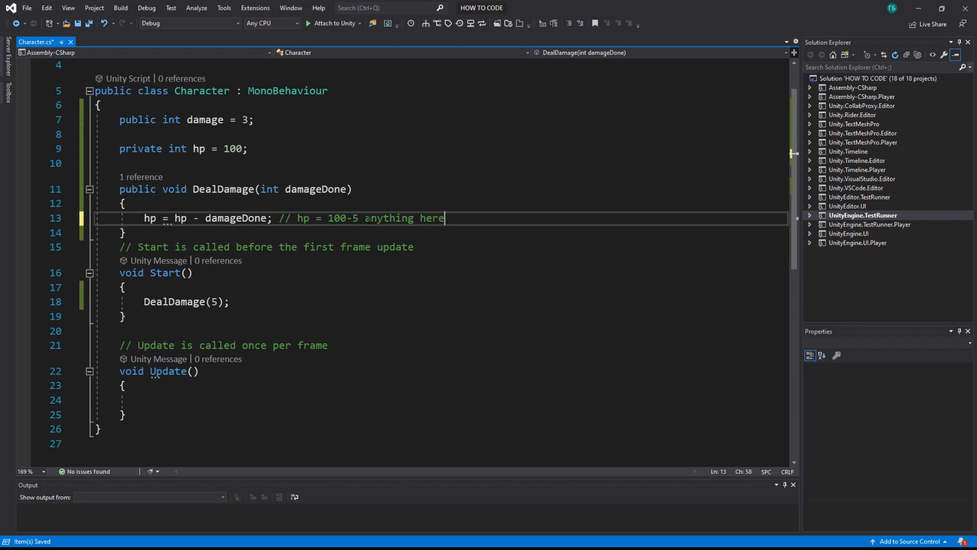
{"action": "type", "text": ", because you"}
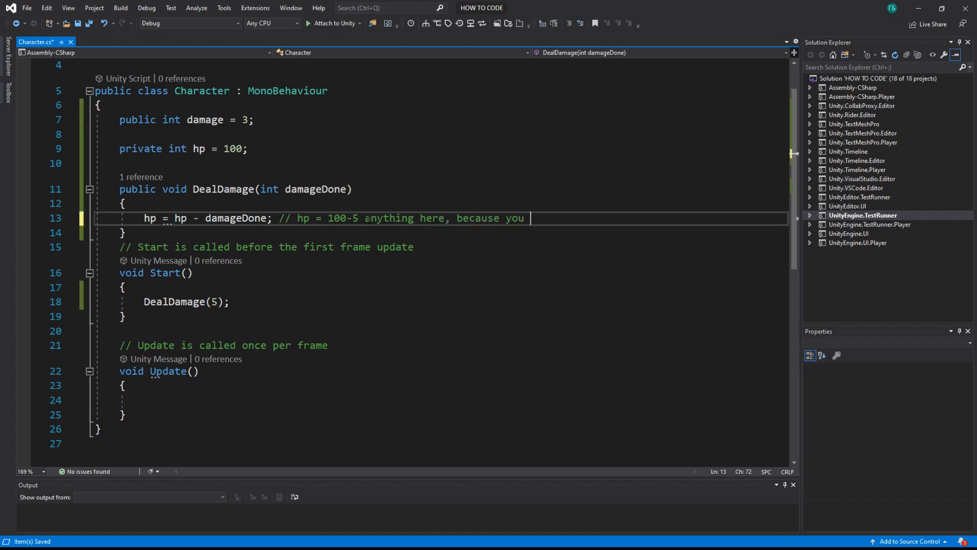
{"action": "type", "text": "just can"}
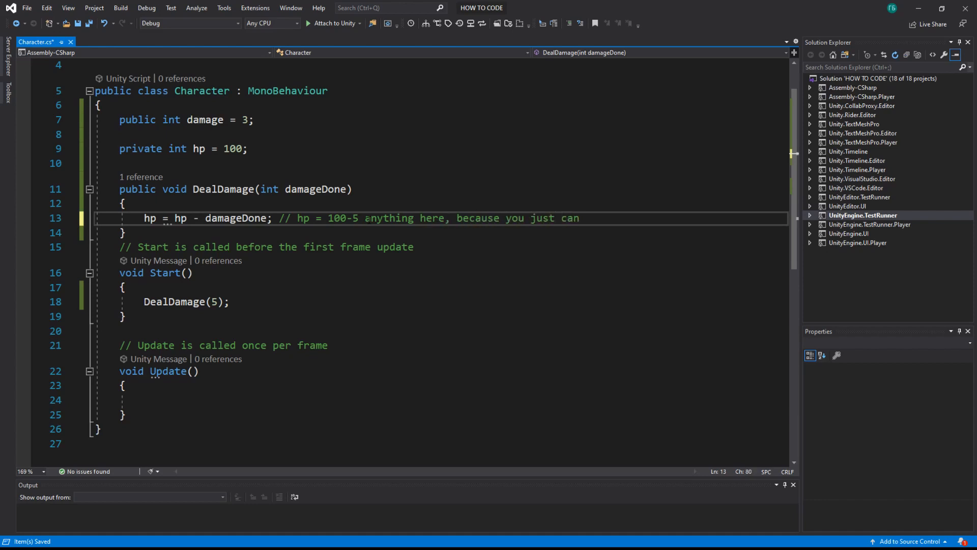
{"action": "left_click", "coordinate": [122, 287]}
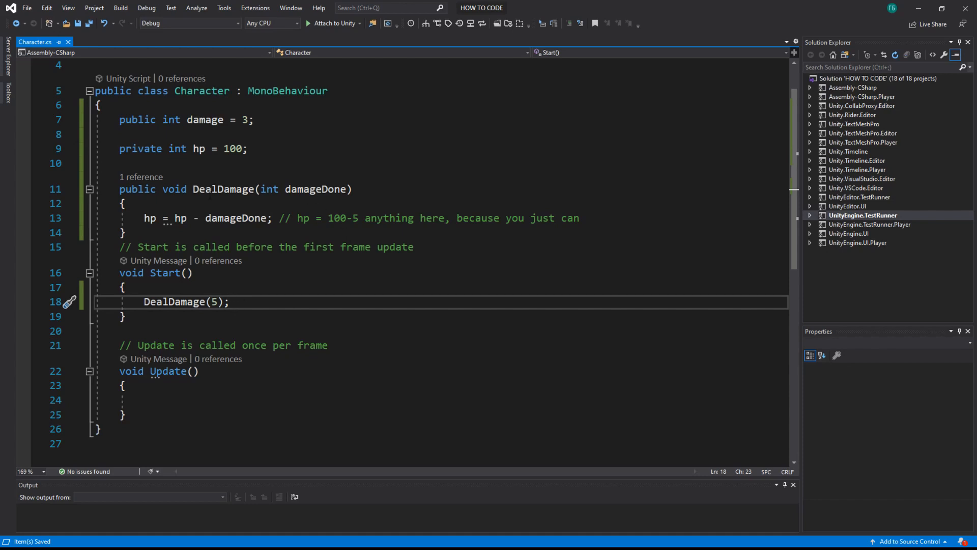
Step: Declare a bool isDead; field on a new line below hp
{"action": "left_click_drag", "start_coordinate": [185, 120], "coordinate": [119, 163]}
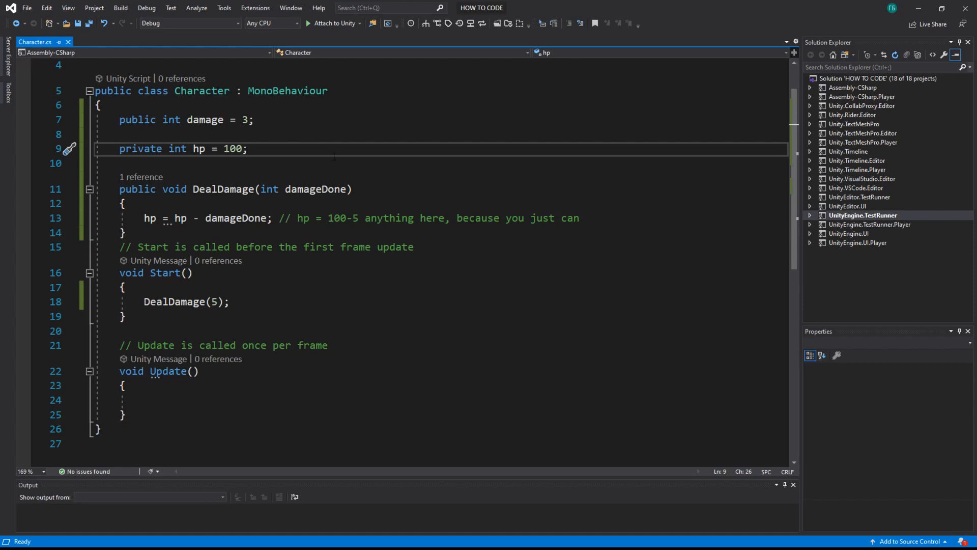
{"action": "key", "text": "Enter"}
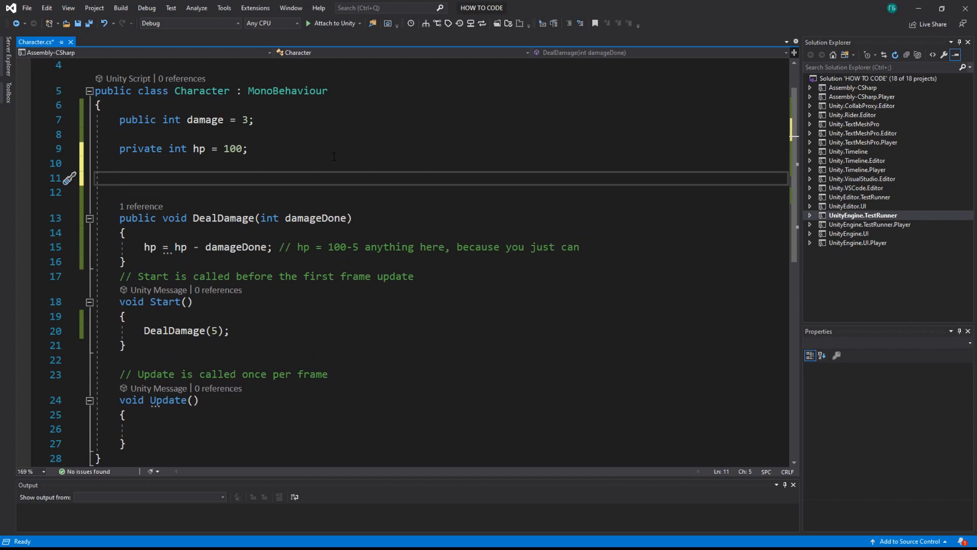
{"action": "type", "text": "bool"}
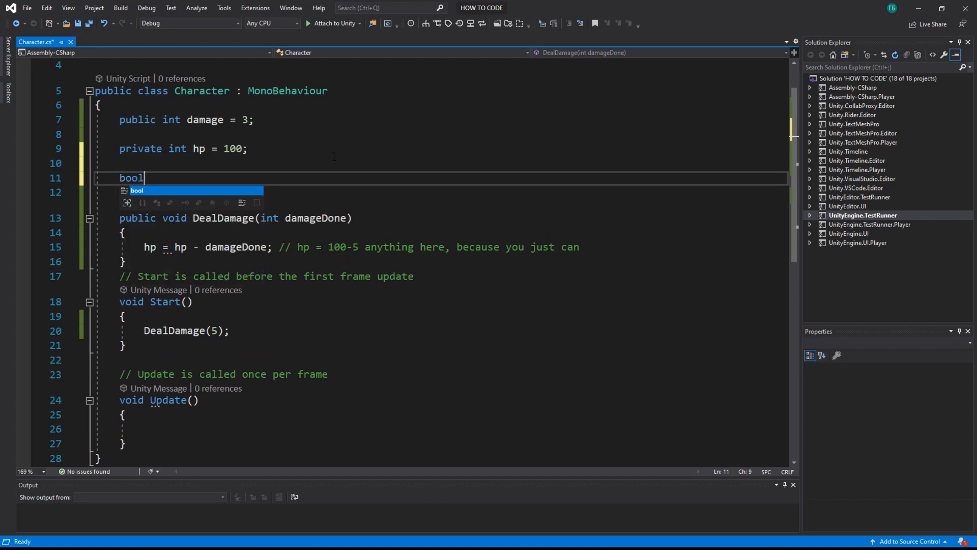
{"action": "key", "text": "Space"}
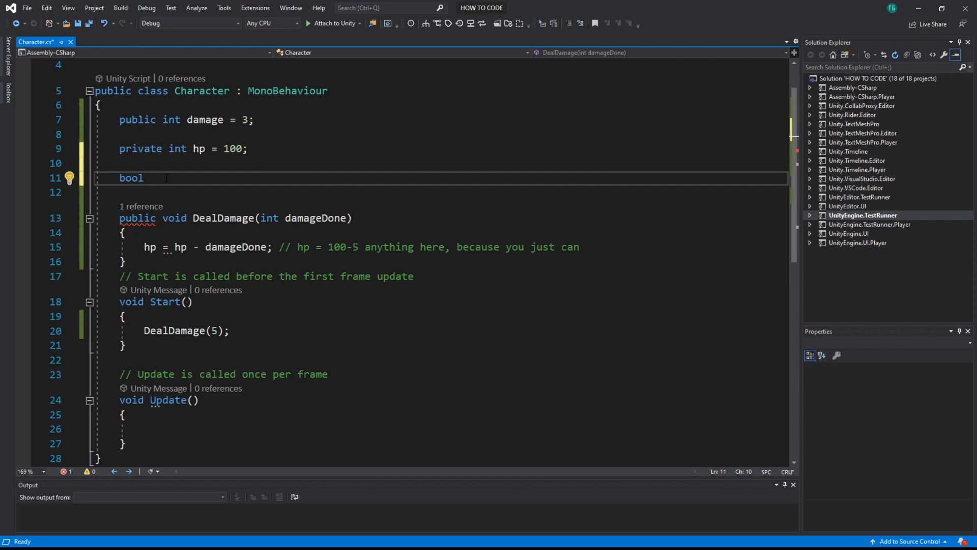
{"action": "type", "text": "isDe"}
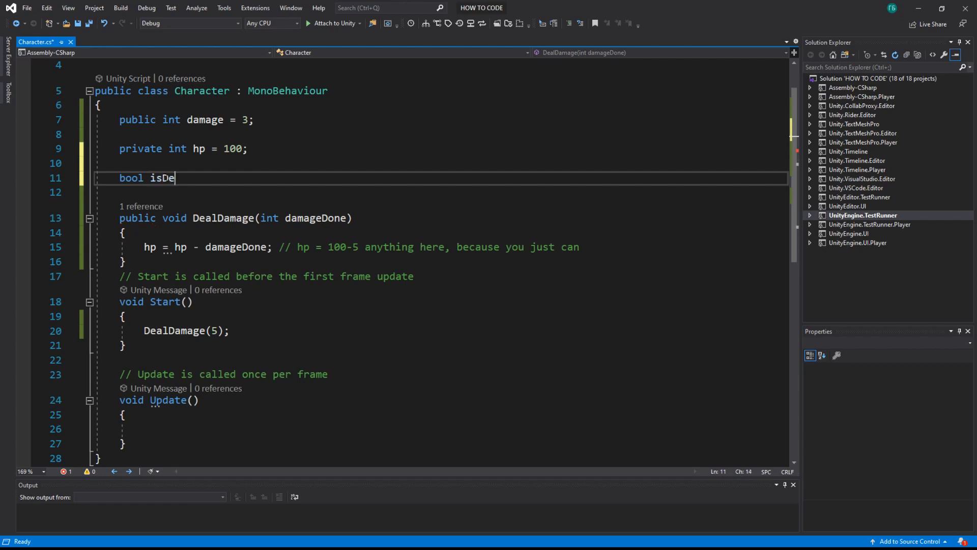
{"action": "type", "text": "ad;"}
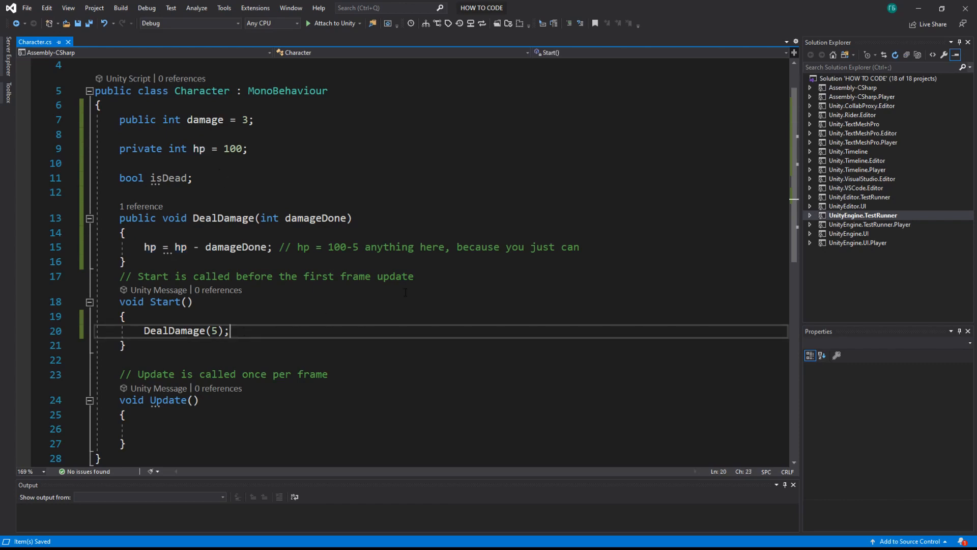
Step: Write if(hp<=0) after the DealDamage call with isDead set in its body
{"action": "key", "text": "Enter"}
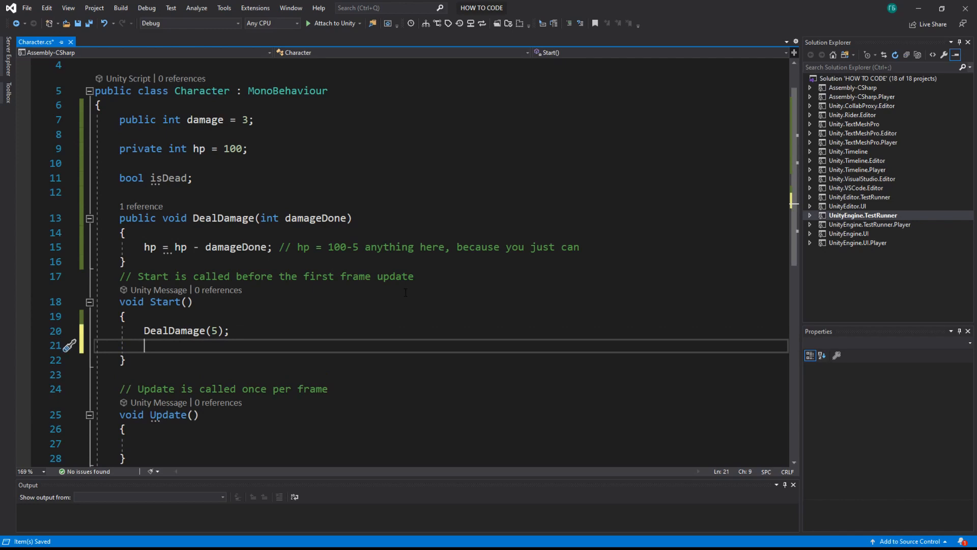
{"action": "type", "text": "i"}
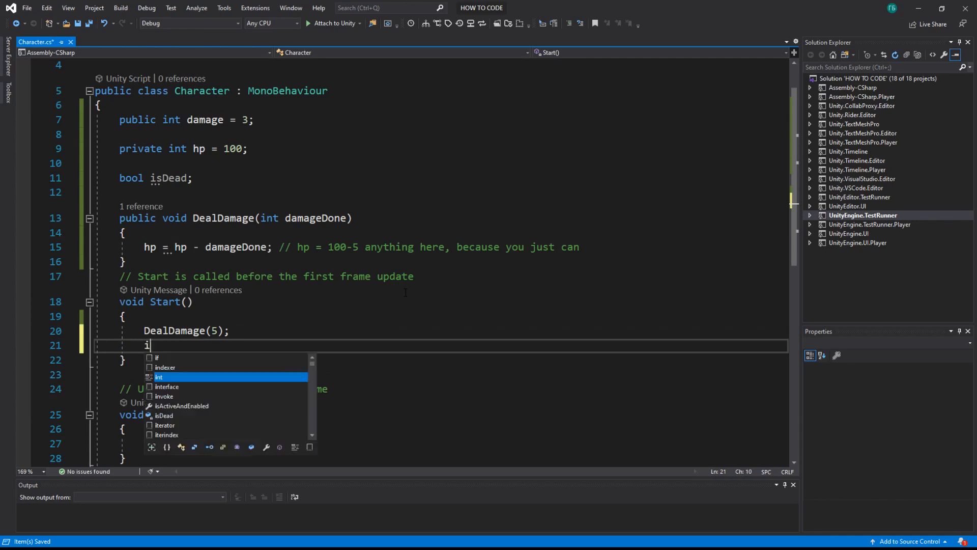
{"action": "type", "text": "f("}
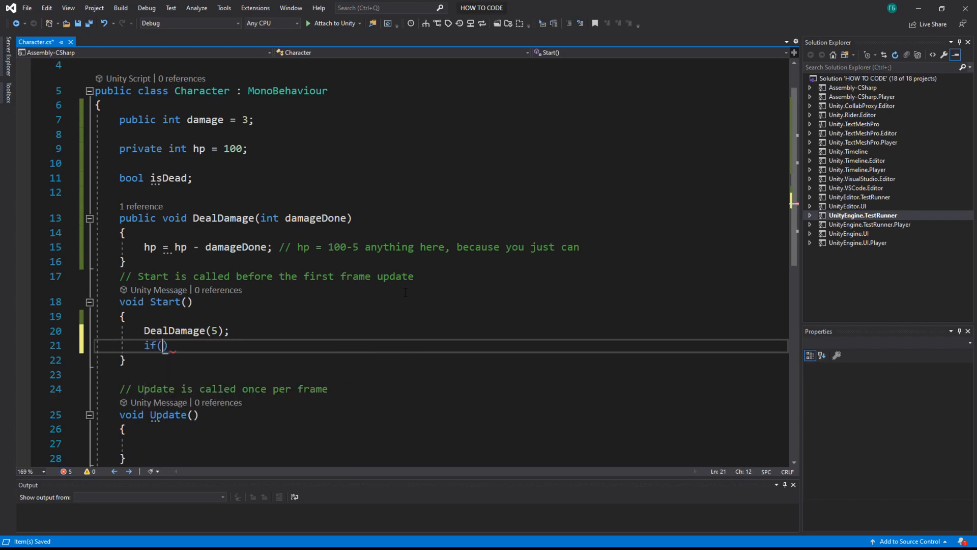
{"action": "type", "text": "hp"}
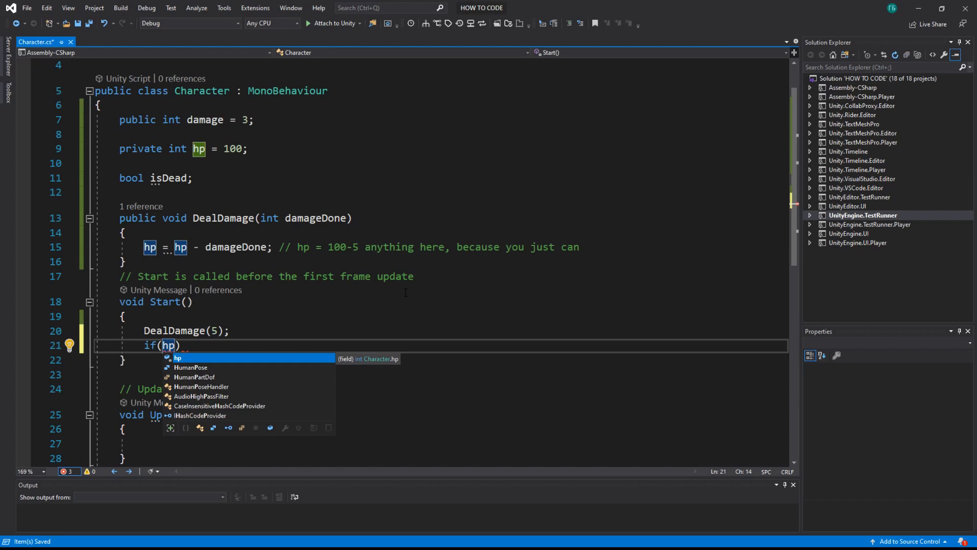
{"action": "type", "text": "<"}
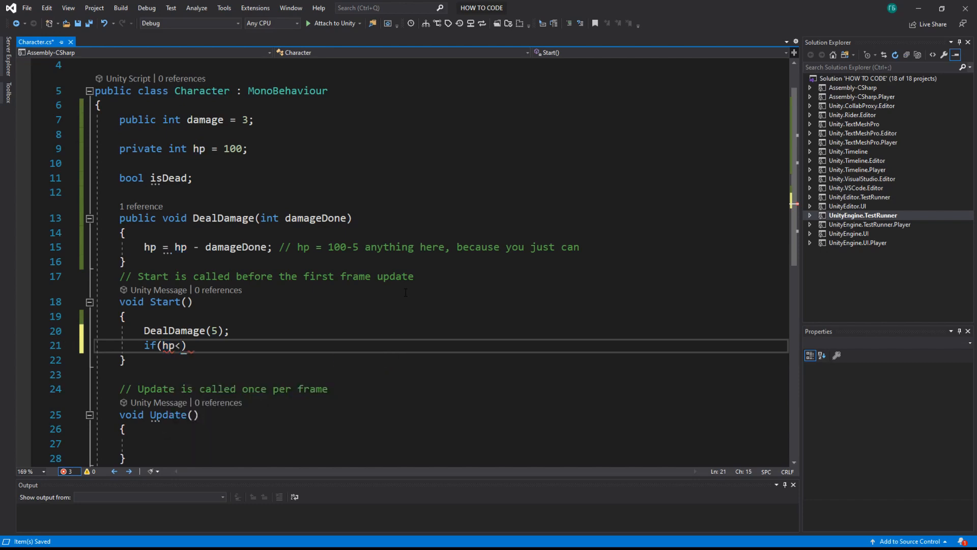
{"action": "type", "text": "=0"}
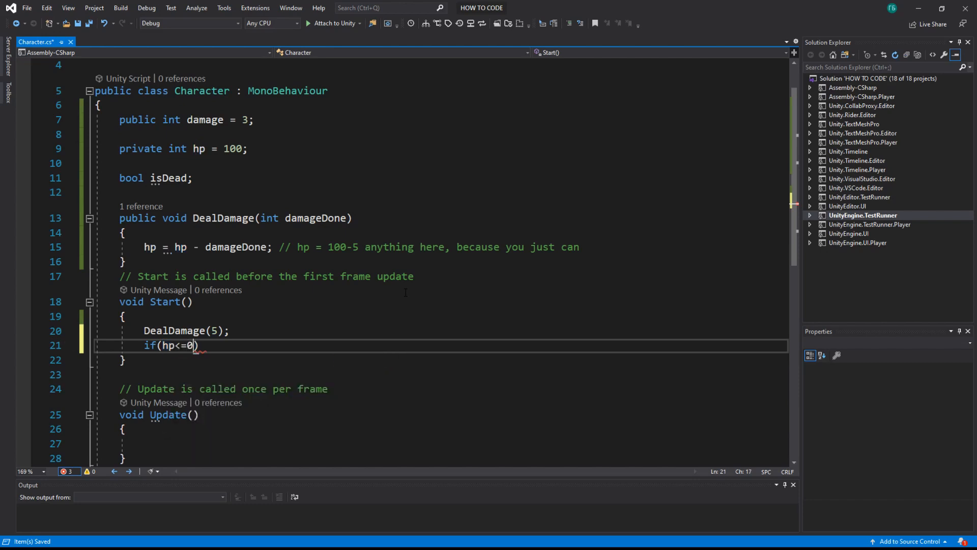
{"action": "key", "text": "Enter"}
{"action": "type", "text": "{"}
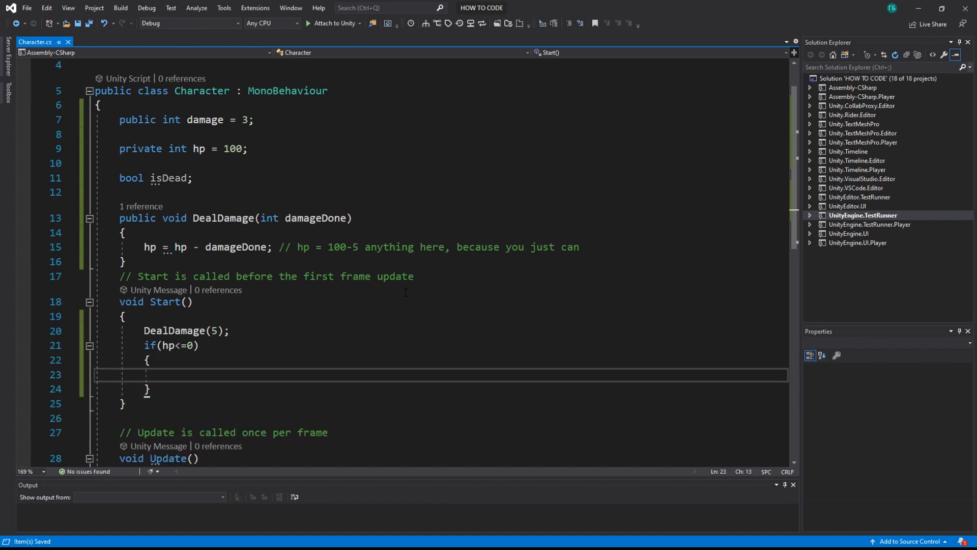
{"action": "type", "text": "isd"}
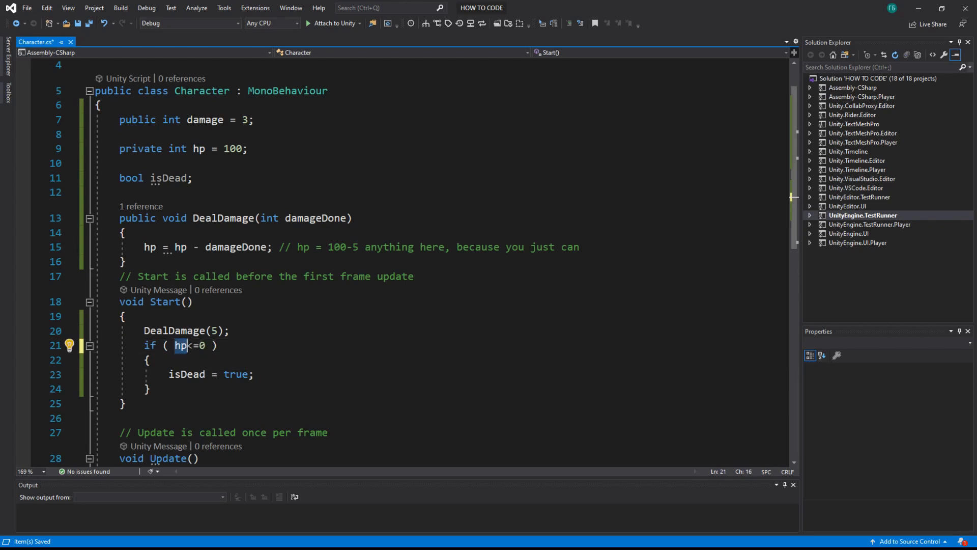
Step: Space the condition to read hp <= 0 and highlight the if keyword and <= operator
{"action": "left_click", "coordinate": [198, 149]}
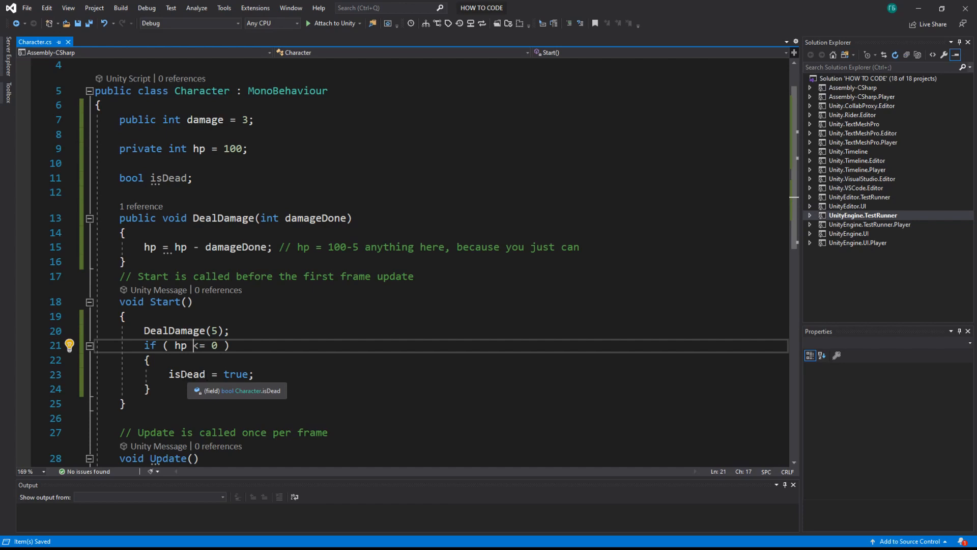
{"action": "double_click", "coordinate": [150, 346]}
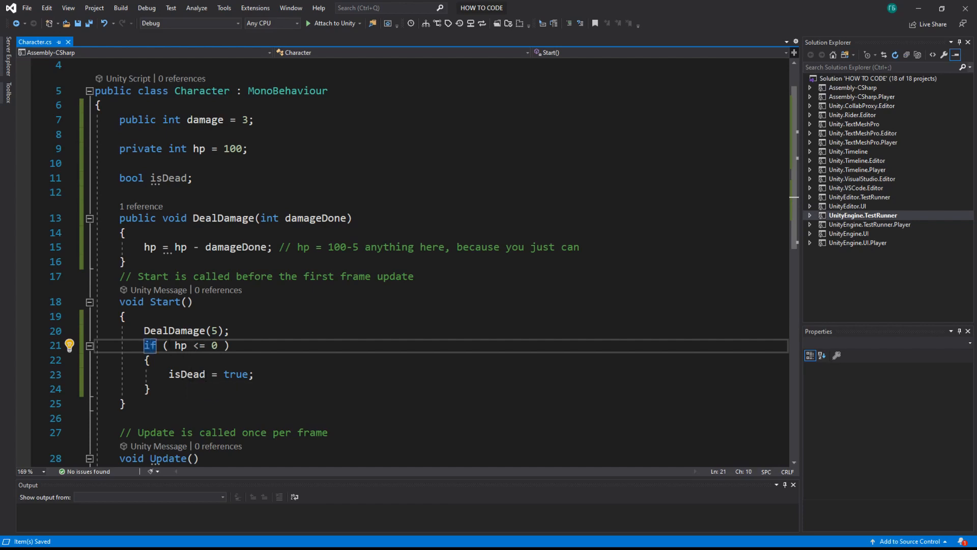
{"action": "left_click_drag", "start_coordinate": [169, 345], "coordinate": [222, 345]}
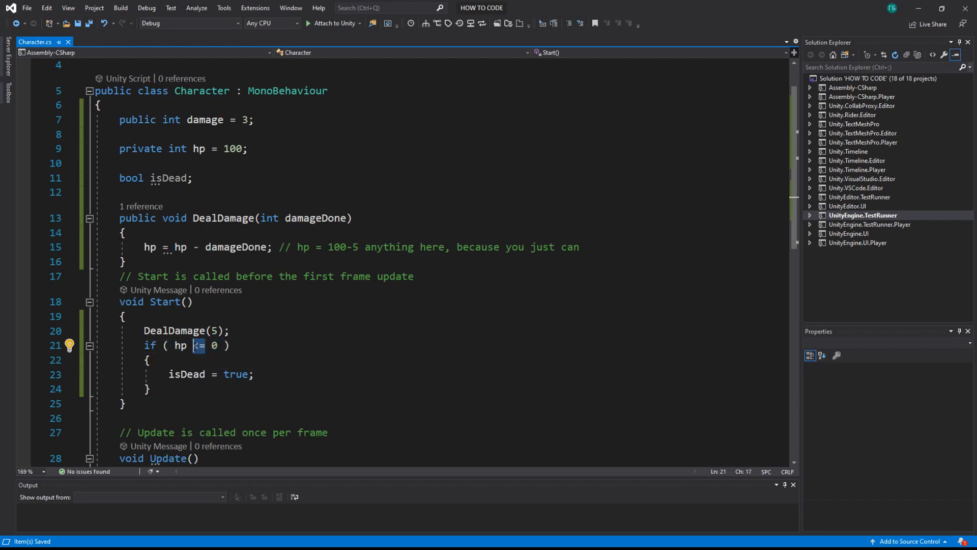
{"action": "mouse_move", "coordinate": [197, 346]}
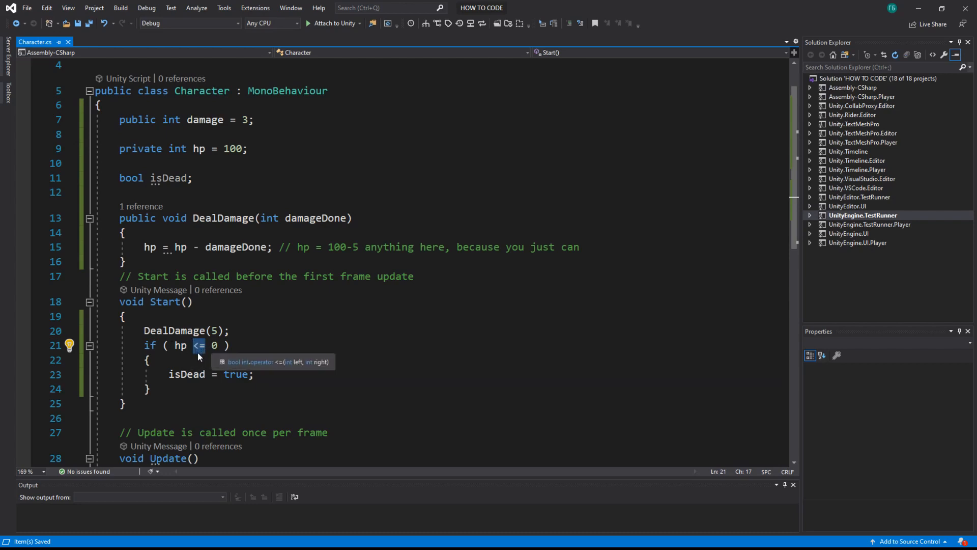
{"action": "mouse_move", "coordinate": [202, 352]}
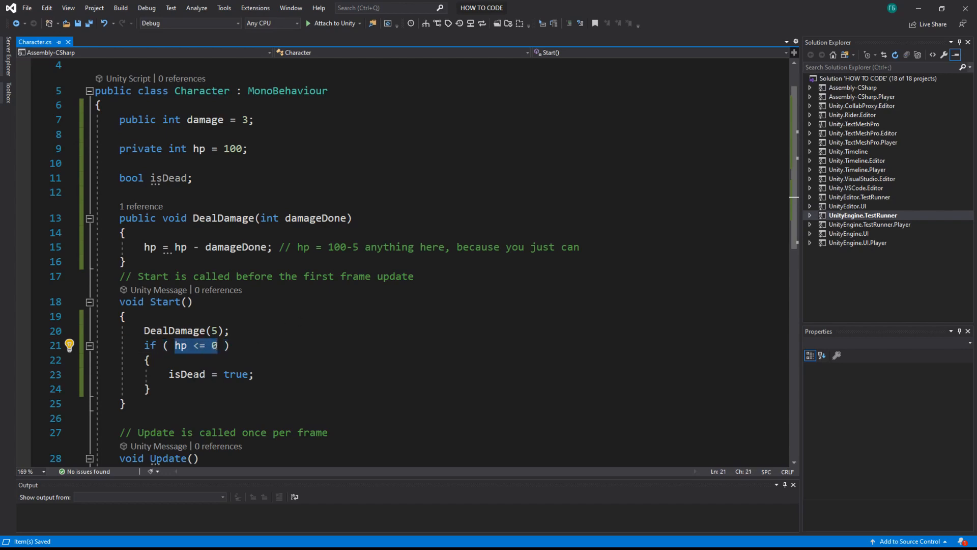
{"action": "double_click", "coordinate": [186, 375]}
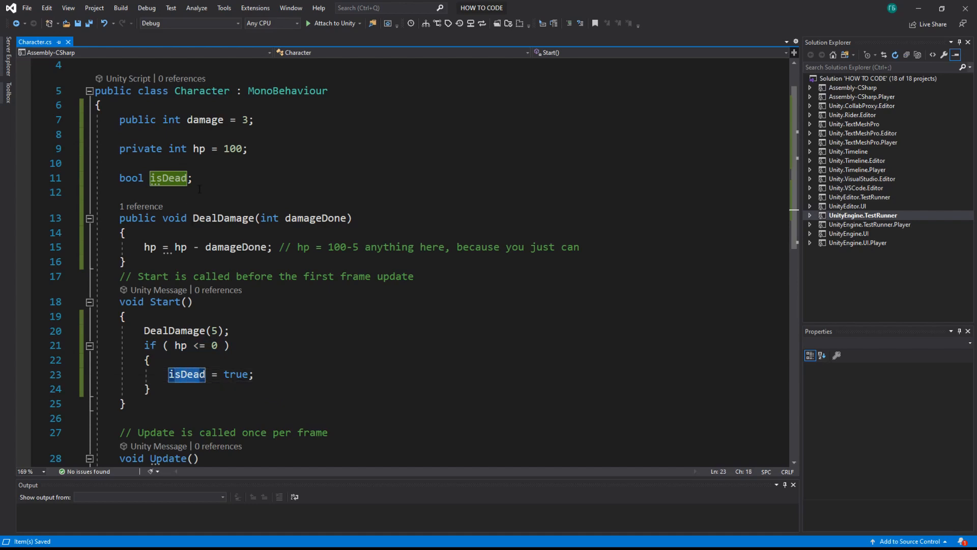
{"action": "double_click", "coordinate": [236, 374]}
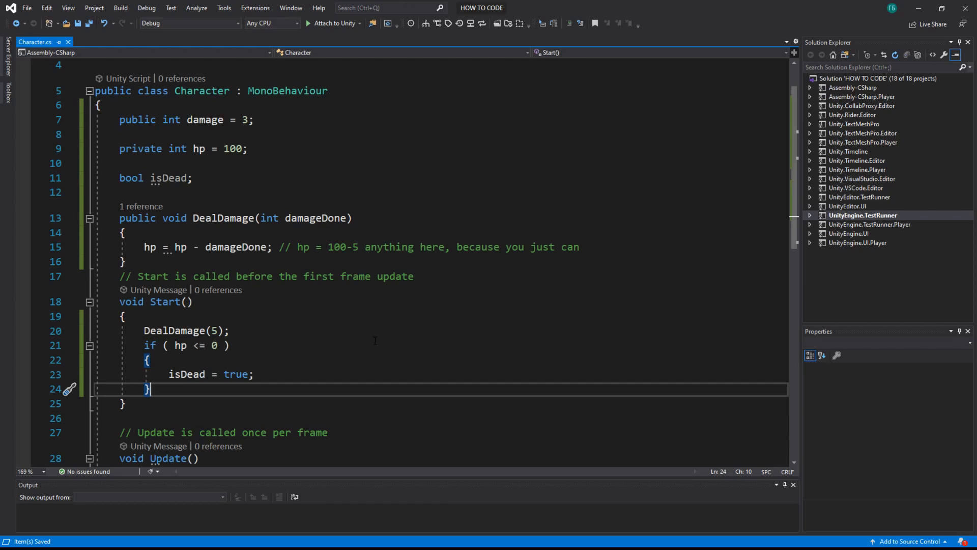
Step: Add an else branch to the hp check that sets isDead = false
{"action": "type", "text": "else"}
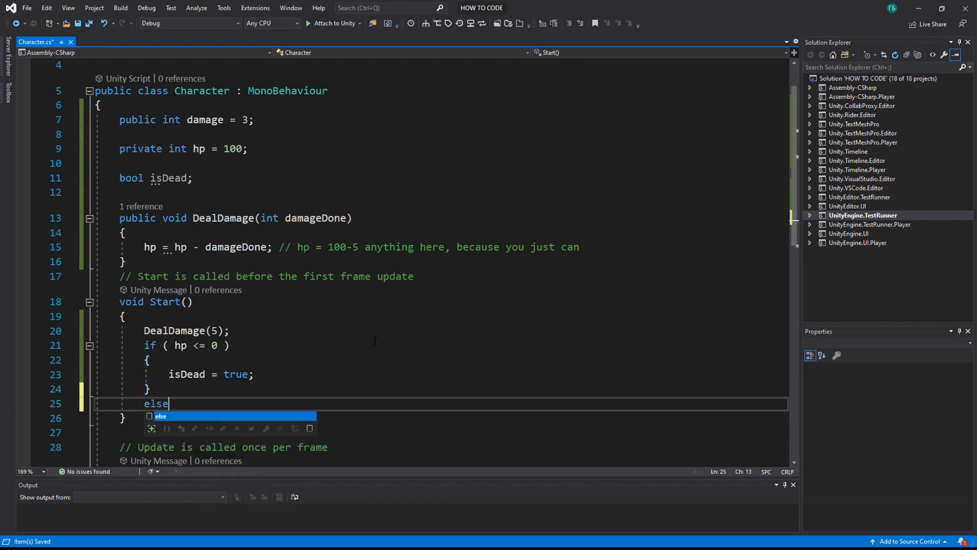
{"action": "key", "text": "Enter"}
{"action": "type", "text": "{"}
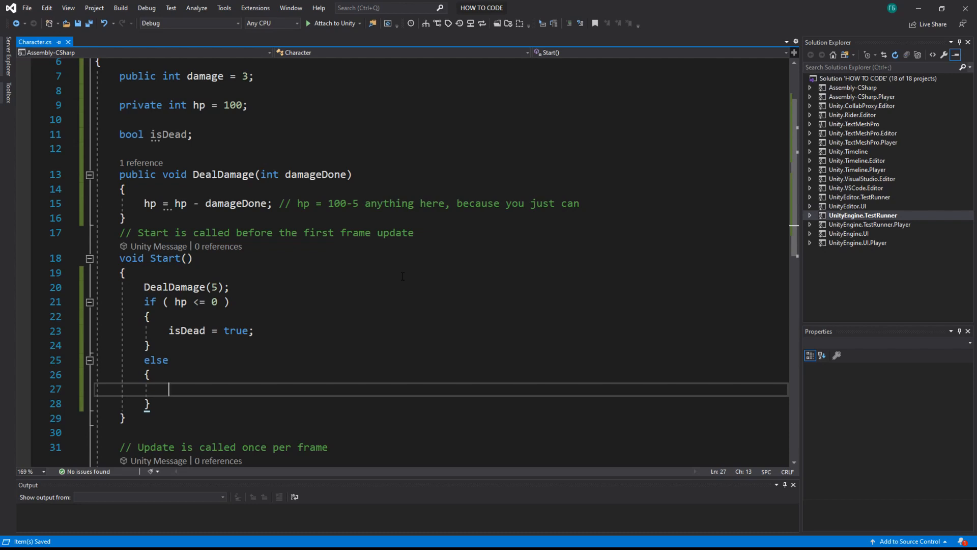
{"action": "type", "text": "isDead=false;"}
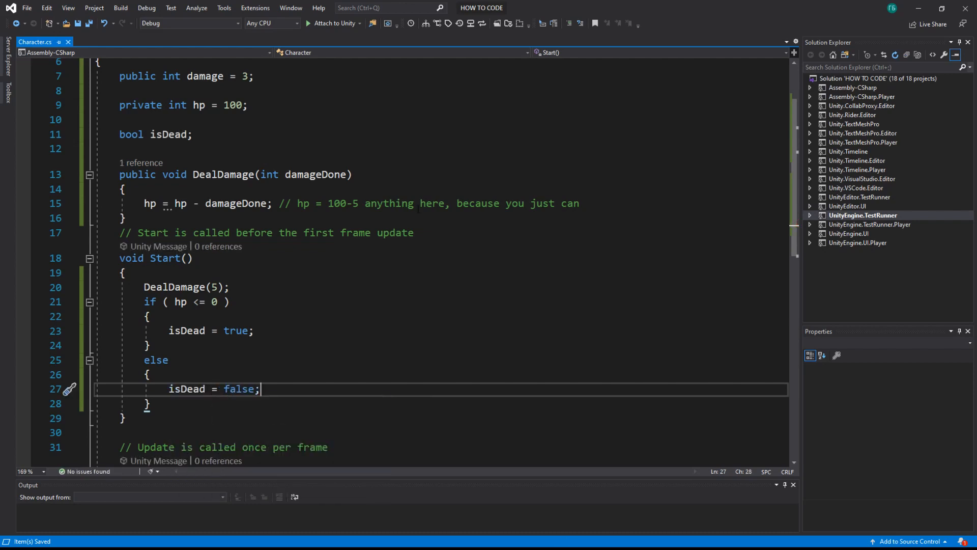
Step: Review the isDead = true line and the 5 passed to DealDamage, then return to the false line
{"action": "left_click", "coordinate": [255, 330]}
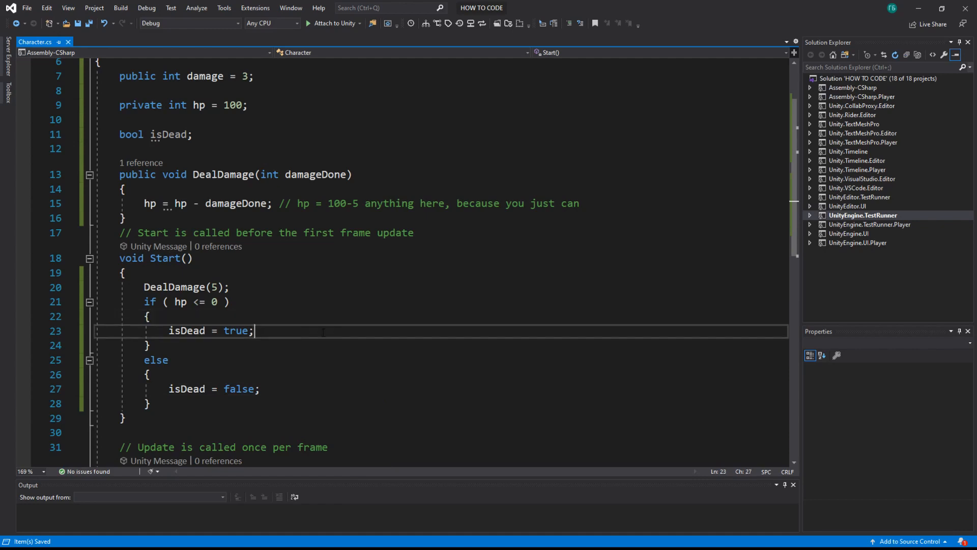
{"action": "scroll", "scroll_direction": "down", "scroll_amount": 3}
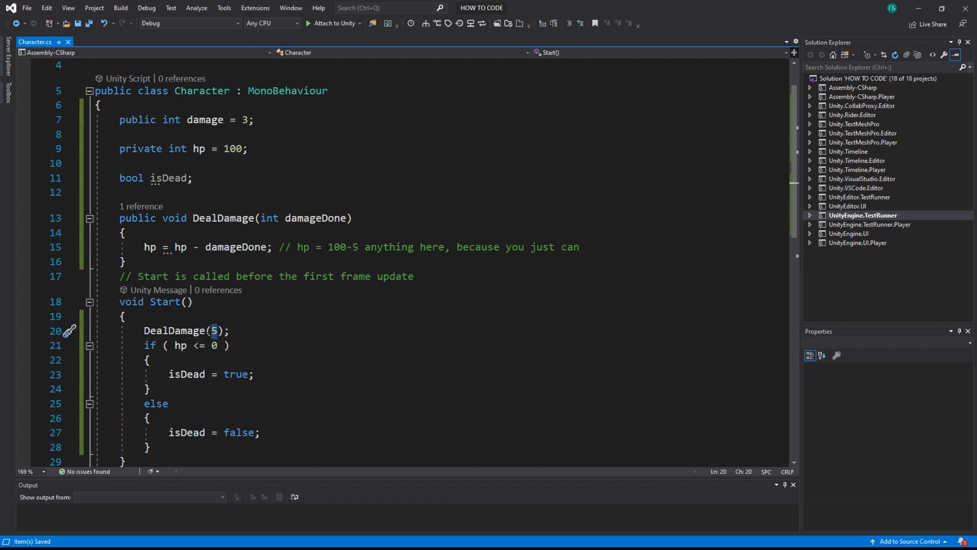
{"action": "double_click", "coordinate": [232, 148]}
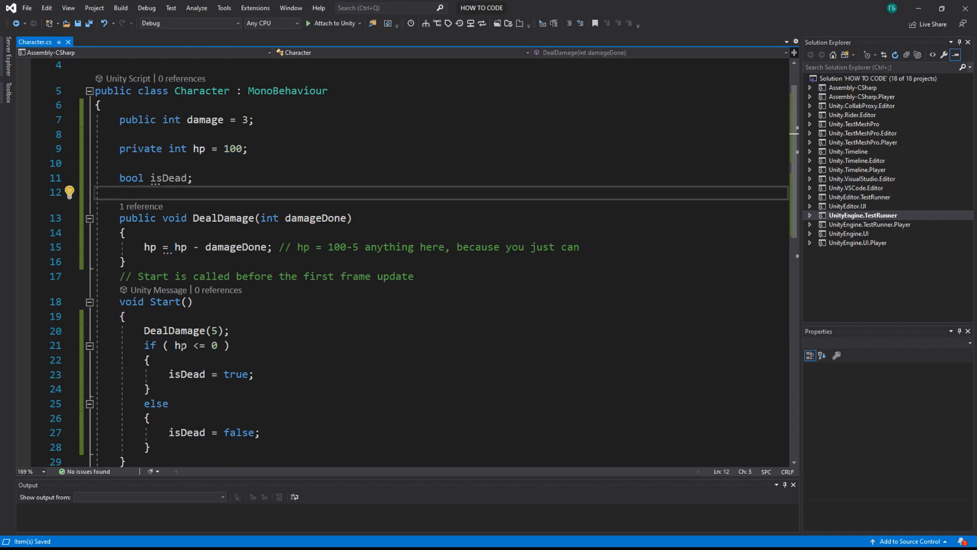
{"action": "left_click", "coordinate": [173, 345]}
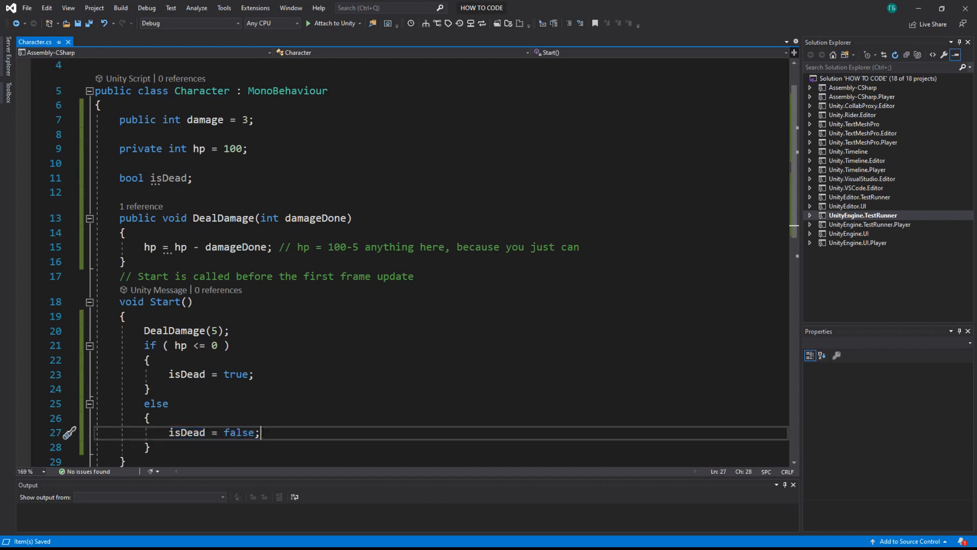
Step: Add Debug.Log(isDead); moved below the else block, then switch to Unity
{"action": "type", "text": "Debug.Log"}
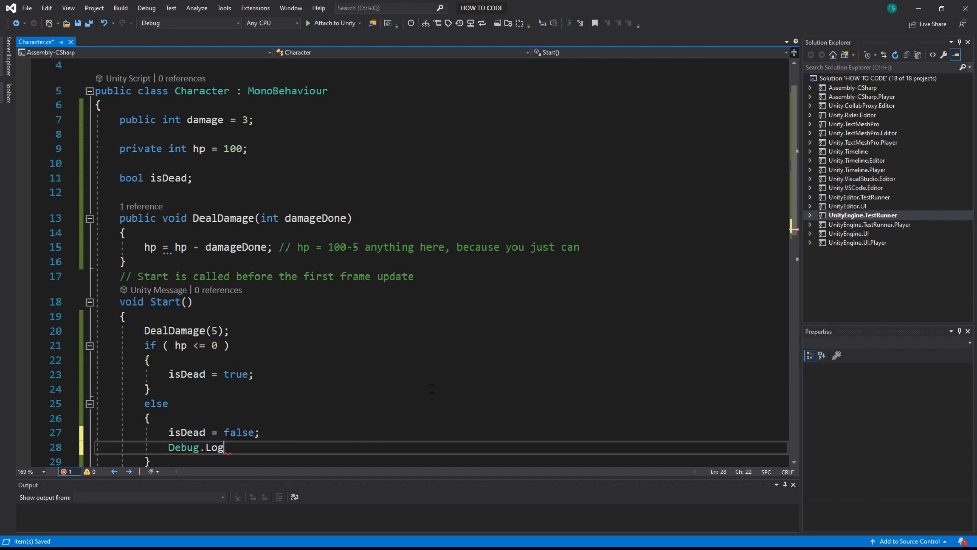
{"action": "type", "text": "(isDead);"}
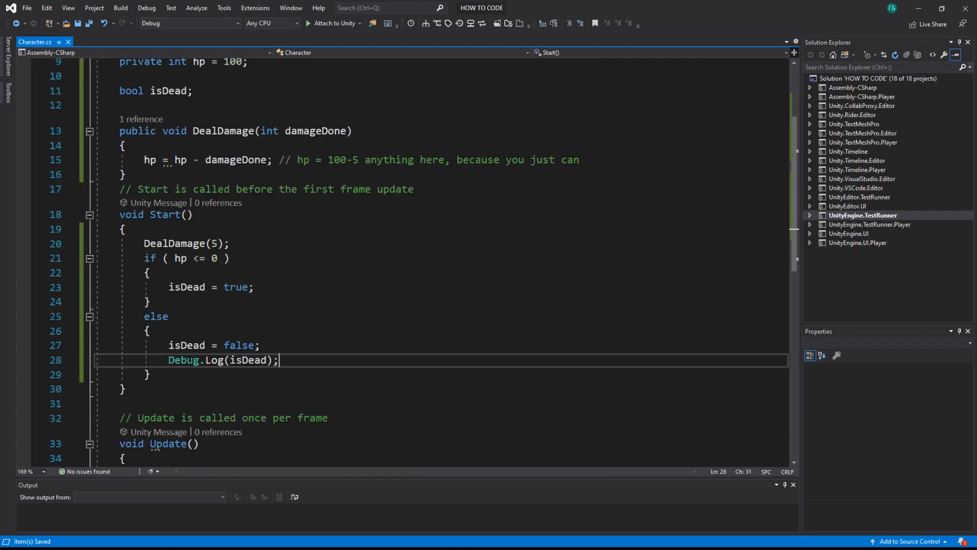
{"action": "key", "text": "Ctrl+Shift+K"}
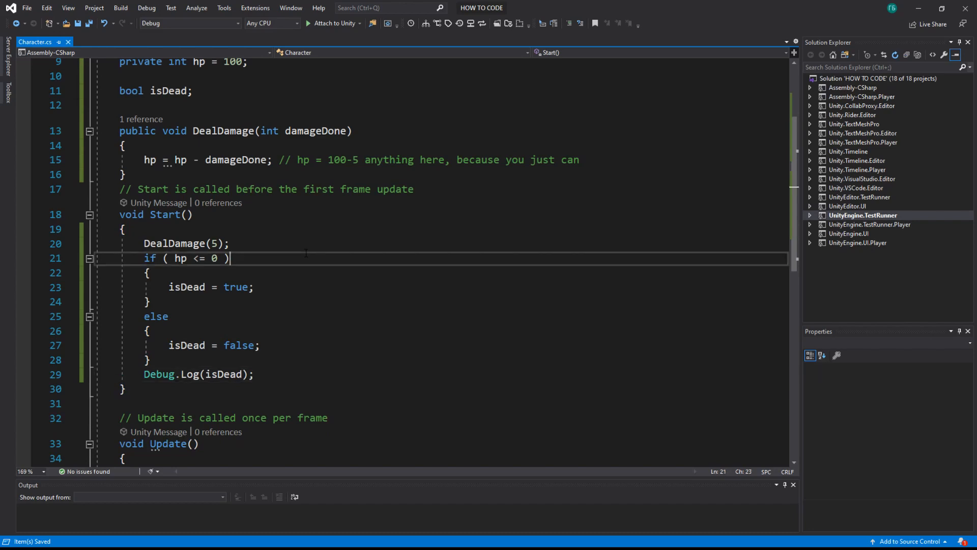
{"action": "double_click", "coordinate": [165, 213]}
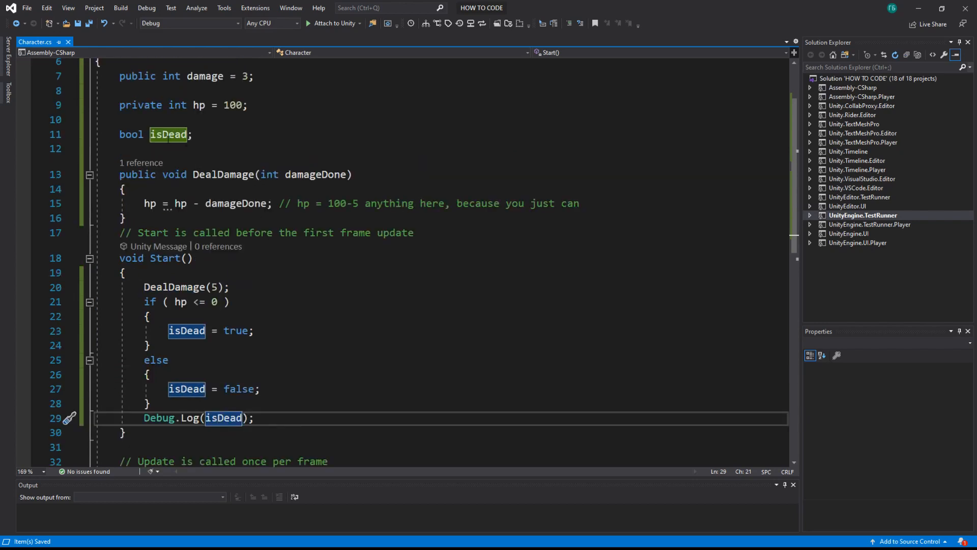
{"action": "left_click", "coordinate": [181, 135]}
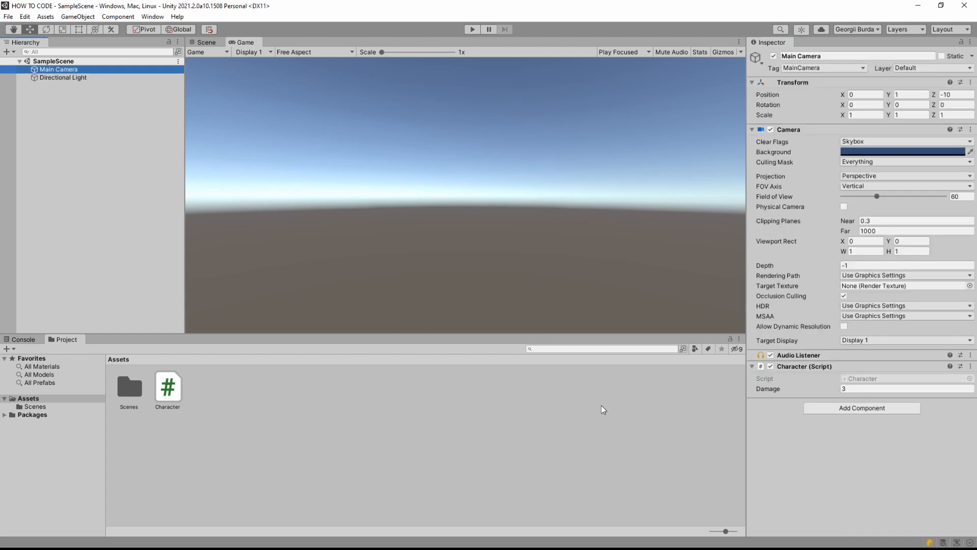
{"action": "mouse_move", "coordinate": [278, 175]}
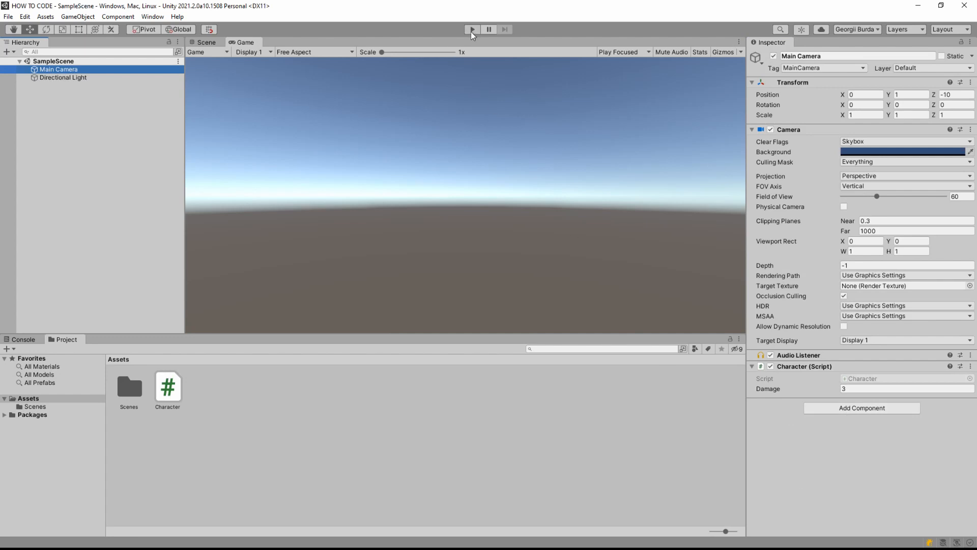
Step: Play the scene and show the Console to read the logged isDead value
{"action": "left_click", "coordinate": [471, 29]}
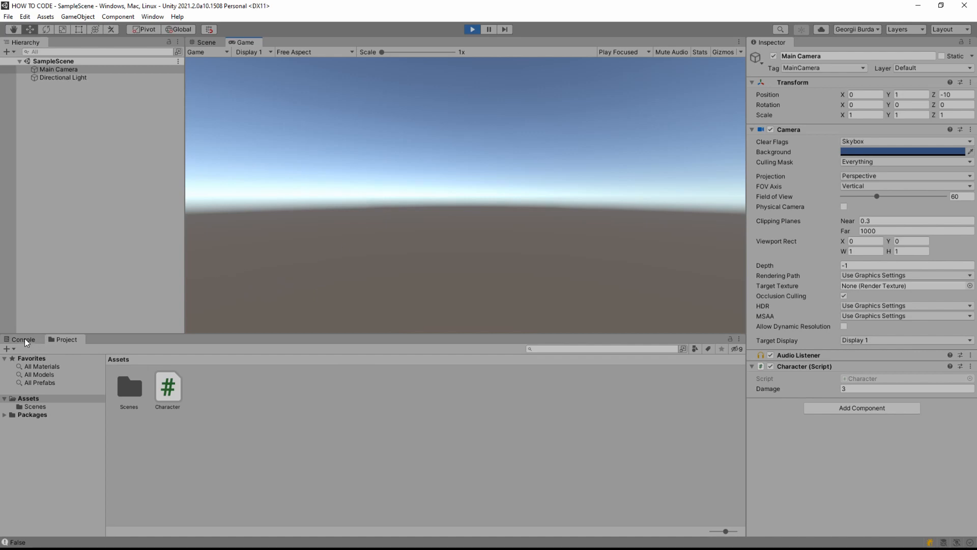
{"action": "left_click", "coordinate": [24, 339]}
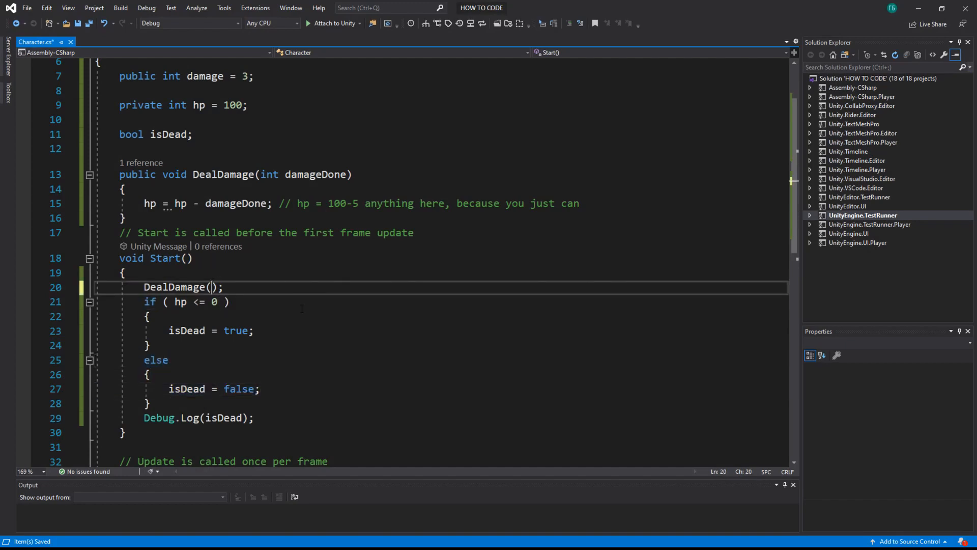
Step: Change the call to DealDamage(101), clear the Console and play the scene again
{"action": "type", "text": "101"}
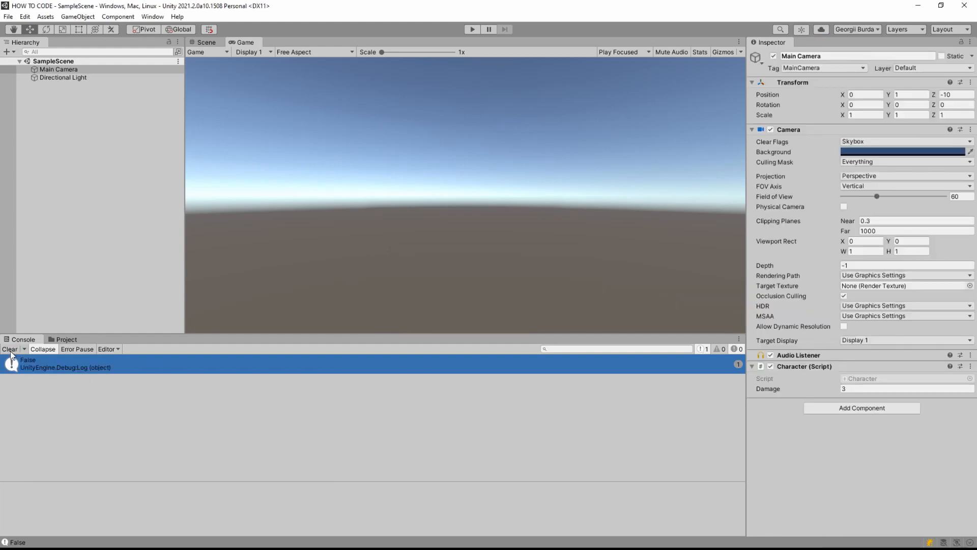
{"action": "left_click", "coordinate": [9, 348]}
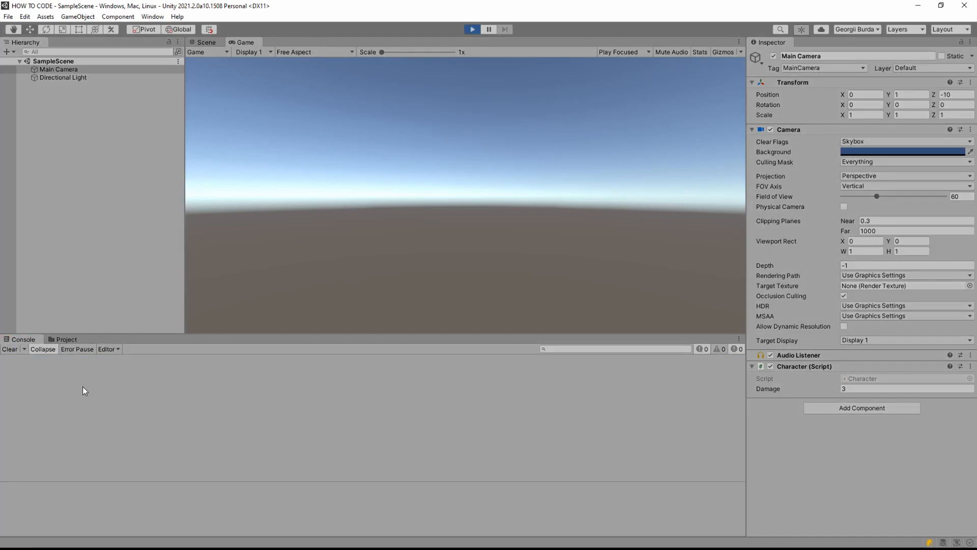
{"action": "left_click", "coordinate": [470, 29]}
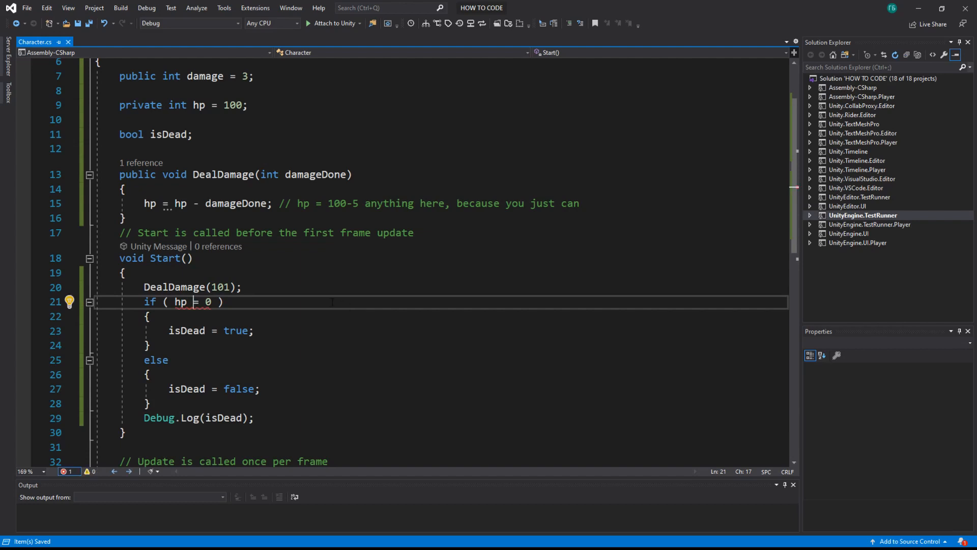
{"action": "mouse_move", "coordinate": [181, 301]}
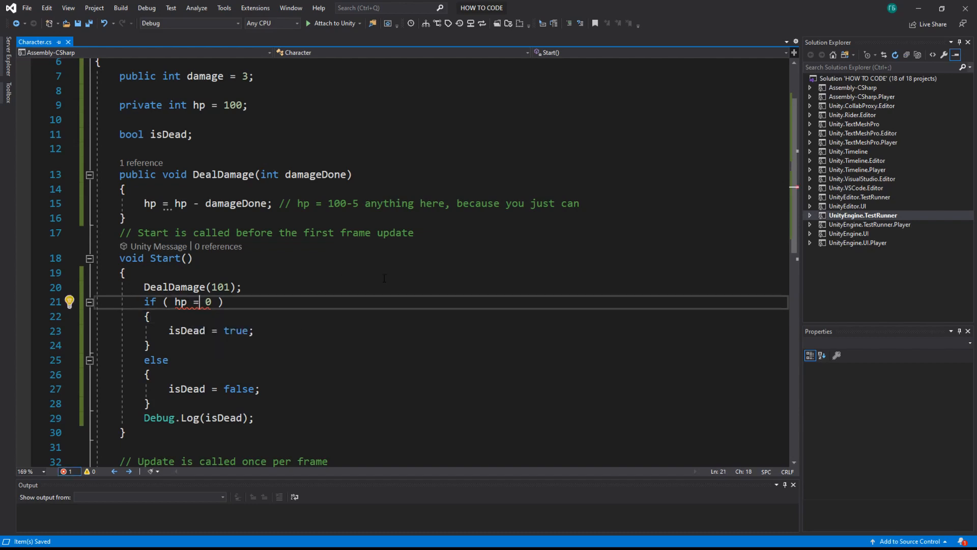
Step: Make the condition read if ( hp == 0 )
{"action": "type", "text": "="}
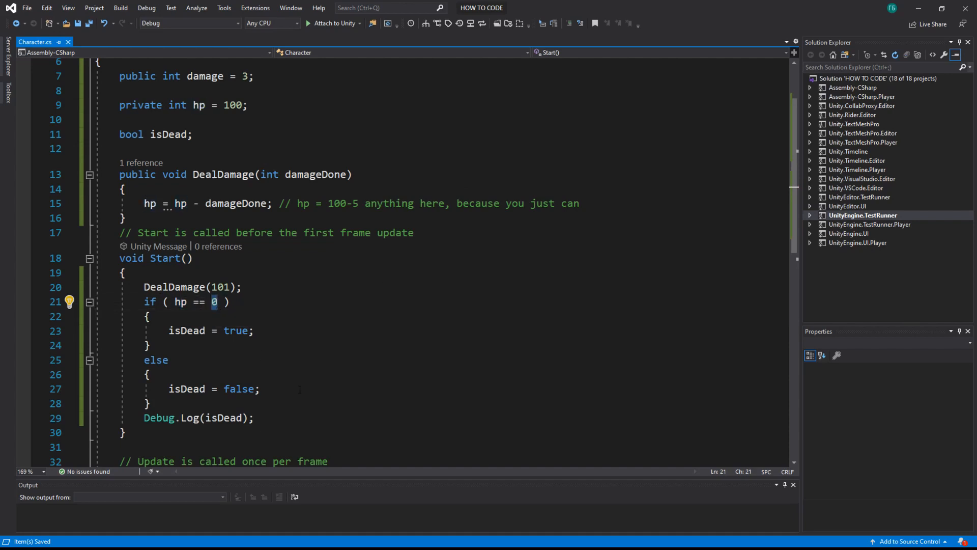
{"action": "double_click", "coordinate": [187, 330]}
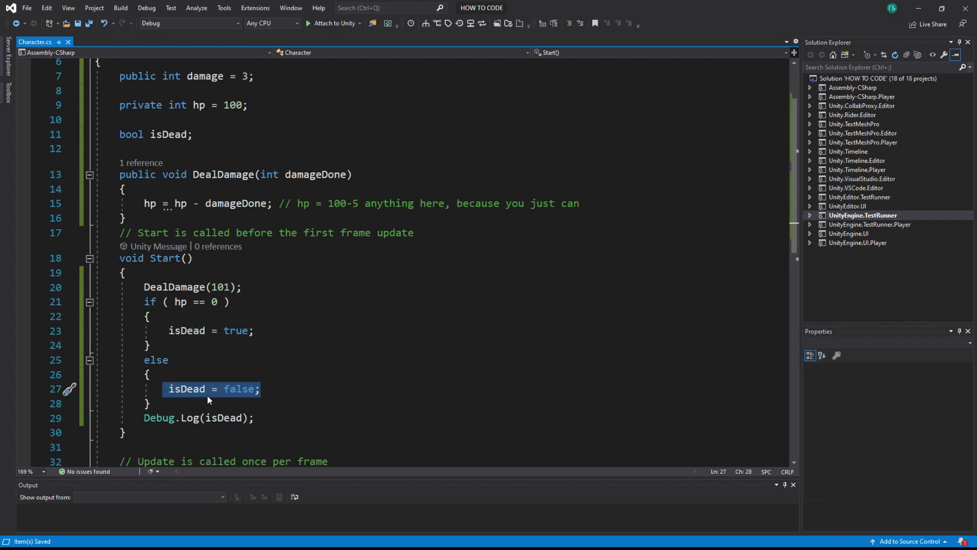
{"action": "left_click", "coordinate": [240, 389]}
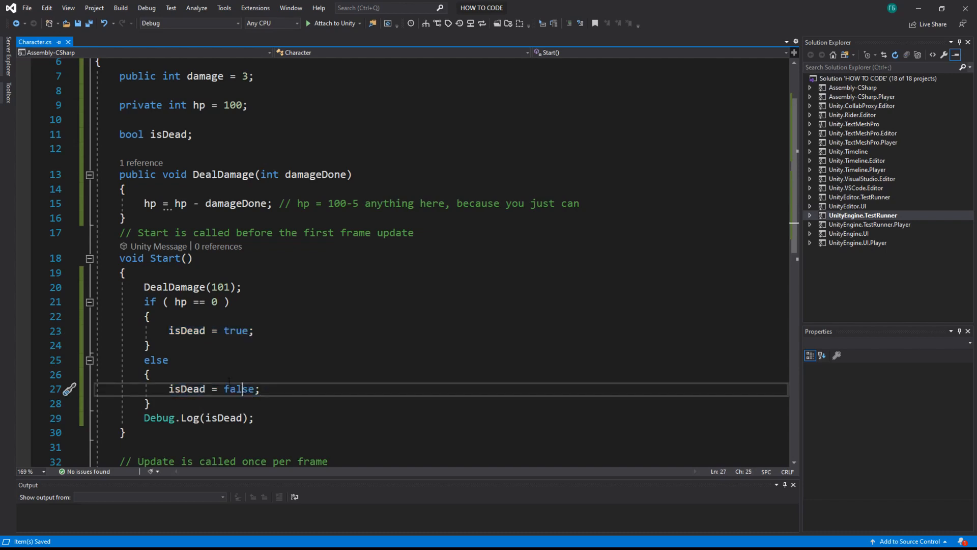
{"action": "mouse_move", "coordinate": [199, 302]}
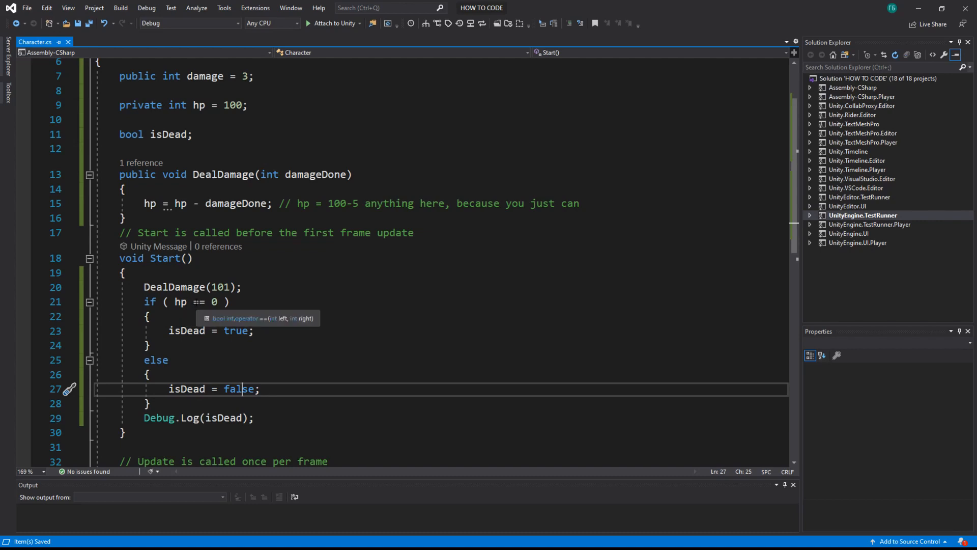
{"action": "mouse_move", "coordinate": [215, 301]}
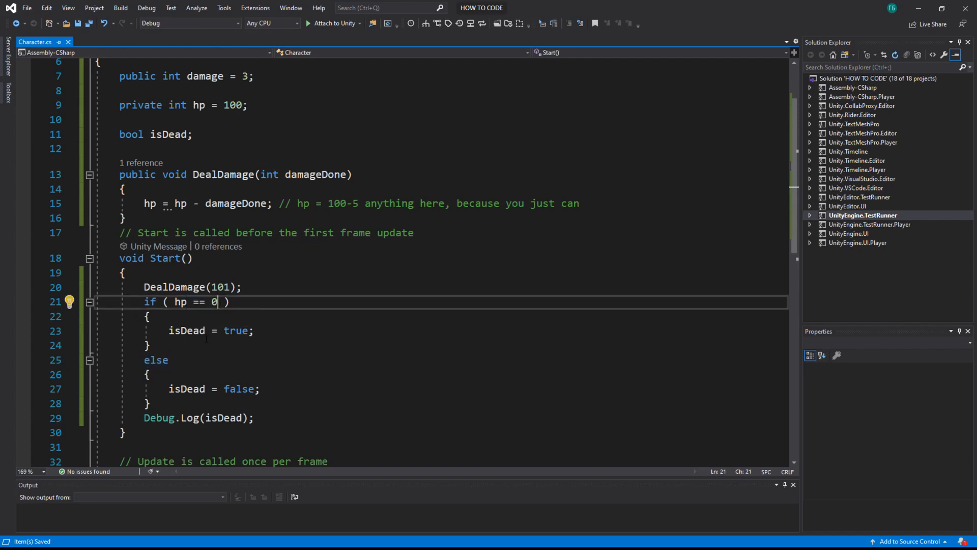
{"action": "left_click_drag", "start_coordinate": [144, 360], "coordinate": [150, 403]}
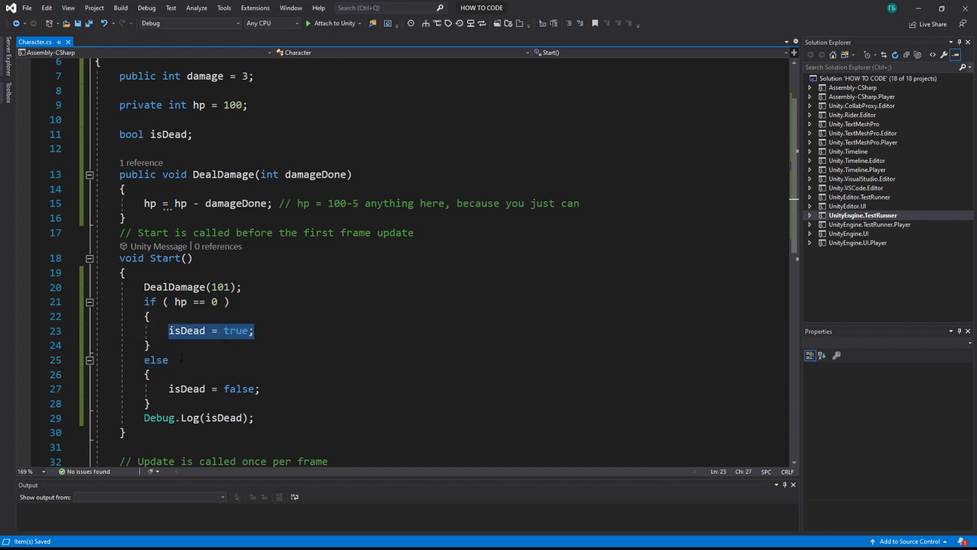
Step: Turn the else into else if(hp<0) setting isDead = true
{"action": "type", "text": "if(hp"}
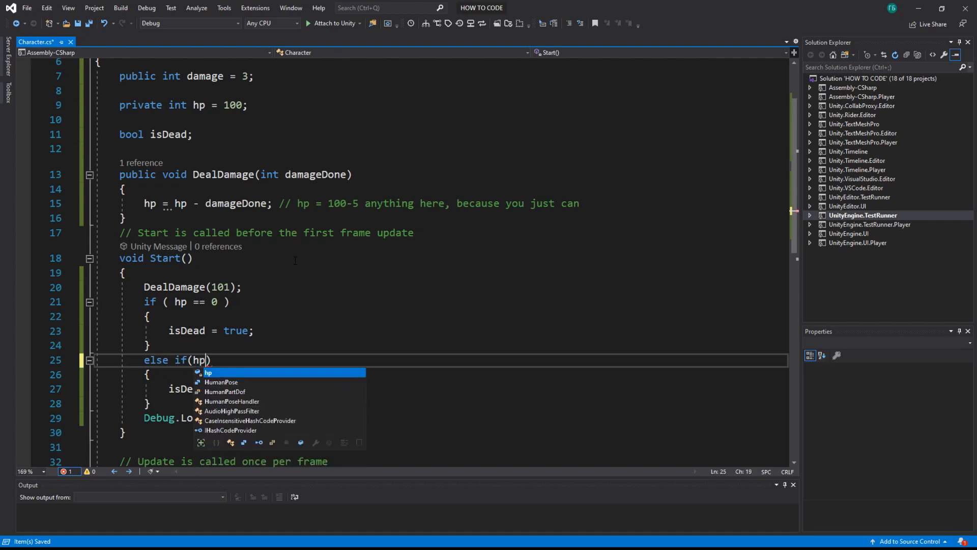
{"action": "type", "text": "<0"}
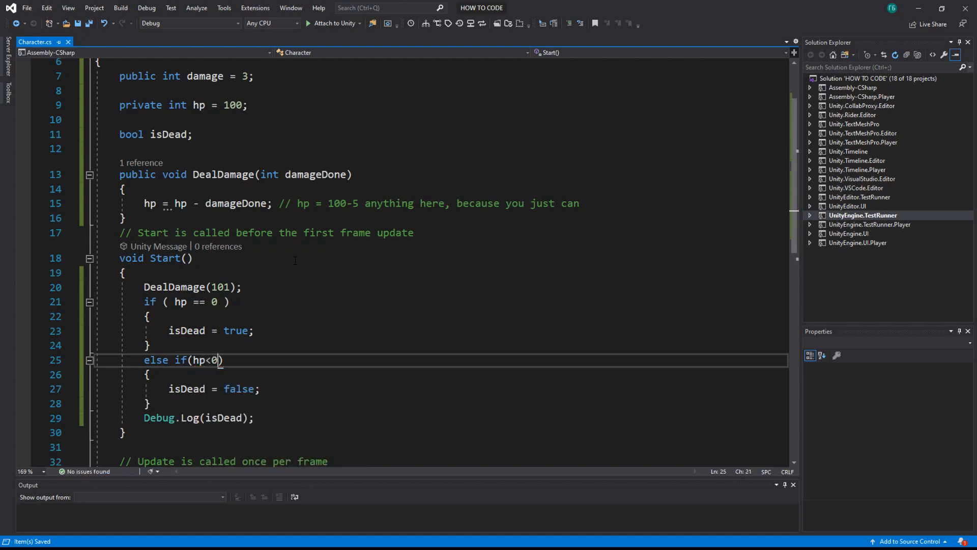
{"action": "double_click", "coordinate": [187, 330]}
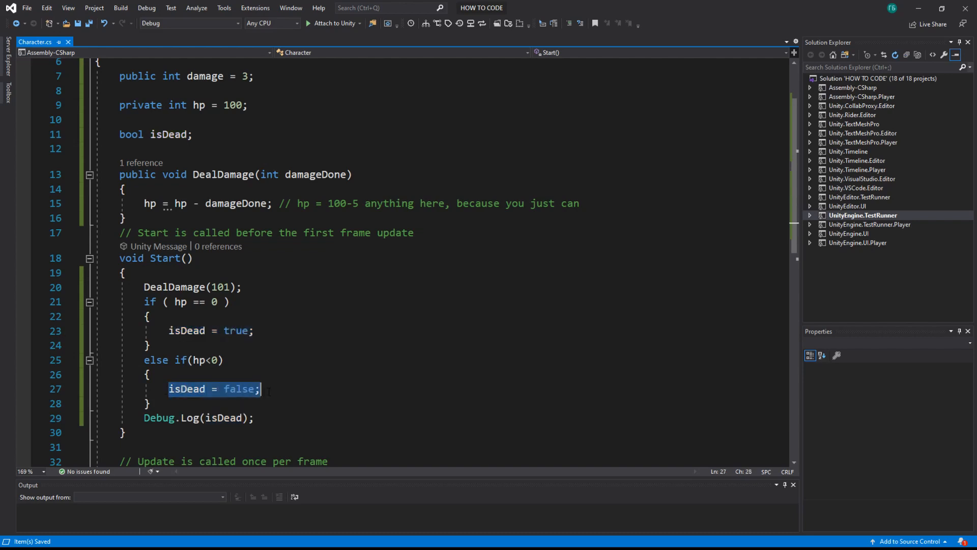
{"action": "type", "text": "true"}
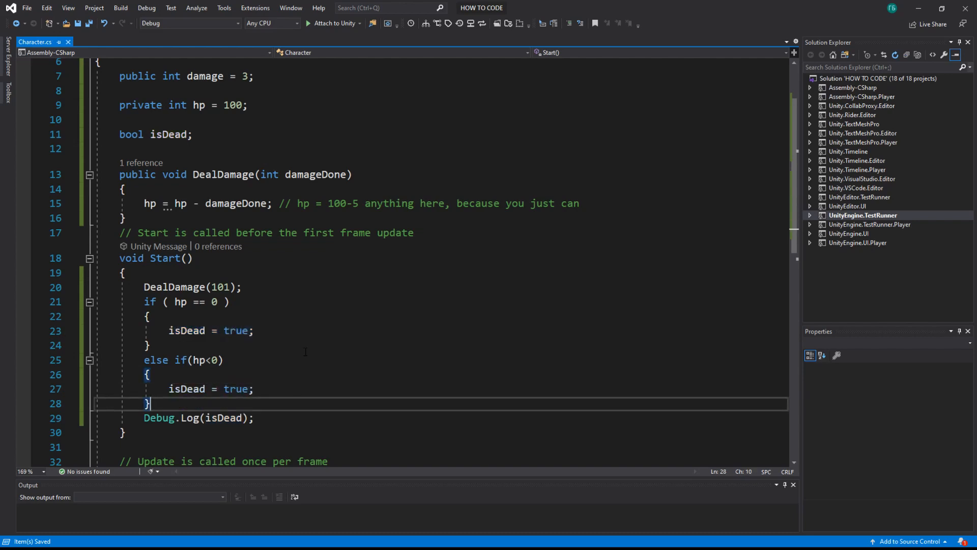
Step: Add an else if(hp>0) branch setting isDead = false and select the chain
{"action": "type", "text": "else if(hp>0"}
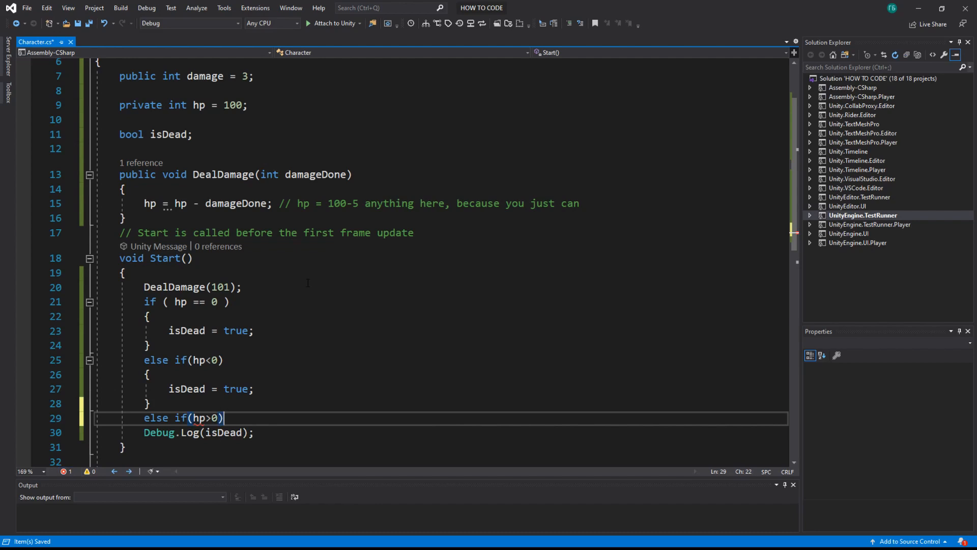
{"action": "type", "text": "isDead = false;"}
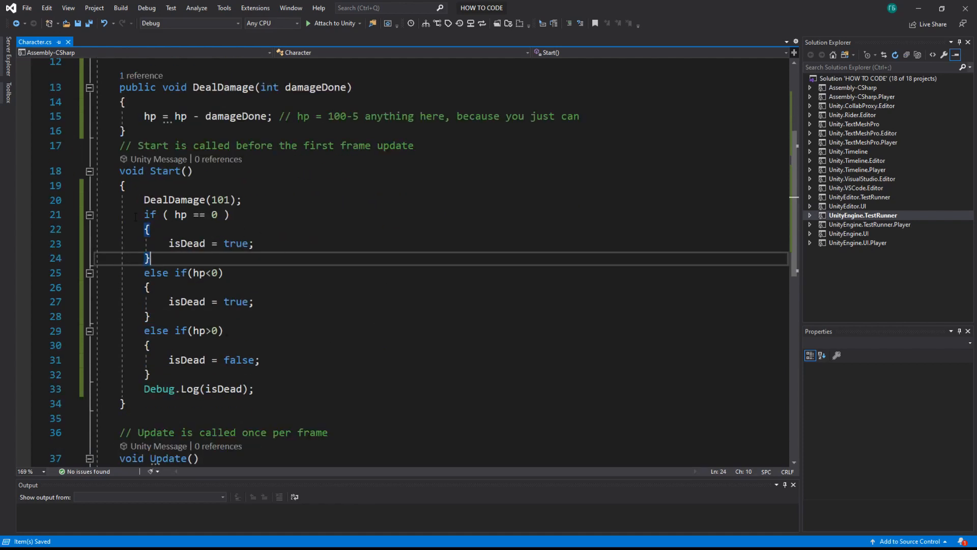
{"action": "left_click_drag", "start_coordinate": [143, 215], "coordinate": [150, 374]}
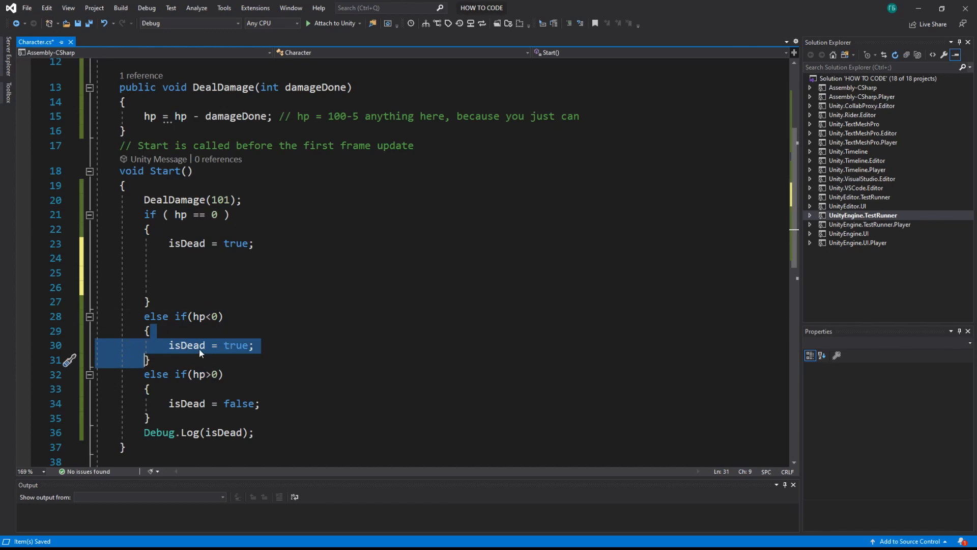
{"action": "left_click", "coordinate": [185, 345]}
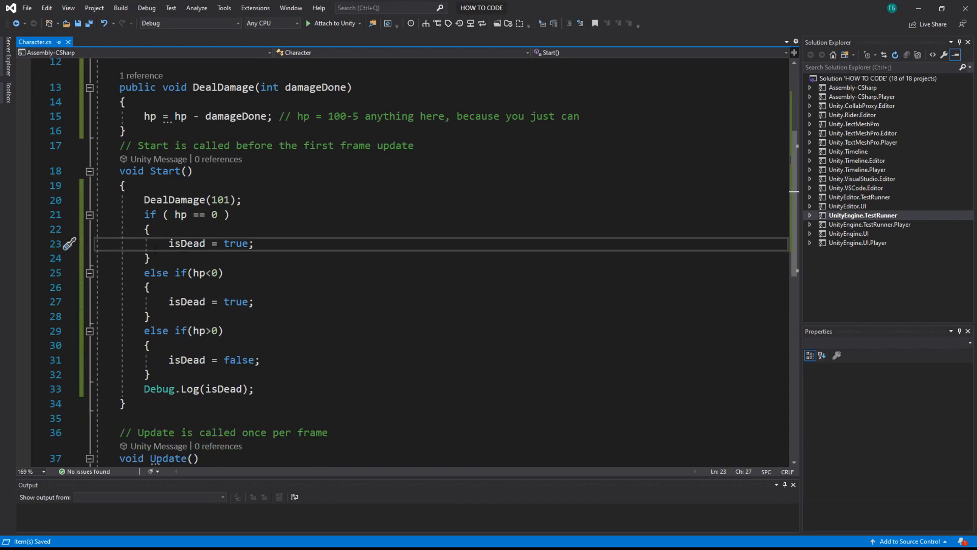
{"action": "double_click", "coordinate": [155, 273]}
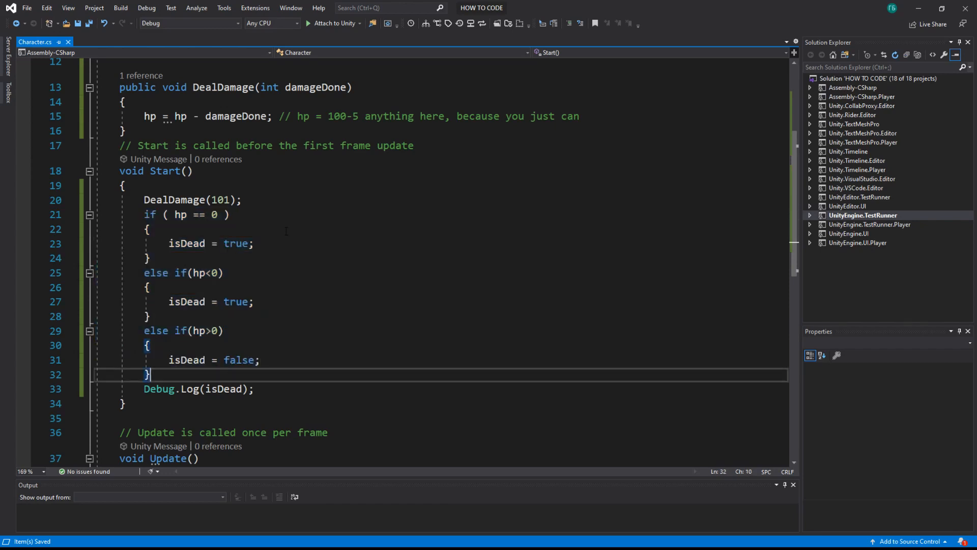
Step: End the chain with a final else logging Debug.Log("NOT POSSIBLE");
{"action": "type", "text": "else"}
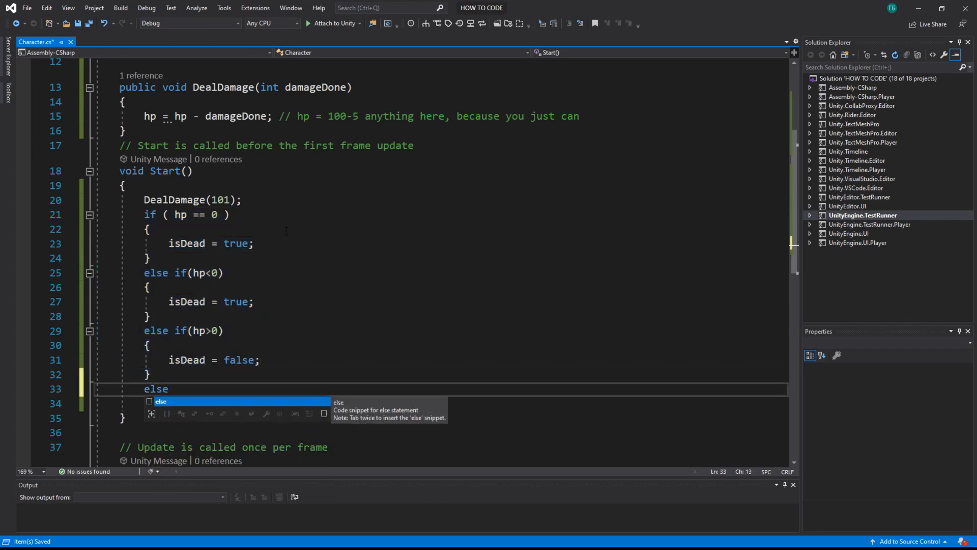
{"action": "key", "text": "Tab"}
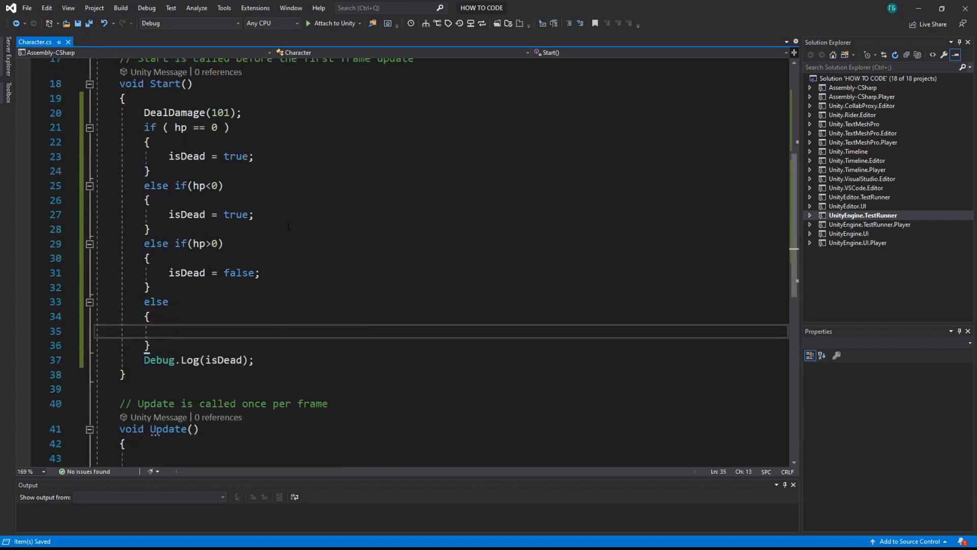
{"action": "mouse_move", "coordinate": [340, 207]}
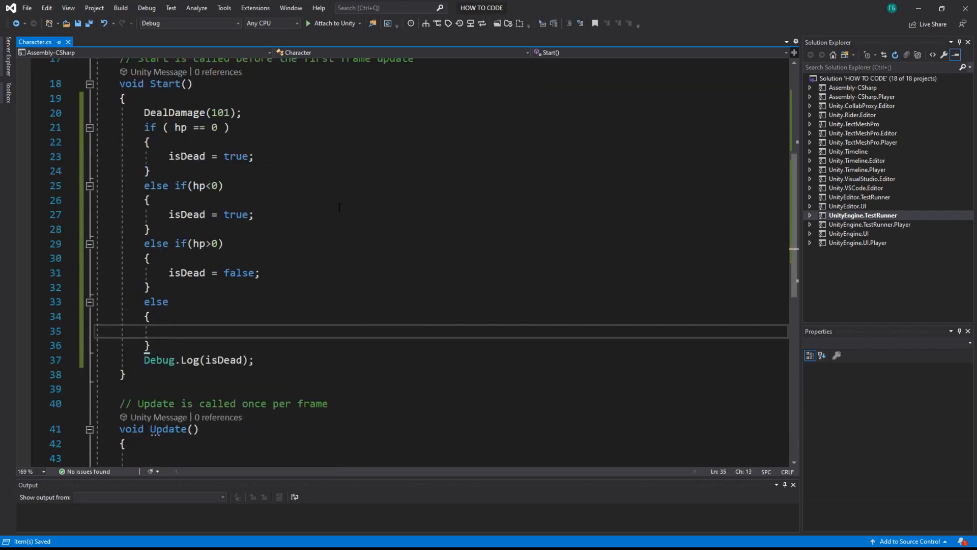
{"action": "type", "text": "Debug"}
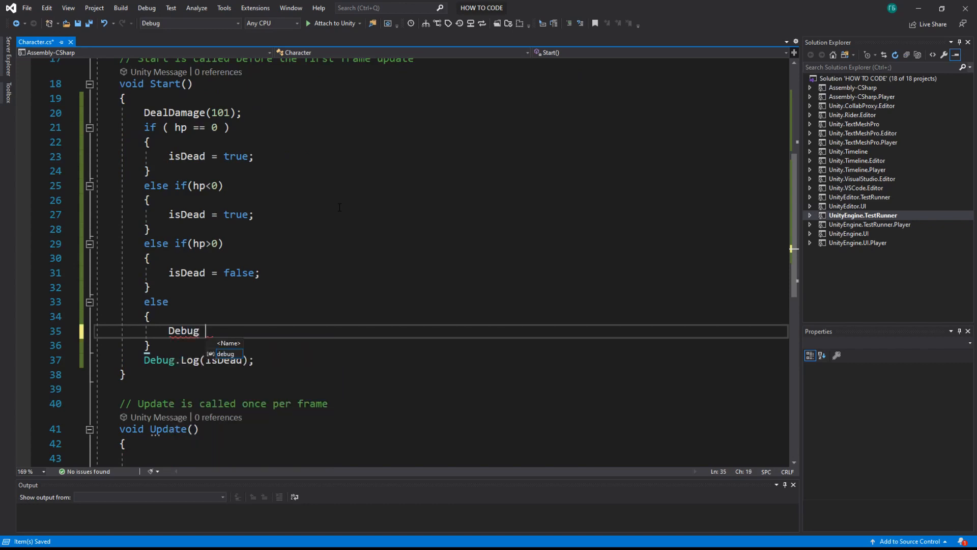
{"action": "type", "text": ".lo"}
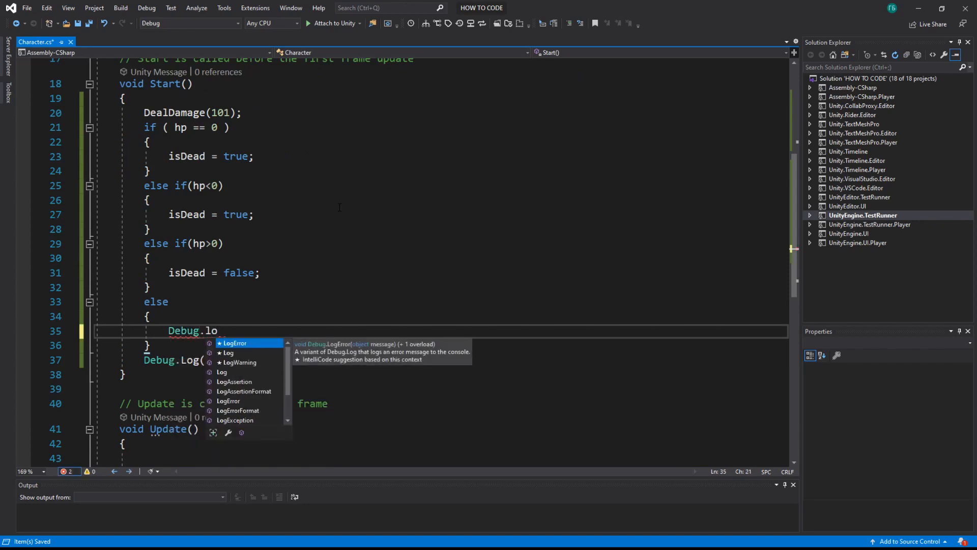
{"action": "type", "text": "g(\""}
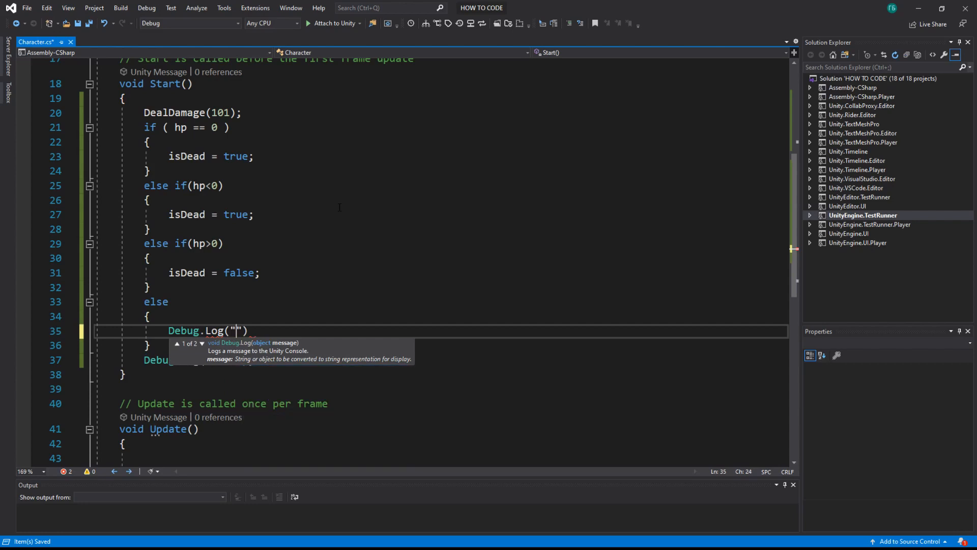
{"action": "type", "text": "NOT POSSIB"}
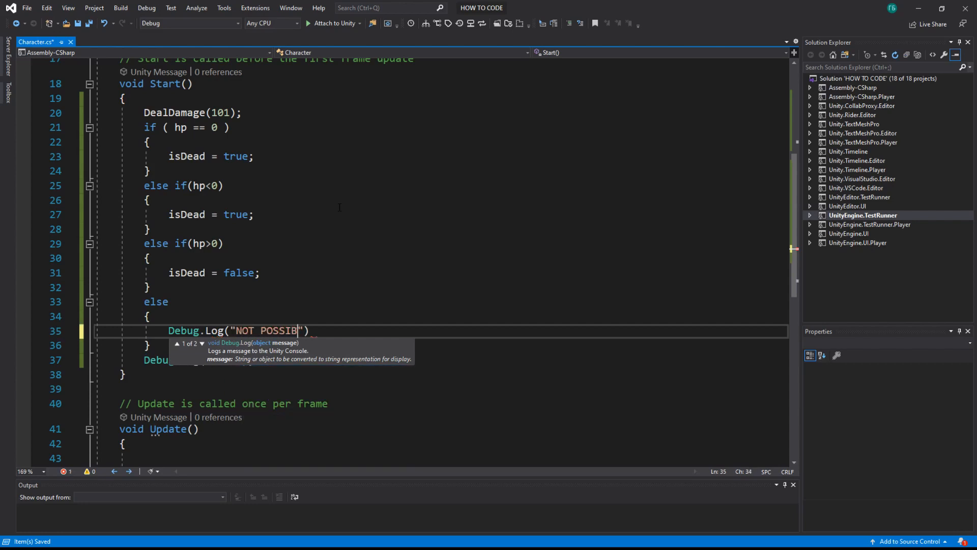
{"action": "type", "text": "LE\");"}
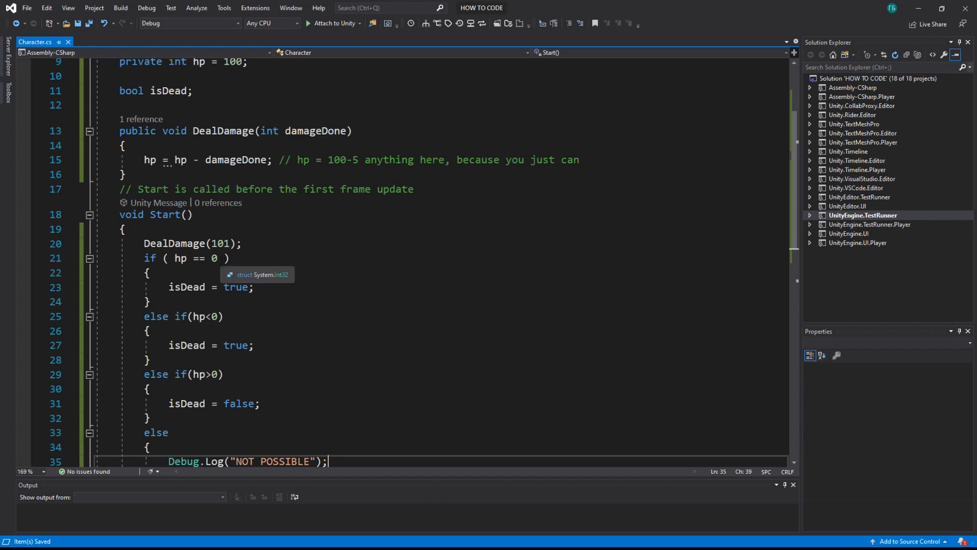
{"action": "mouse_move", "coordinate": [250, 316]}
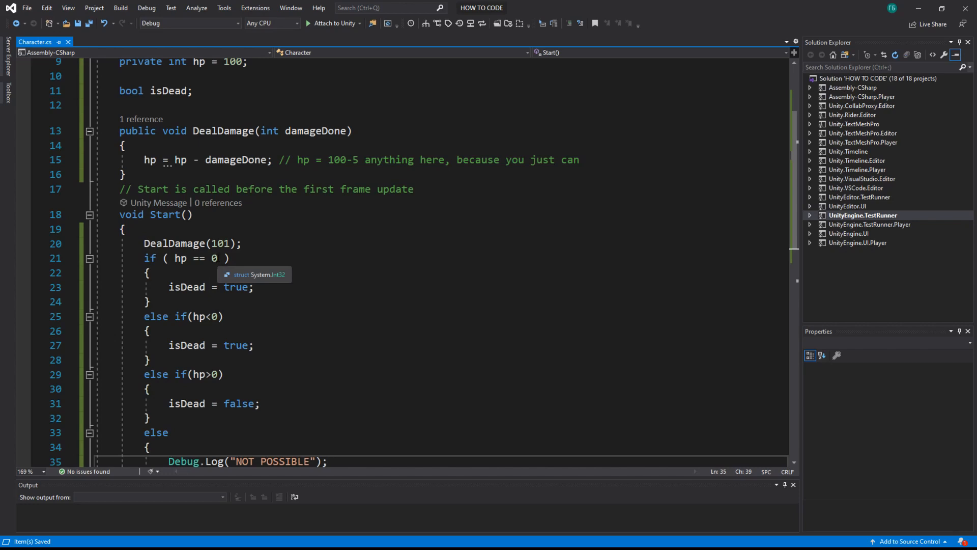
Step: Rewrite the first condition as hp>75 && hp<100, save the script, and begin its Debug.Log call
{"action": "key", "text": "Backspace"}
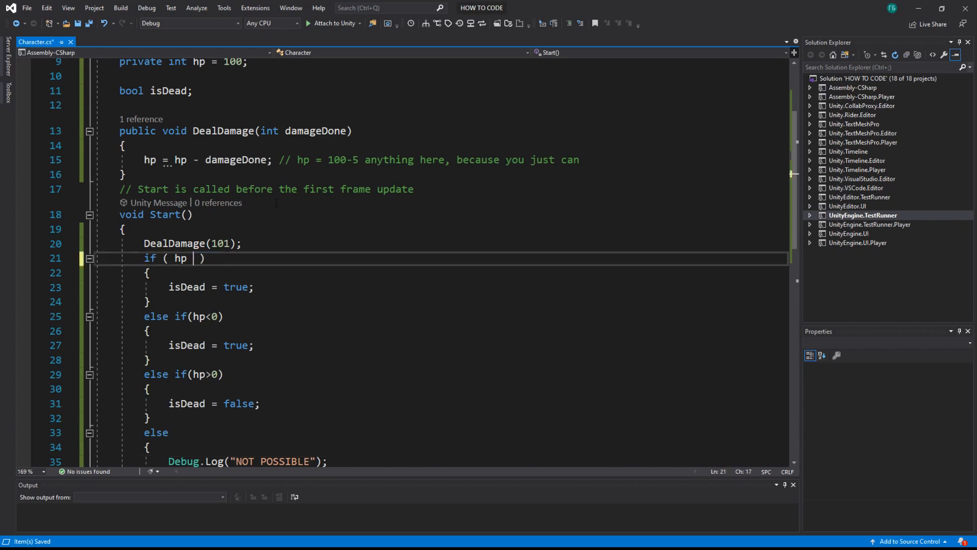
{"action": "type", "text": ">"}
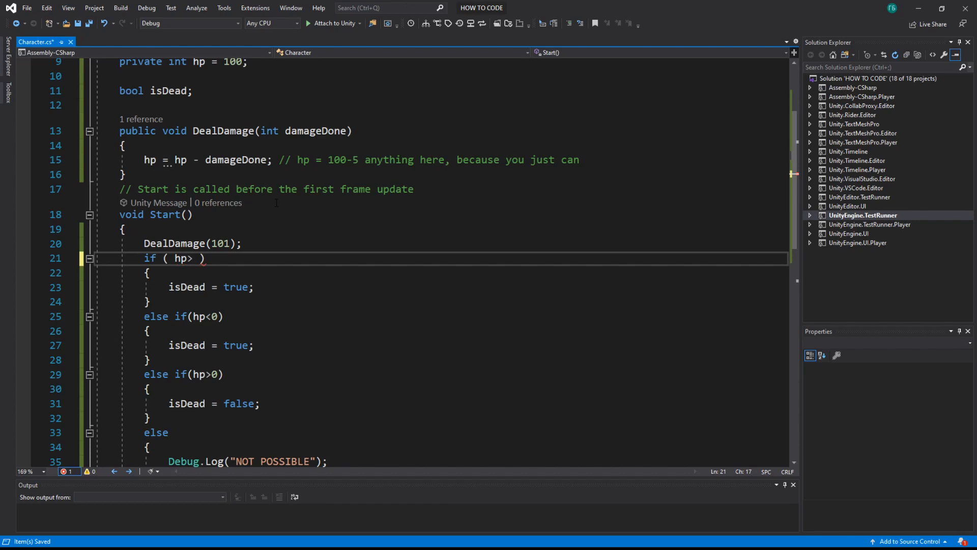
{"action": "type", "text": "75"}
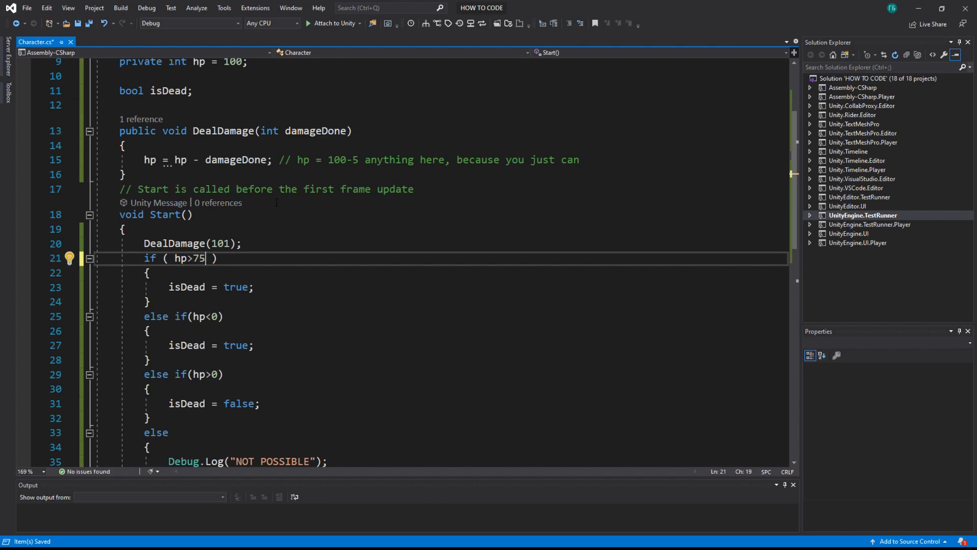
{"action": "type", "text": "&&"}
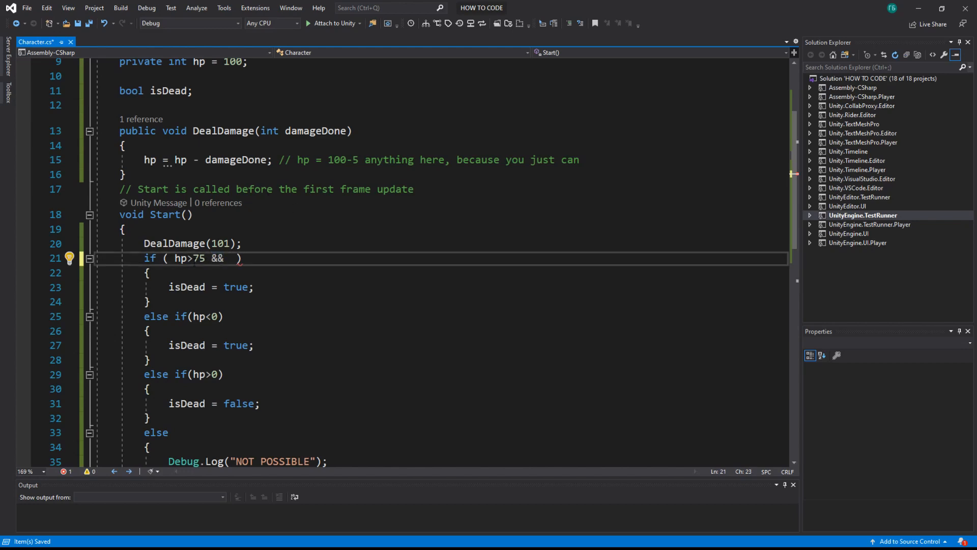
{"action": "double_click", "coordinate": [184, 287]}
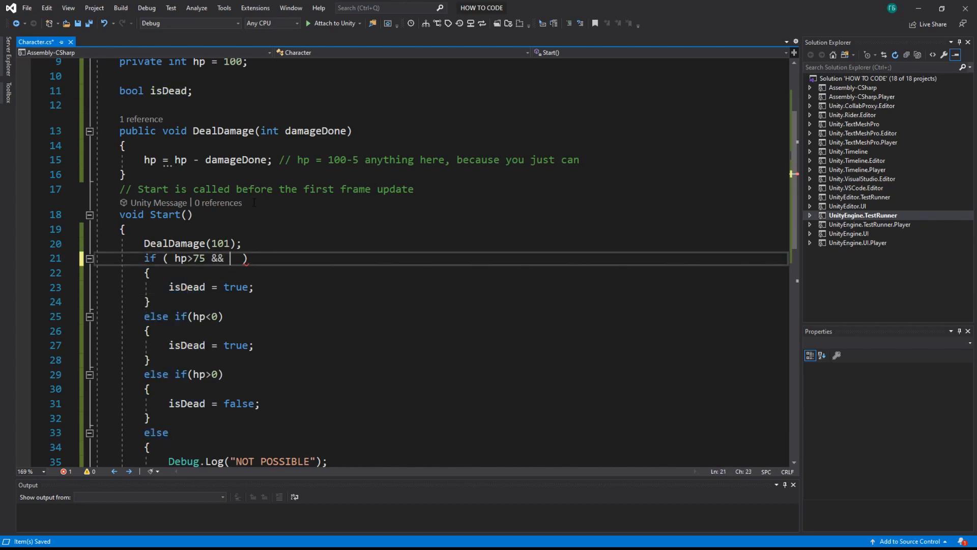
{"action": "type", "text": "hp<100"}
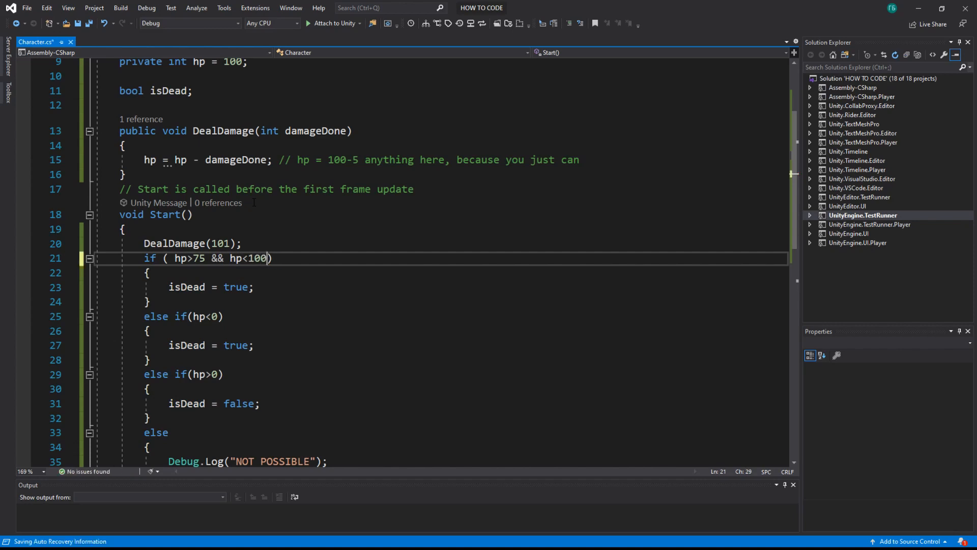
{"action": "key", "text": "Ctrl+S"}
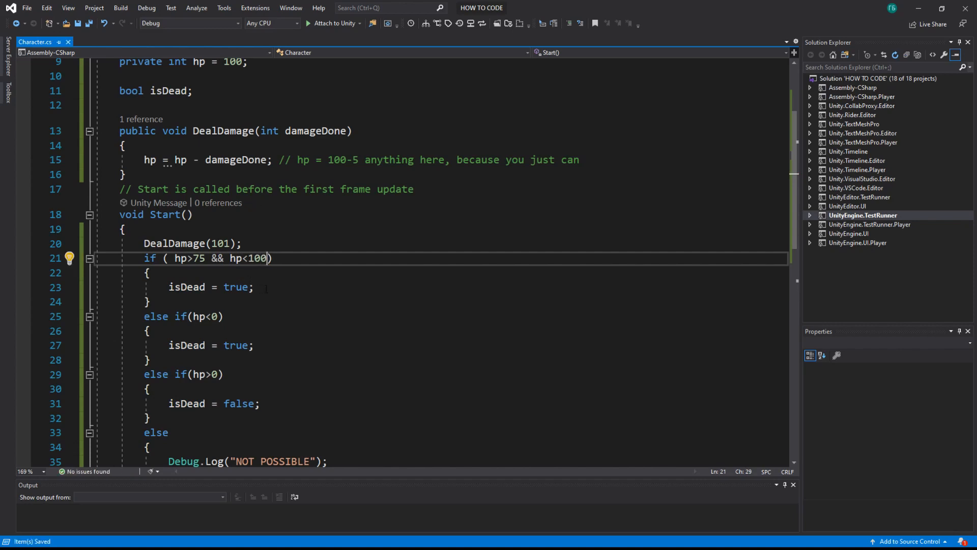
{"action": "type", "text": "Debug.Log"}
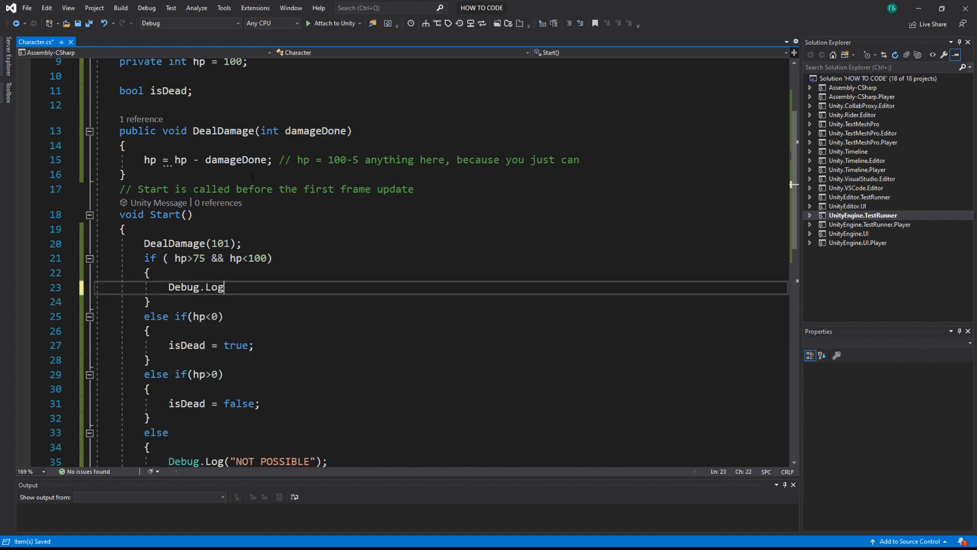
Step: Finish the first branch's call as Debug.Log("Stong");
{"action": "type", "text": "(\"St\""}
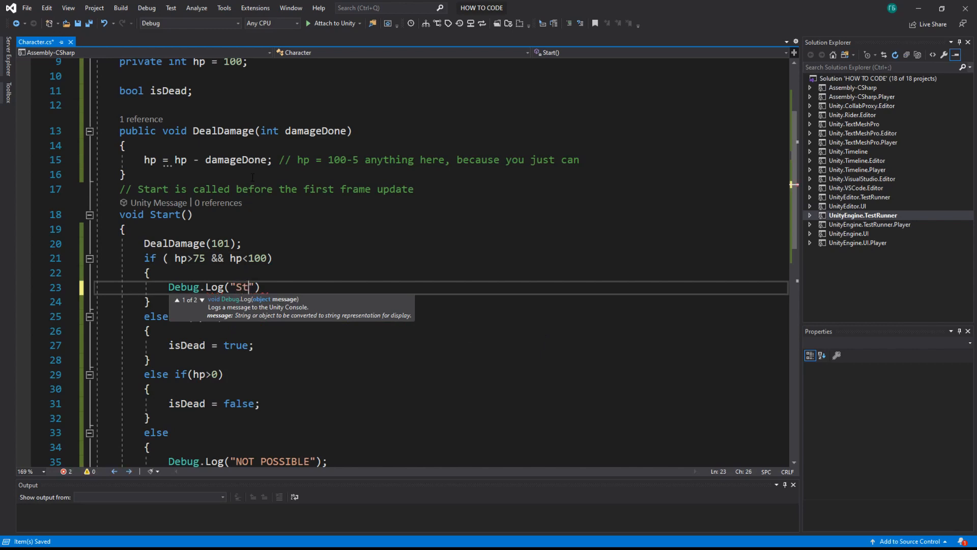
{"action": "type", "text": "ong\");"}
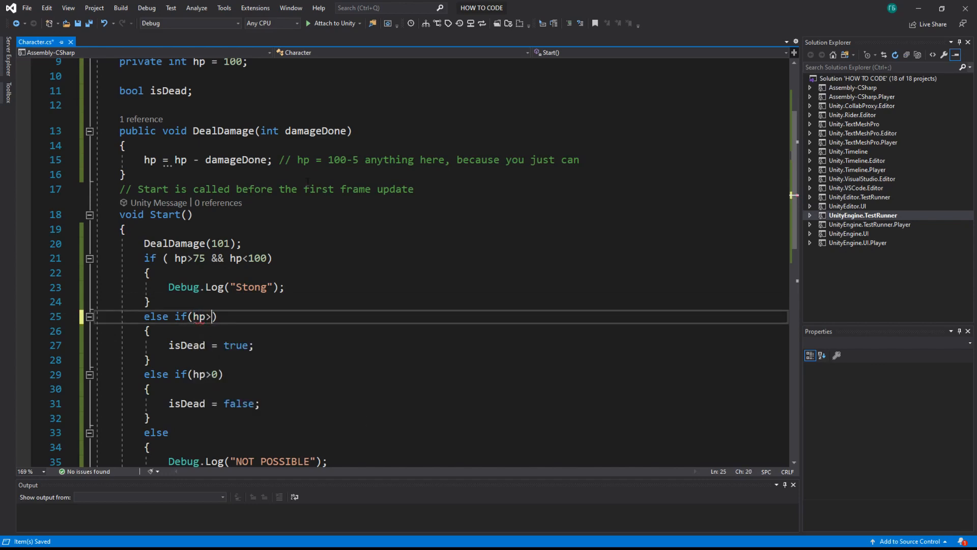
Step: Edit the else-if condition toward hp>50 && <=75
{"action": "type", "text": "50"}
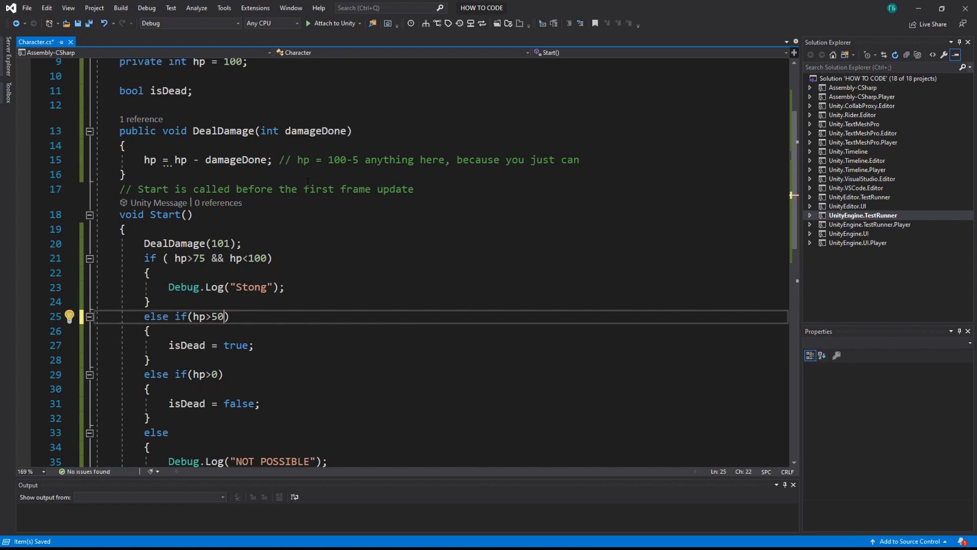
{"action": "type", "text": "&&"}
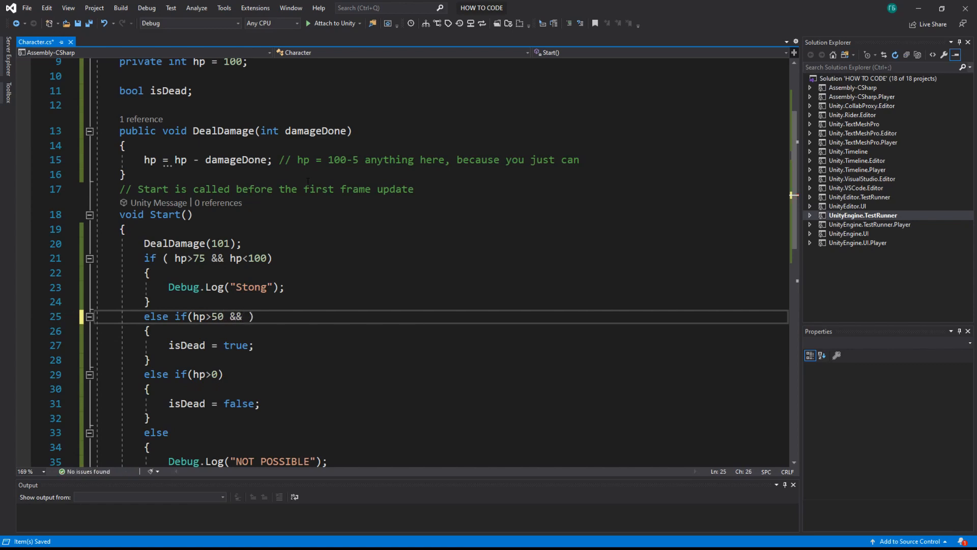
{"action": "type", "text": "<"}
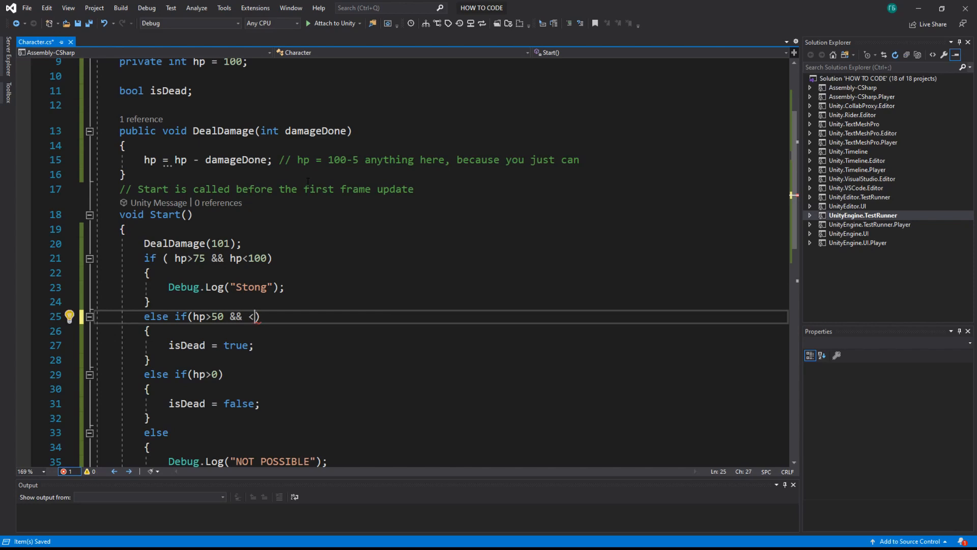
{"action": "type", "text": "=7"}
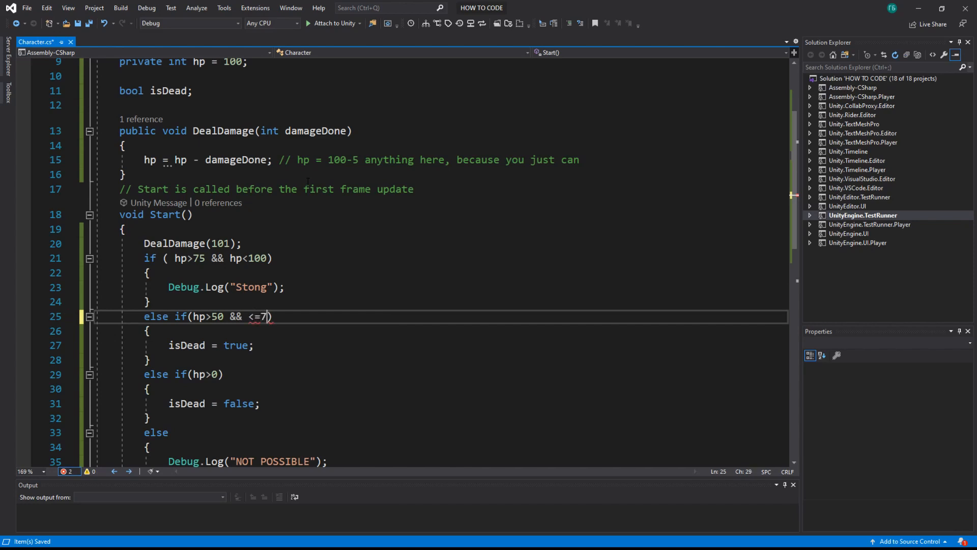
{"action": "type", "text": "5"}
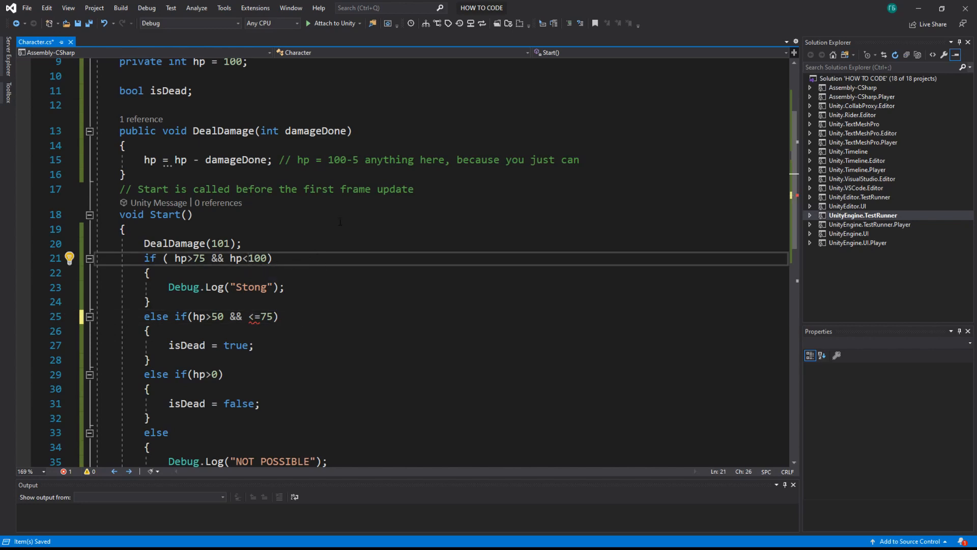
Step: Change the first check to hp<=100 and complete the second as hp>50 && hp<=75
{"action": "type", "text": "="}
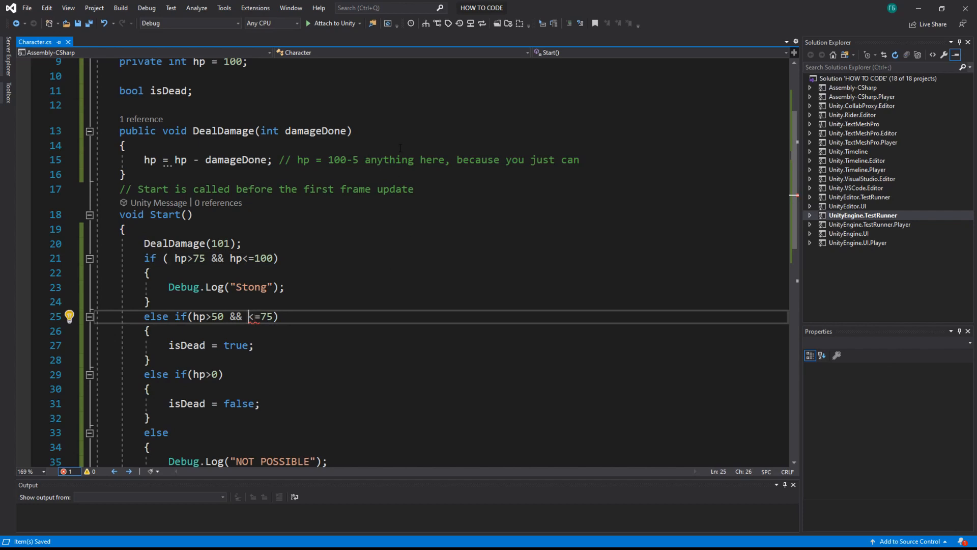
{"action": "type", "text": "hp"}
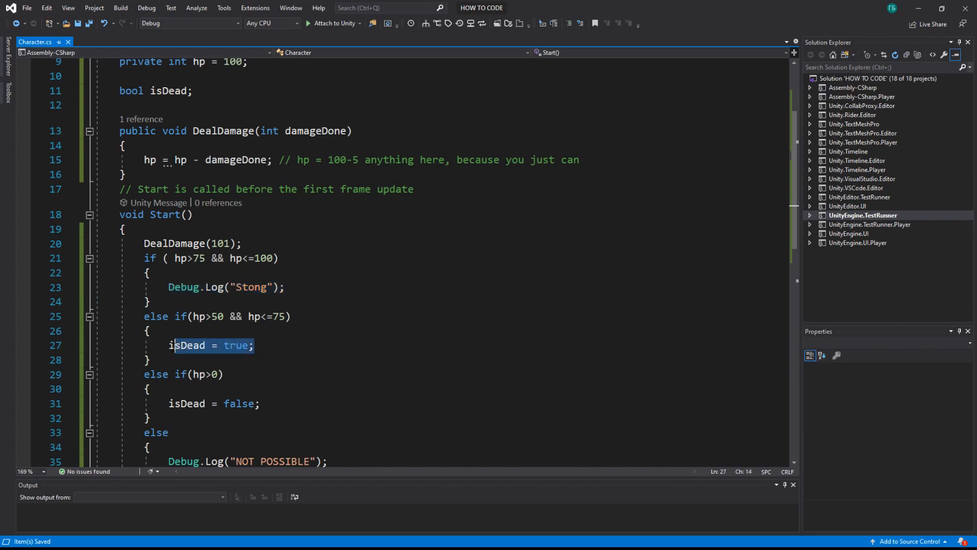
Step: Make the second branch log "Kinda Strong" instead of setting isDead
{"action": "type", "text": "Debug.Log(\"Stong\");"}
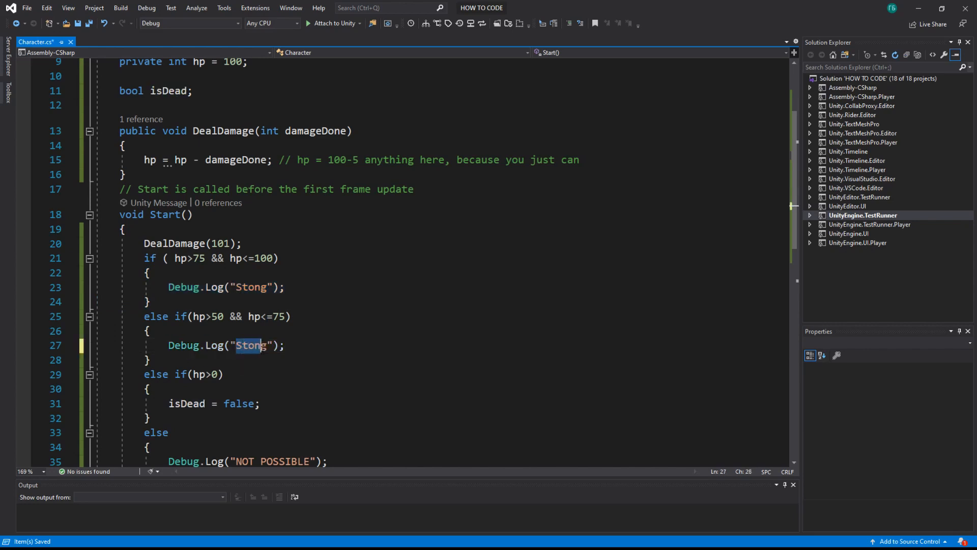
{"action": "type", "text": "Kinad"}
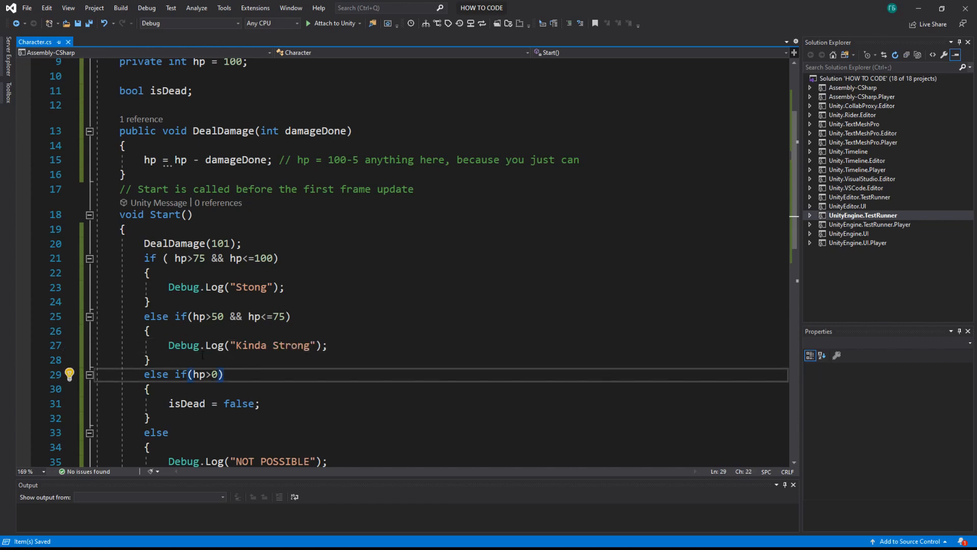
Step: Turn the third branch into hp>25 && hp<=50 logging "Weak"
{"action": "left_click_drag", "start_coordinate": [193, 316], "coordinate": [284, 316]}
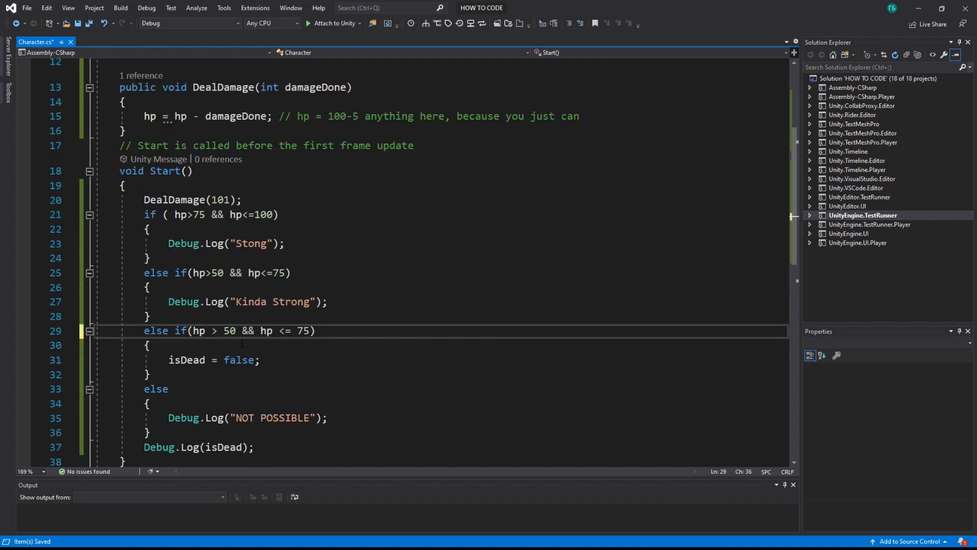
{"action": "type", "text": "25"}
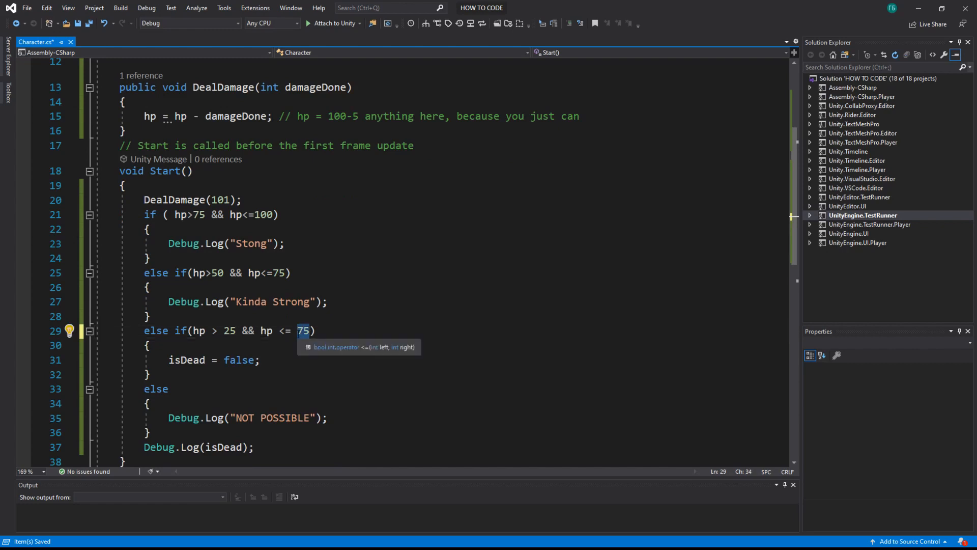
{"action": "type", "text": "50"}
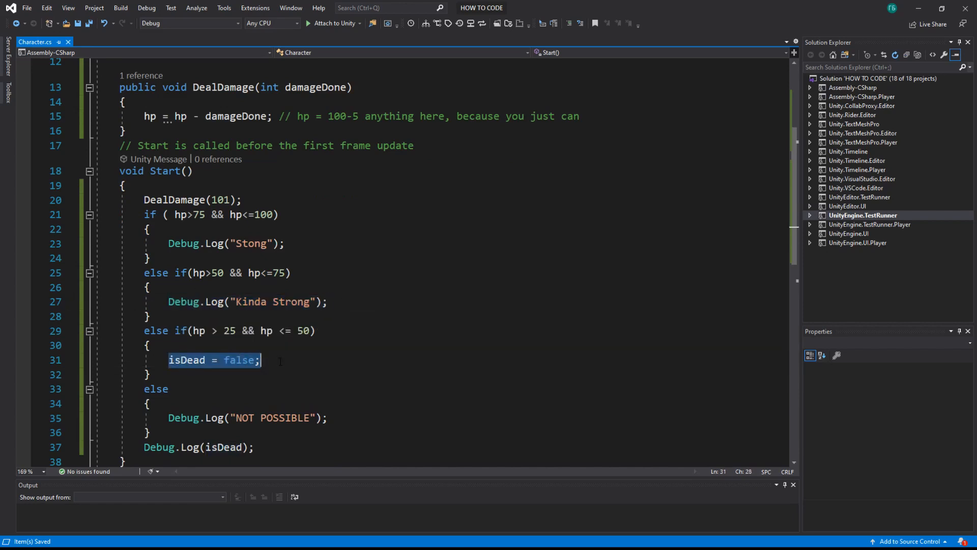
{"action": "type", "text": "Debug.Log(\"Kinda Strong\");"}
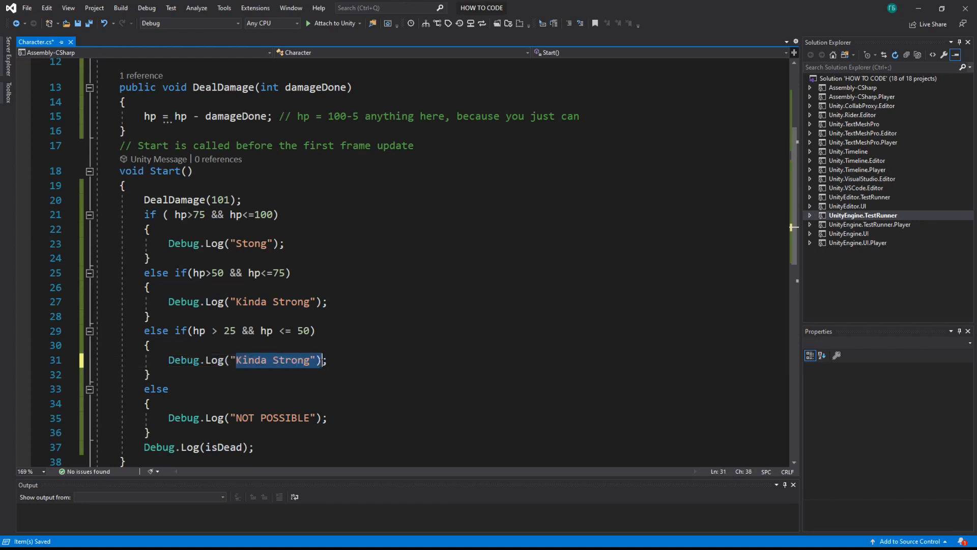
{"action": "type", "text": "Weak"}
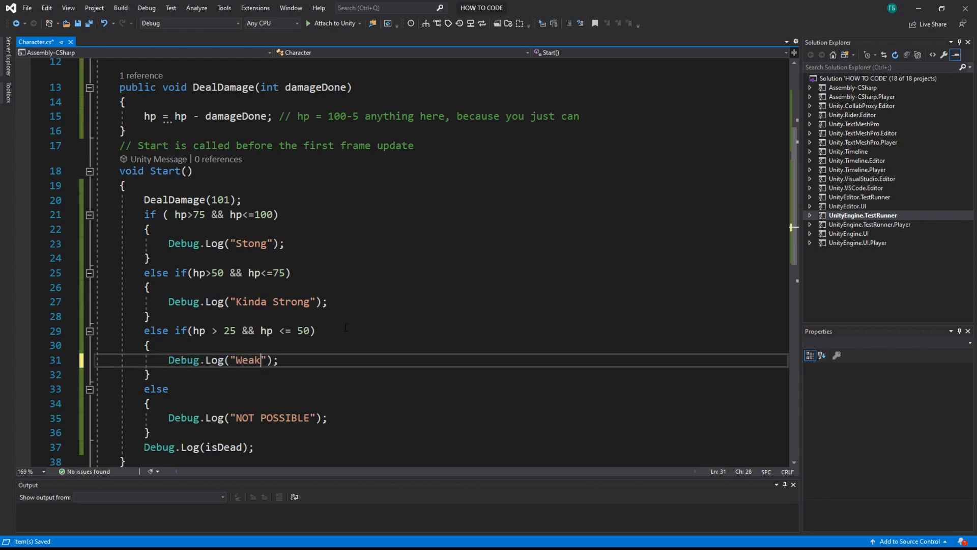
{"action": "scroll", "scroll_direction": "down", "scroll_amount": 3}
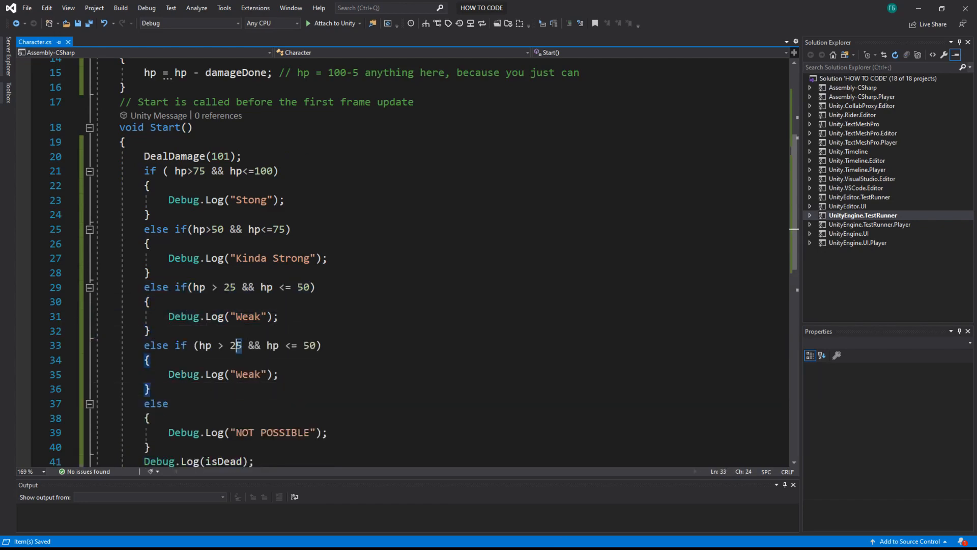
Step: Set the pasted branch's range to hp > 0 && hp <= 25 for the "Extra Weak" message
{"action": "type", "text": "0"}
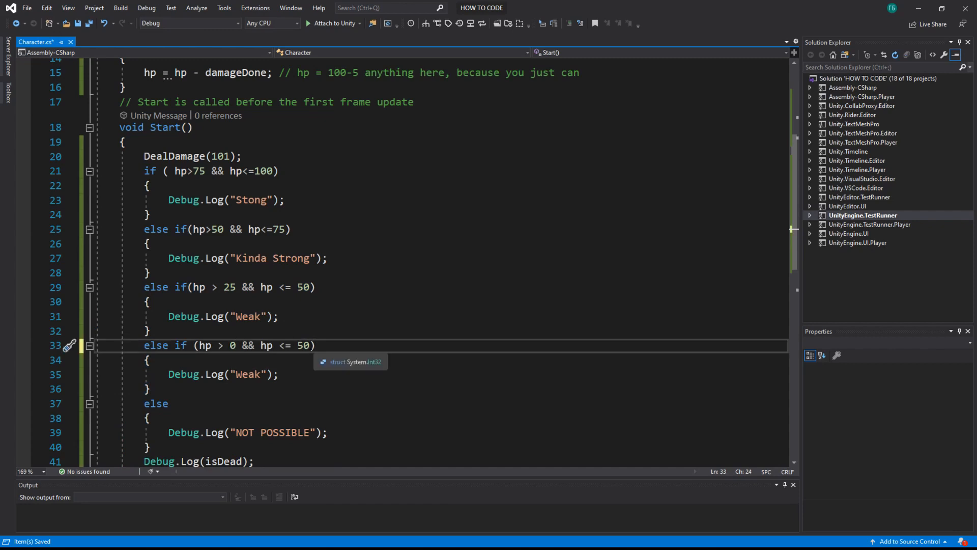
{"action": "type", "text": "25"}
{"action": "left_click", "coordinate": [465, 374]}
{"action": "type", "text": "Extra "}
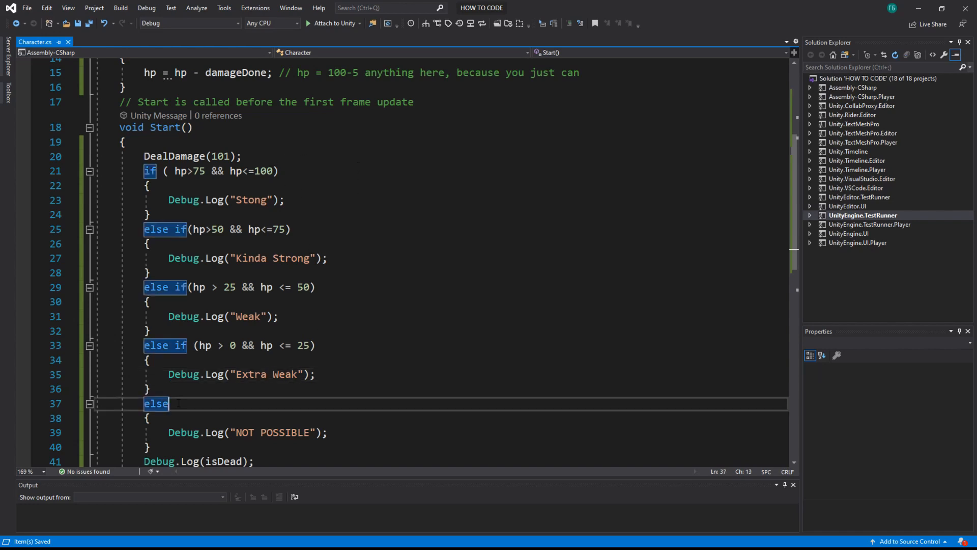
{"action": "scroll", "scroll_direction": "down", "scroll_amount": 3}
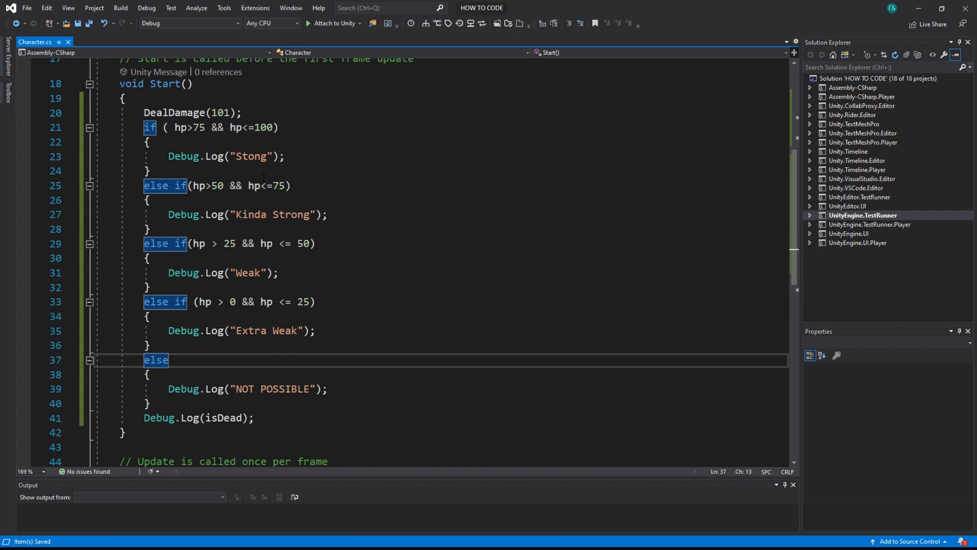
{"action": "mouse_move", "coordinate": [310, 172]}
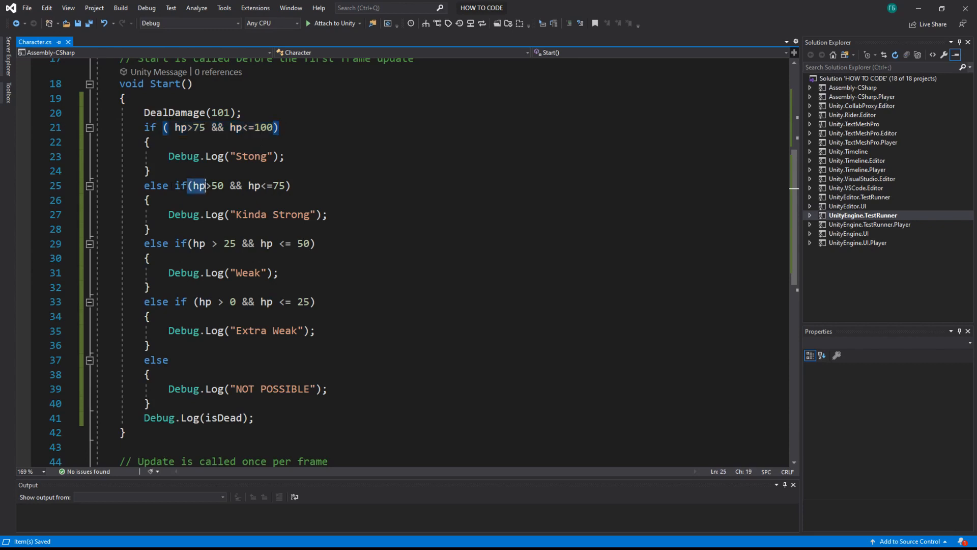
Step: Review the branch conditions before turning the final else into an else if
{"action": "left_click_drag", "start_coordinate": [188, 186], "coordinate": [292, 185]}
{"action": "type", "text": " if"}
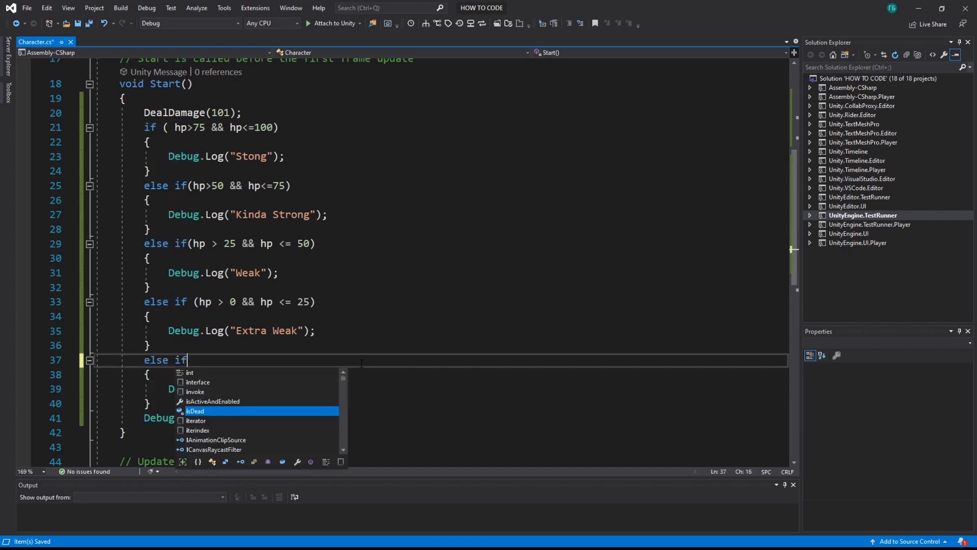
Step: Give the last branch condition (hp<= 0) logging "Character is dead", then start a new else block
{"action": "type", "text": "(hp"}
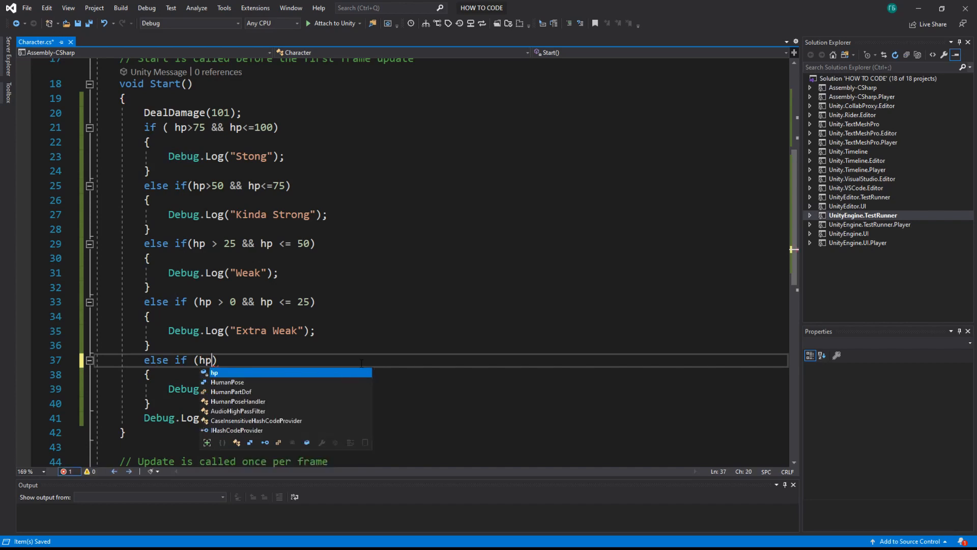
{"action": "type", "text": "<="}
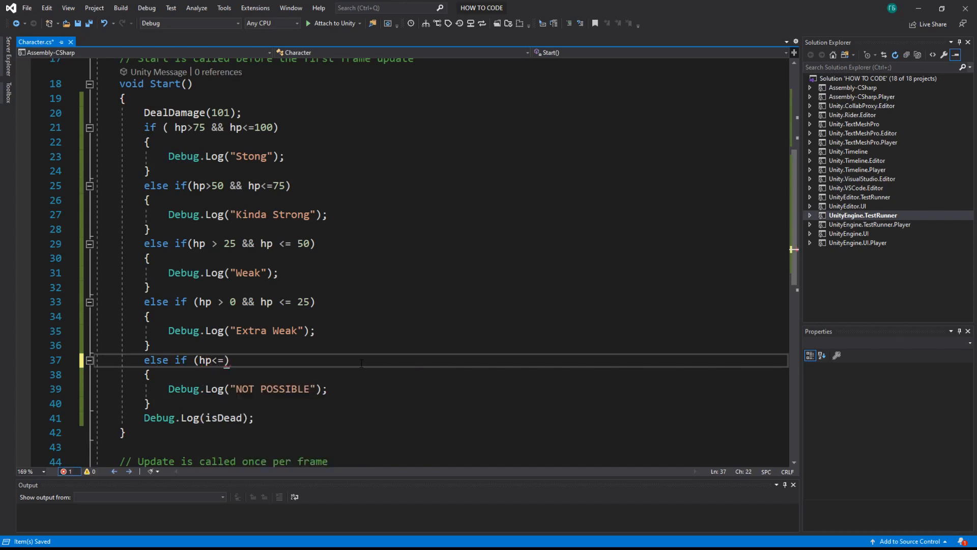
{"action": "type", "text": "0"}
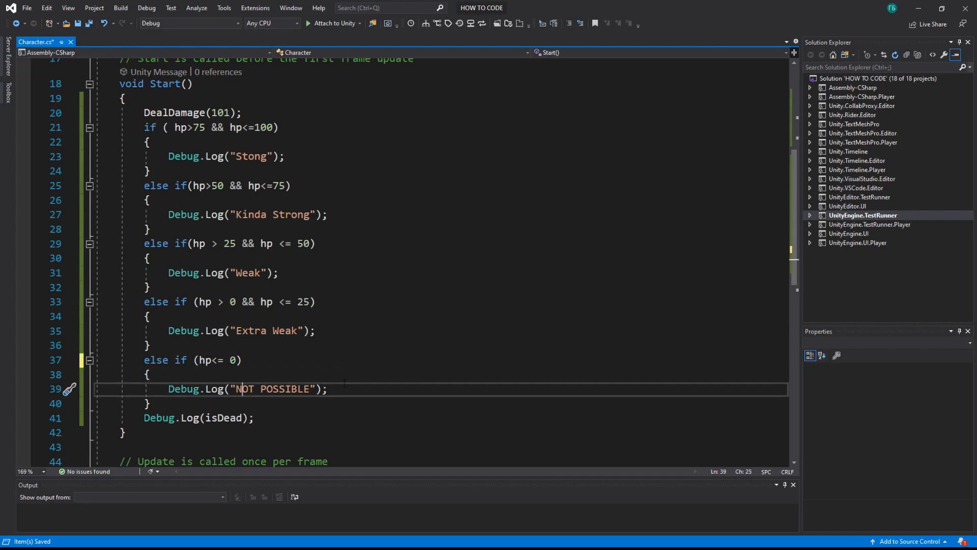
{"action": "double_click", "coordinate": [269, 389]}
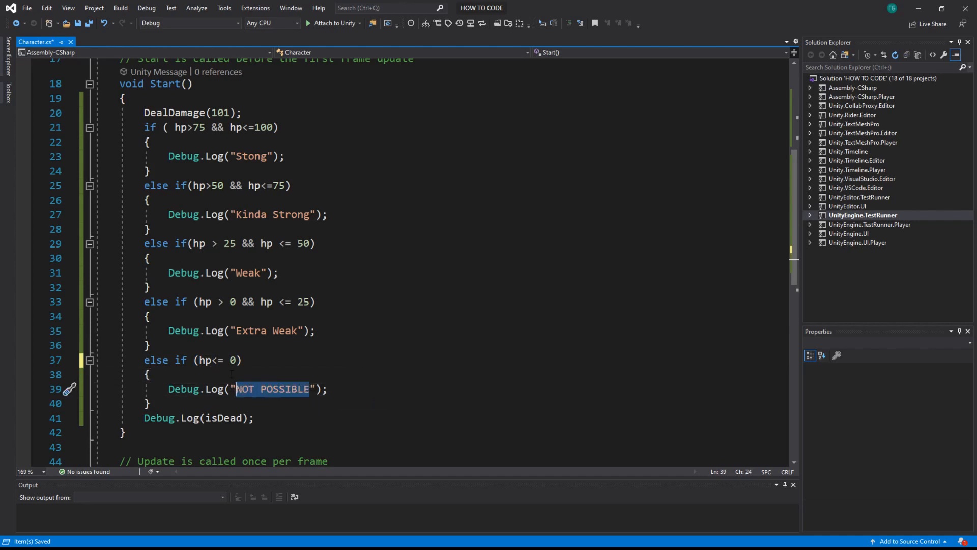
{"action": "type", "text": "Character"}
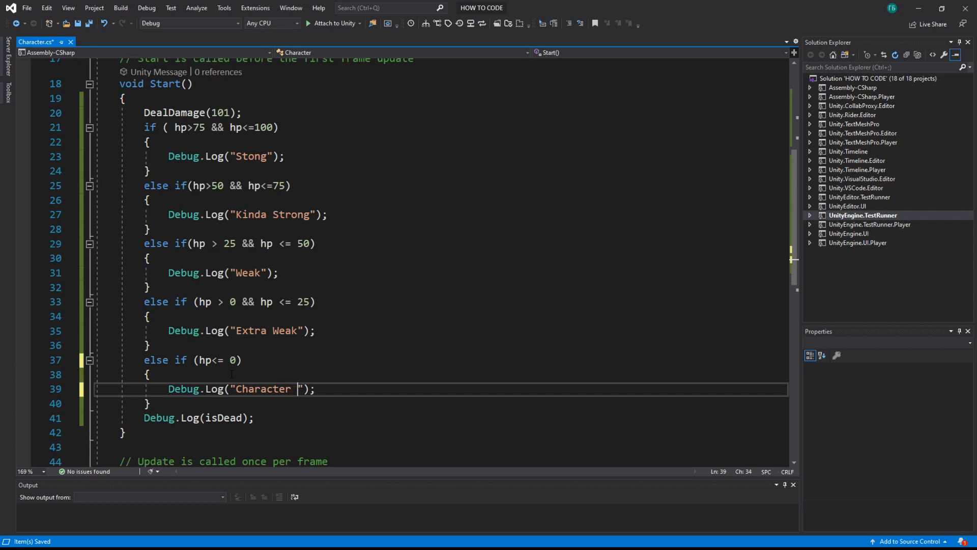
{"action": "type", "text": "is dead"}
{"action": "type", "text": "else"}
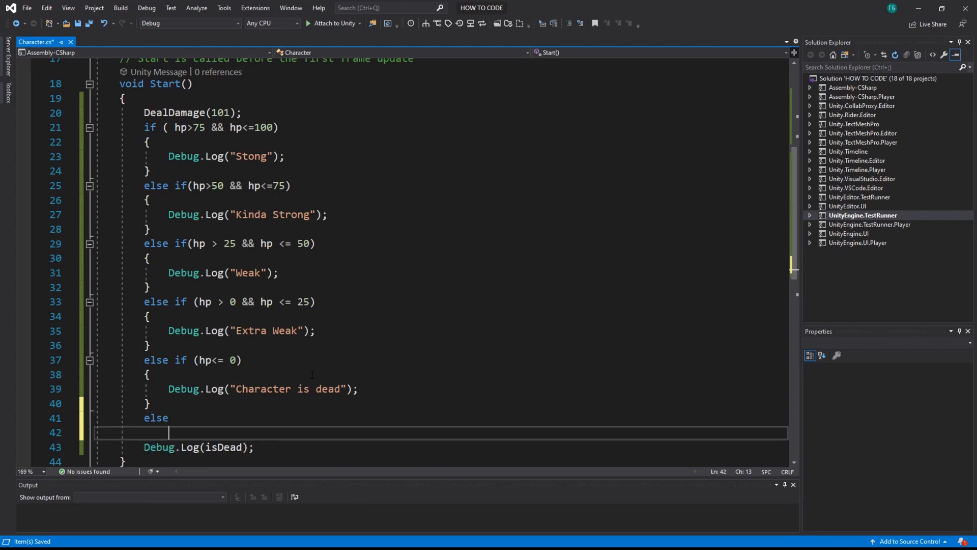
{"action": "type", "text": "{"}
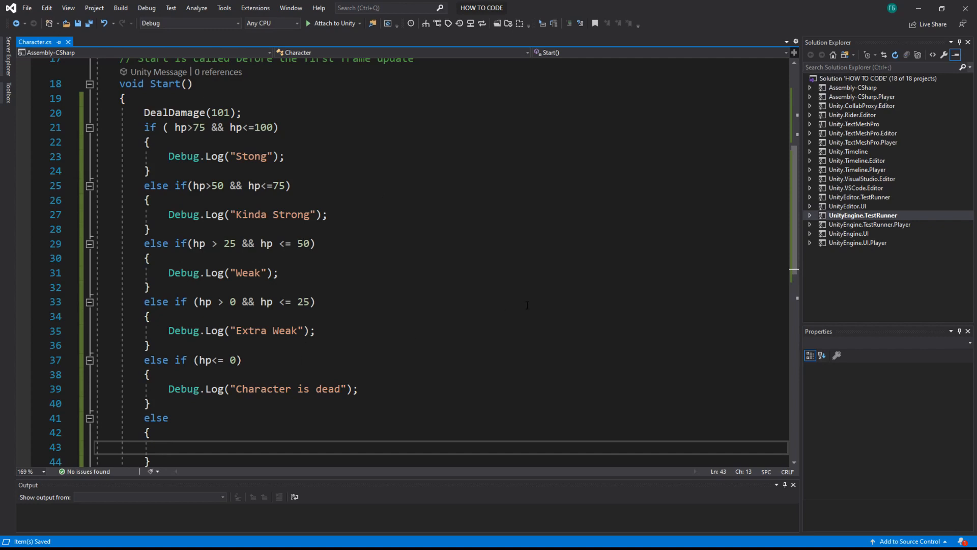
Step: Write Debug.Log("Extra Strong"); in the final else and review the hp chain
{"action": "type", "text": "Debug"}
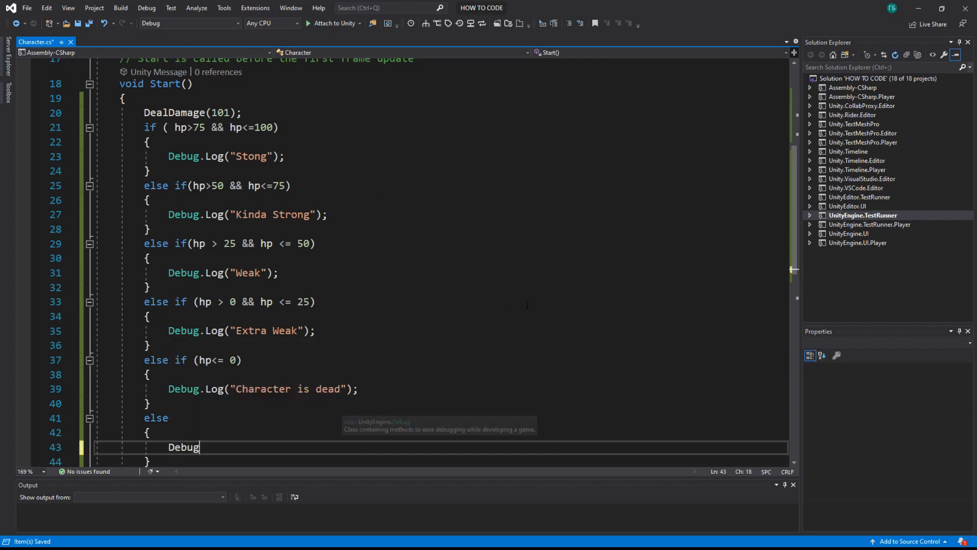
{"action": "type", "text": ".Log()"}
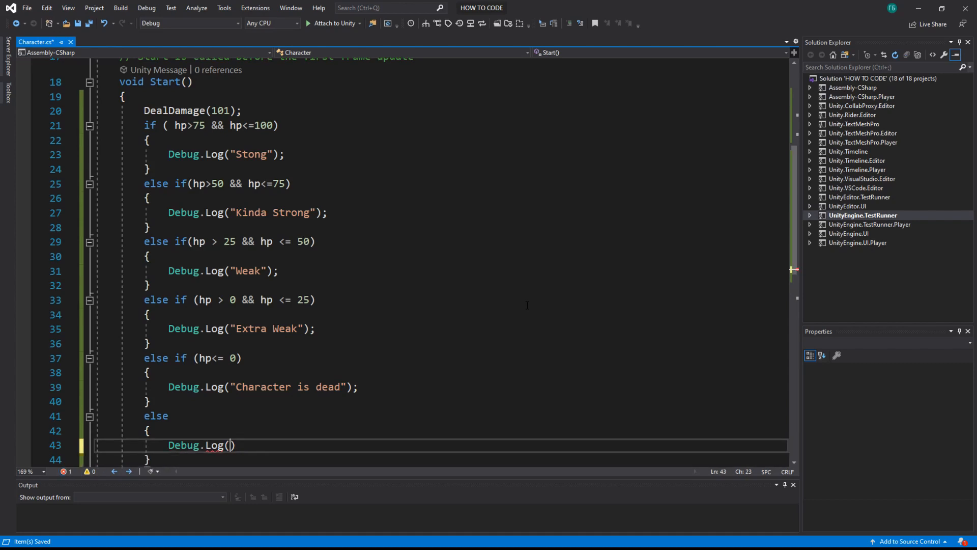
{"action": "type", "text": "\"Extra \""}
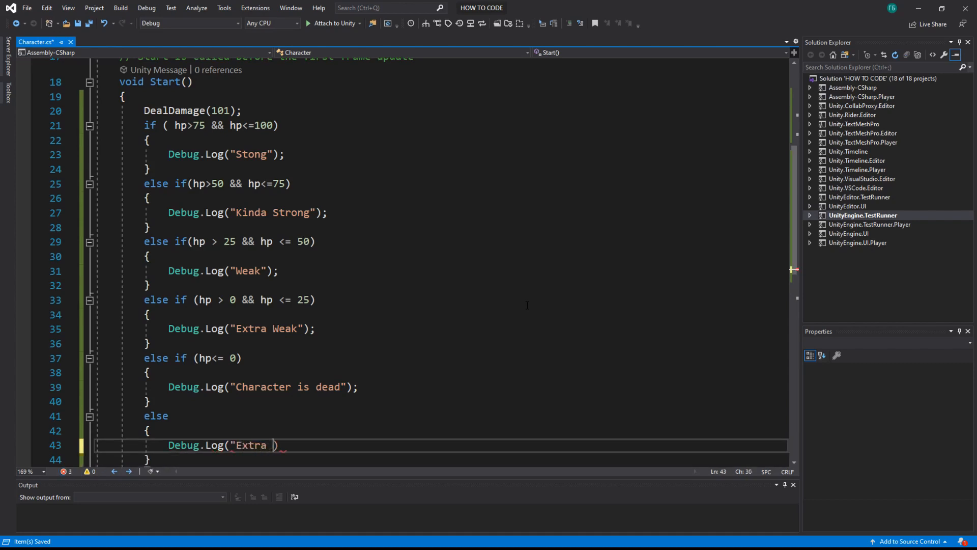
{"action": "type", "text": "Strong\");"}
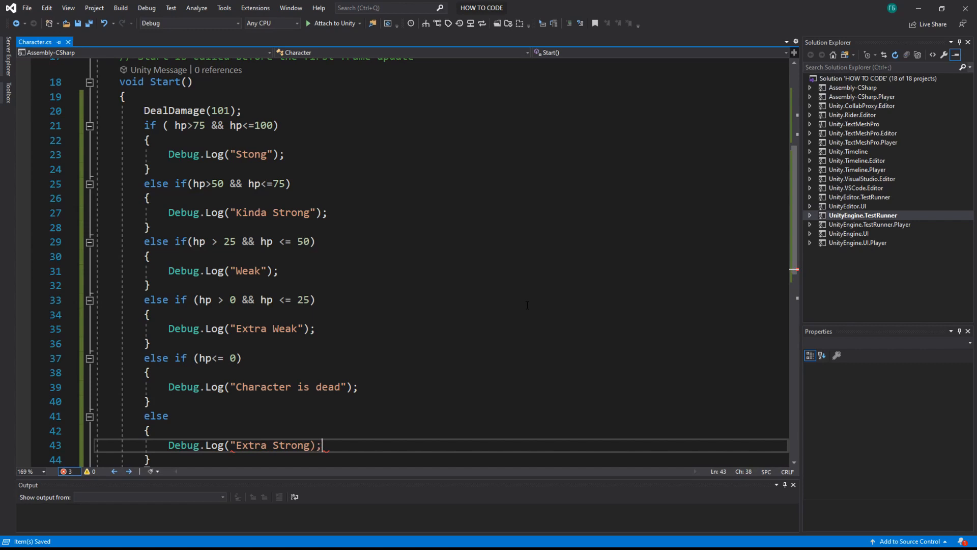
{"action": "type", "text": ":"}
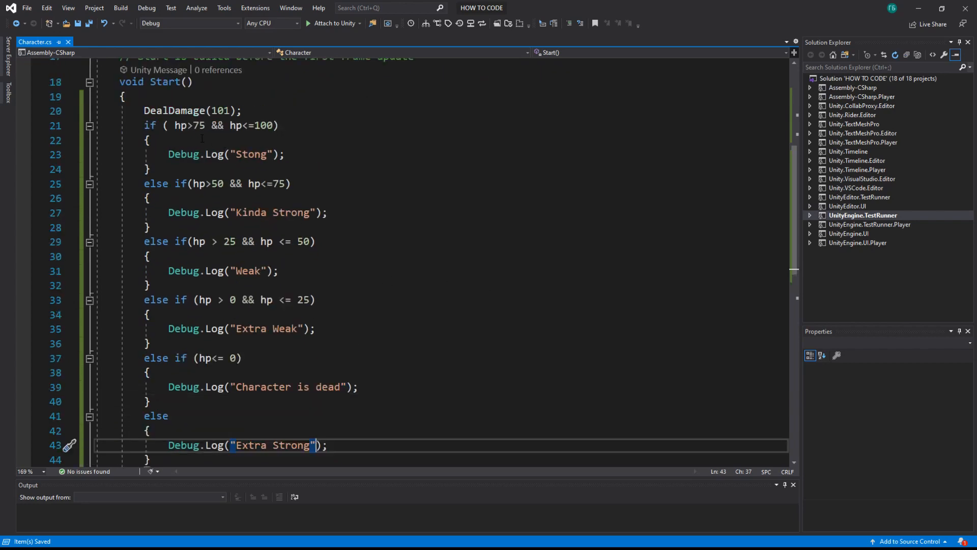
{"action": "left_click_drag", "start_coordinate": [150, 124], "coordinate": [315, 242]}
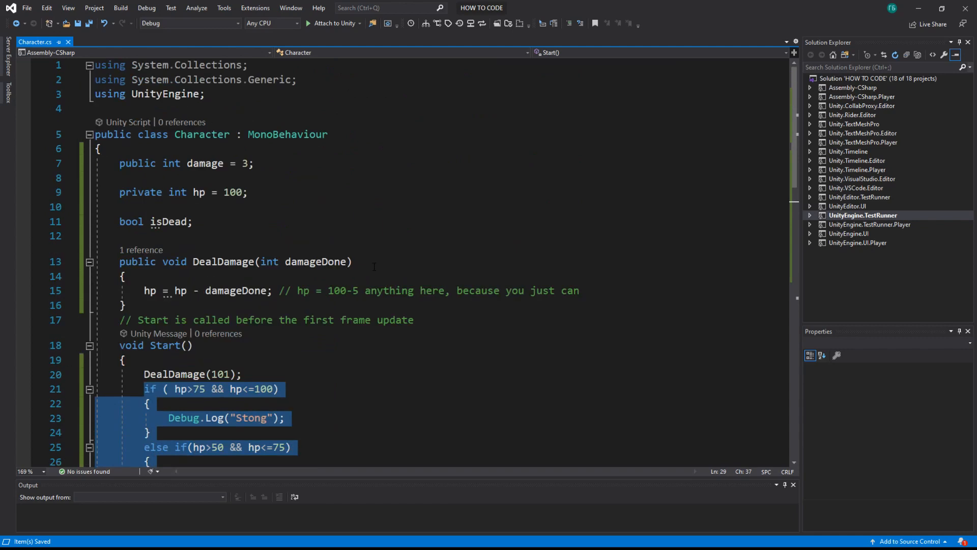
Step: Scroll to the field declarations to add a line below bool isDead;
{"action": "scroll", "scroll_direction": "down", "scroll_amount": 3}
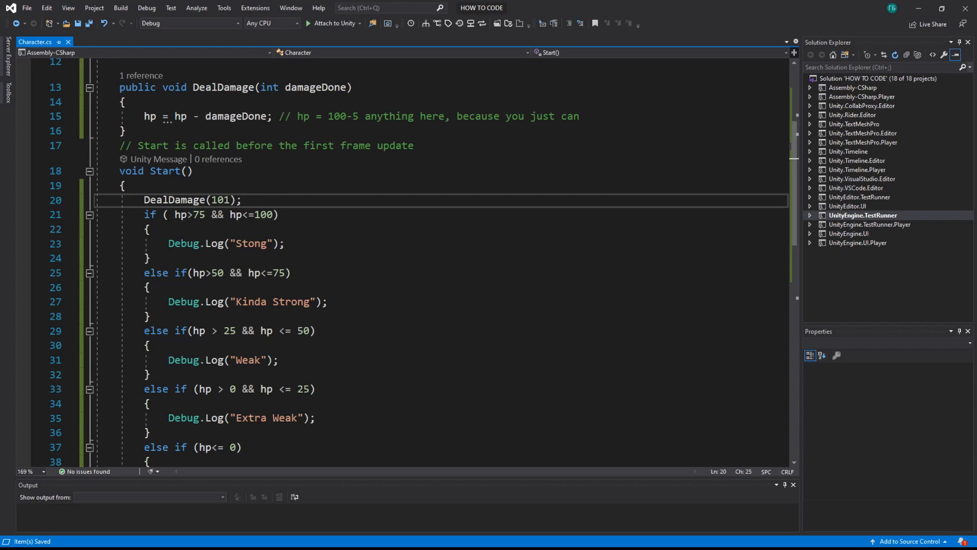
{"action": "scroll", "scroll_direction": "down", "scroll_amount": 3}
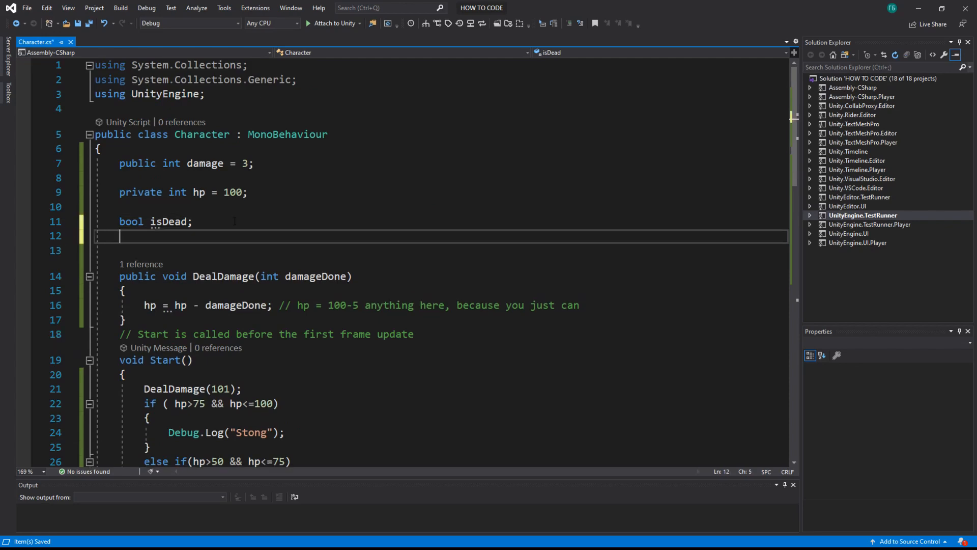
Step: Declare bool hasSword; beneath isDead and move into the DealDamage body
{"action": "type", "text": "bool"}
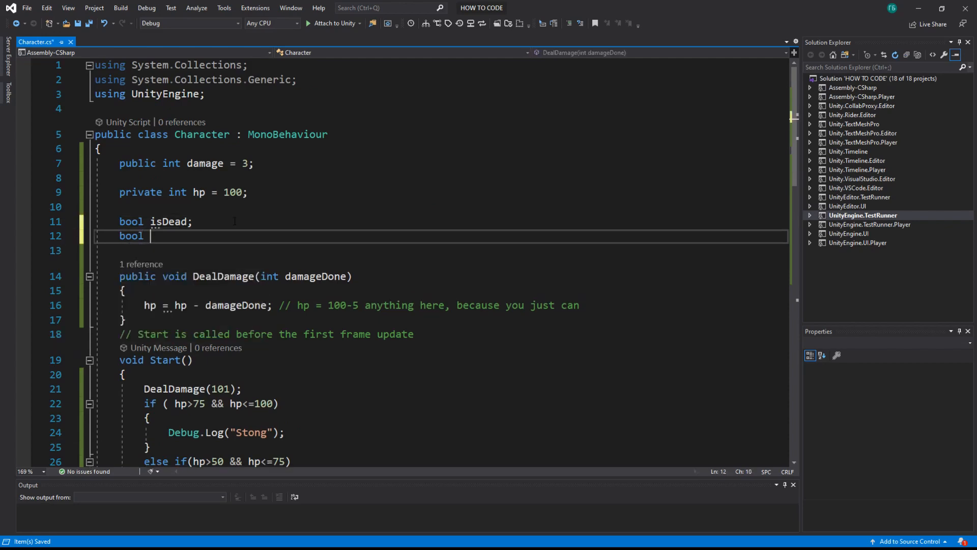
{"action": "type", "text": "hasSwo"}
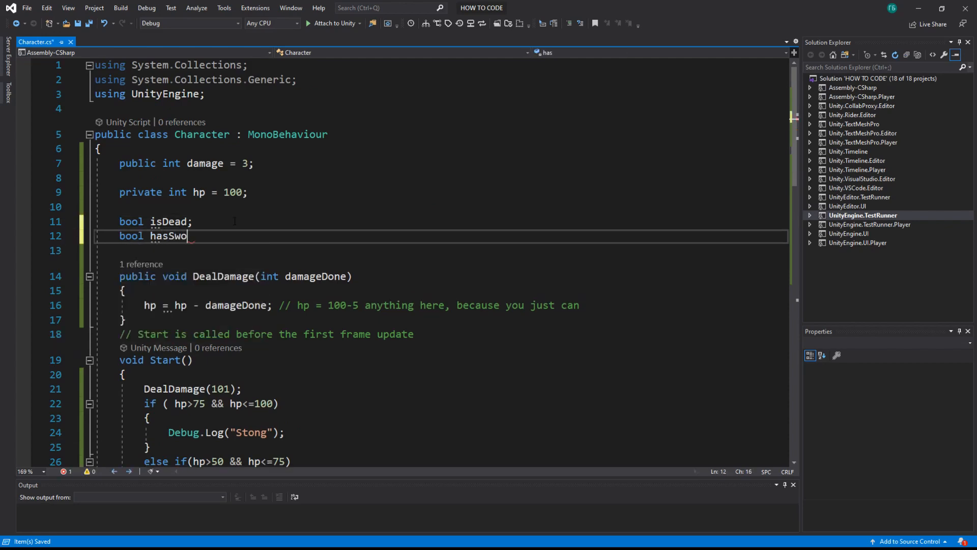
{"action": "type", "text": "rd;"}
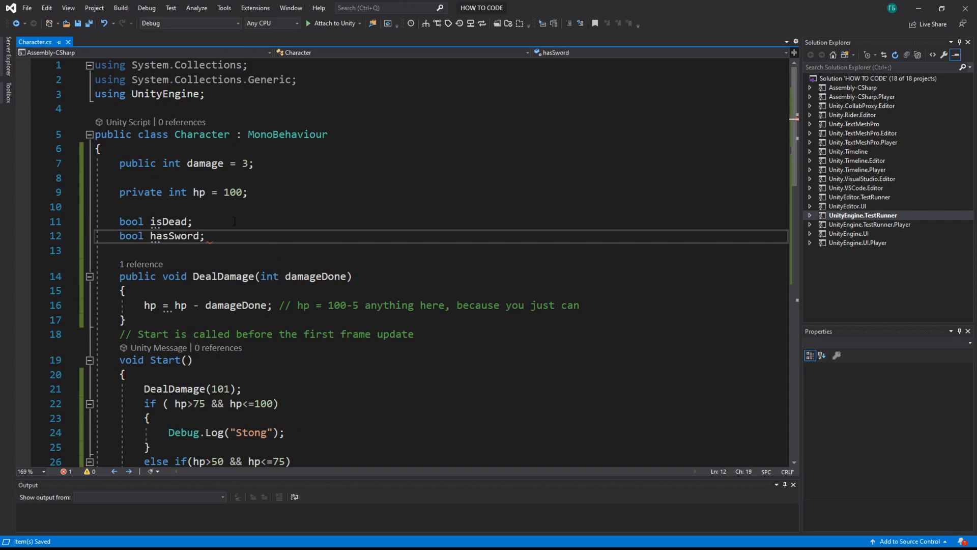
{"action": "scroll", "scroll_direction": "down", "scroll_amount": 3}
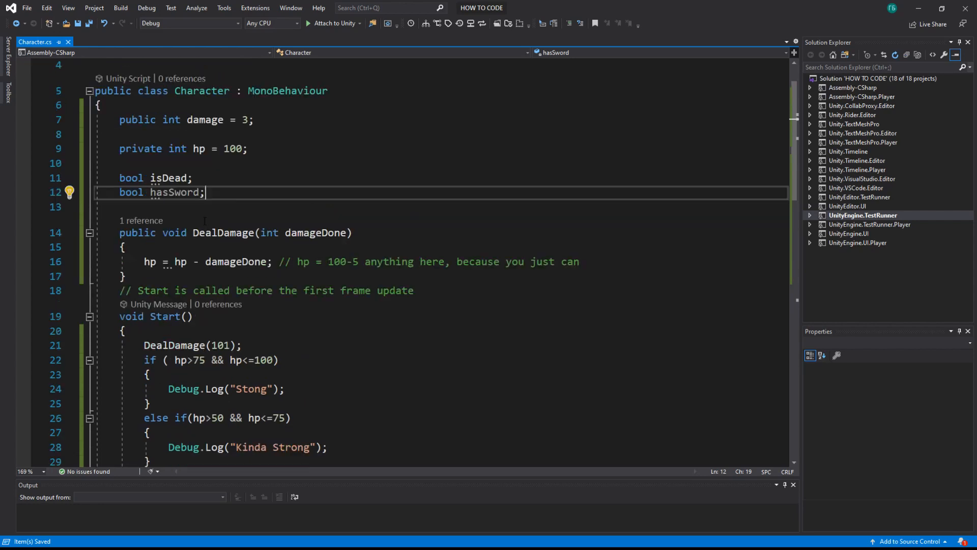
{"action": "left_click", "coordinate": [126, 247]}
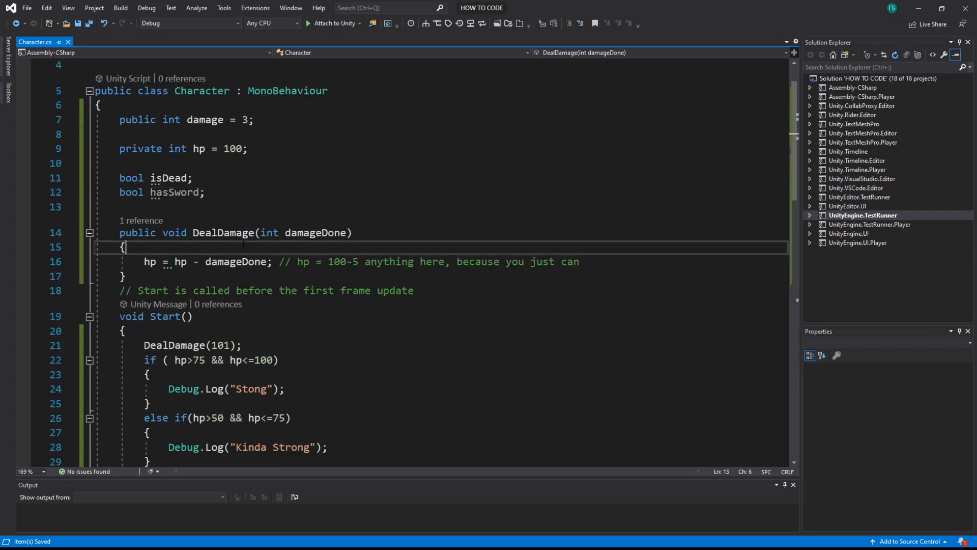
Step: Add if(hasSword){ damageDone = damageDone + 5; } inside DealDamage
{"action": "type", "text": "if()"}
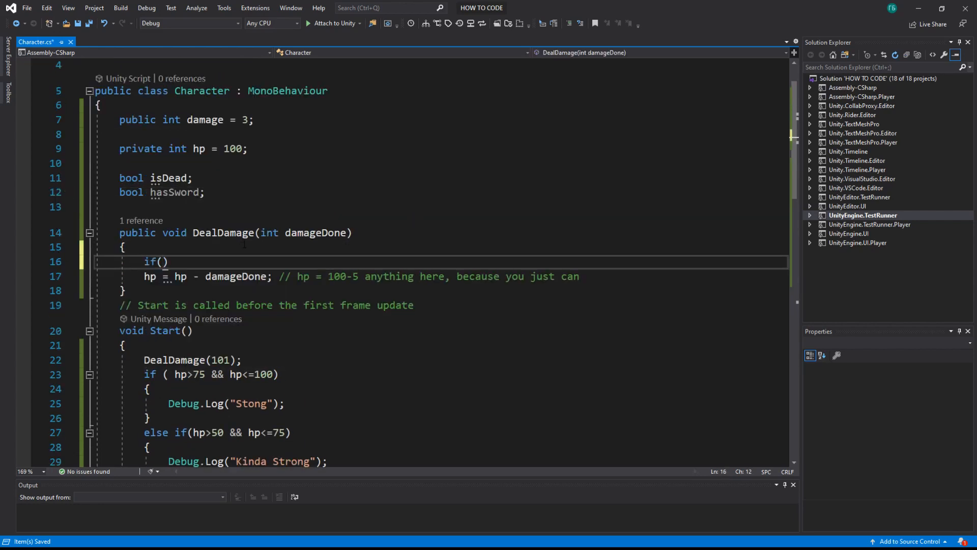
{"action": "type", "text": "hasSword"}
{"action": "type", "text": "{"}
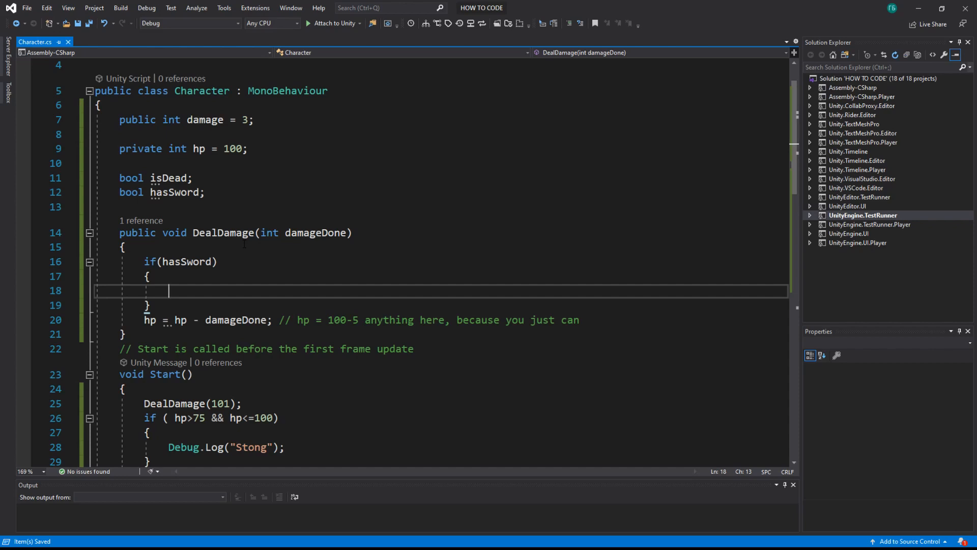
{"action": "type", "text": "da"}
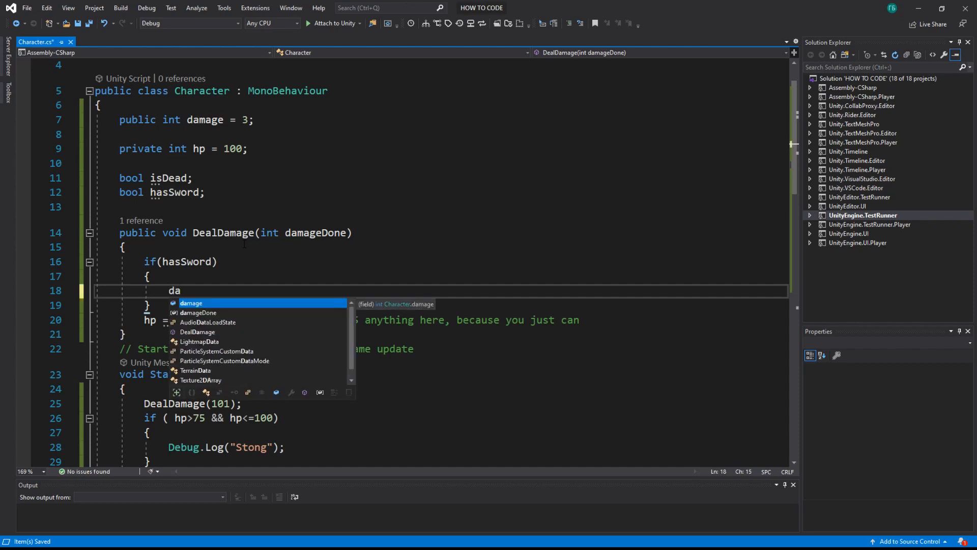
{"action": "type", "text": "damageDone + 5;"}
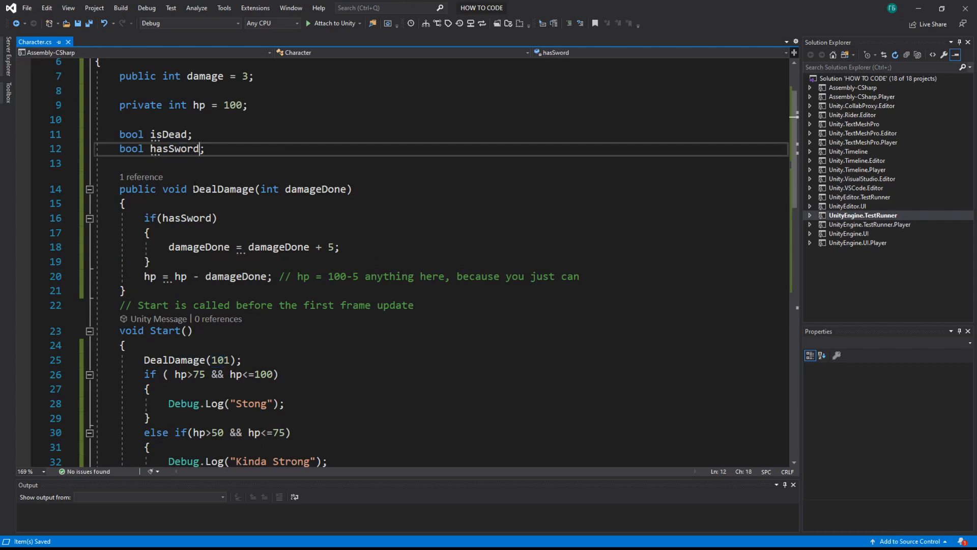
Step: Initialize the hasSword field to true in its declaration
{"action": "double_click", "coordinate": [175, 148]}
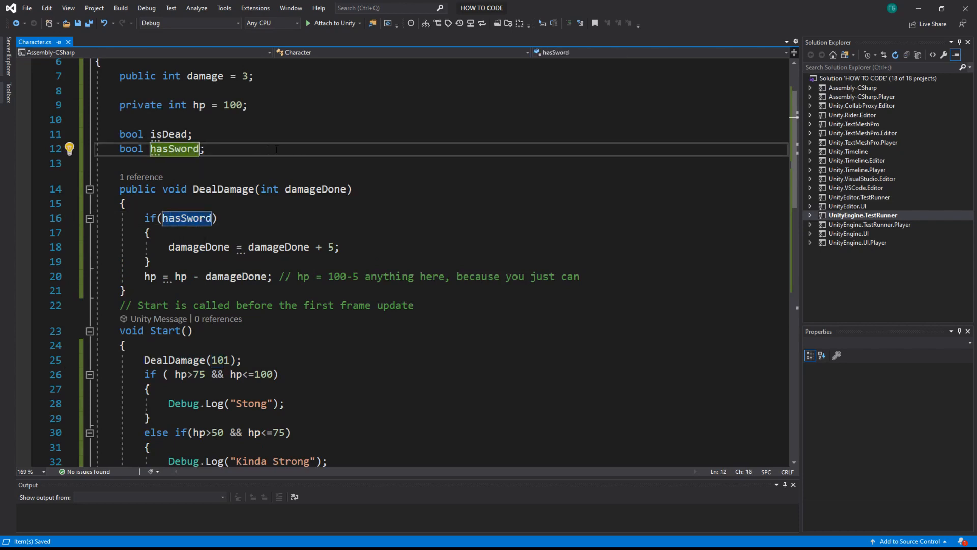
{"action": "type", "text": "=true"}
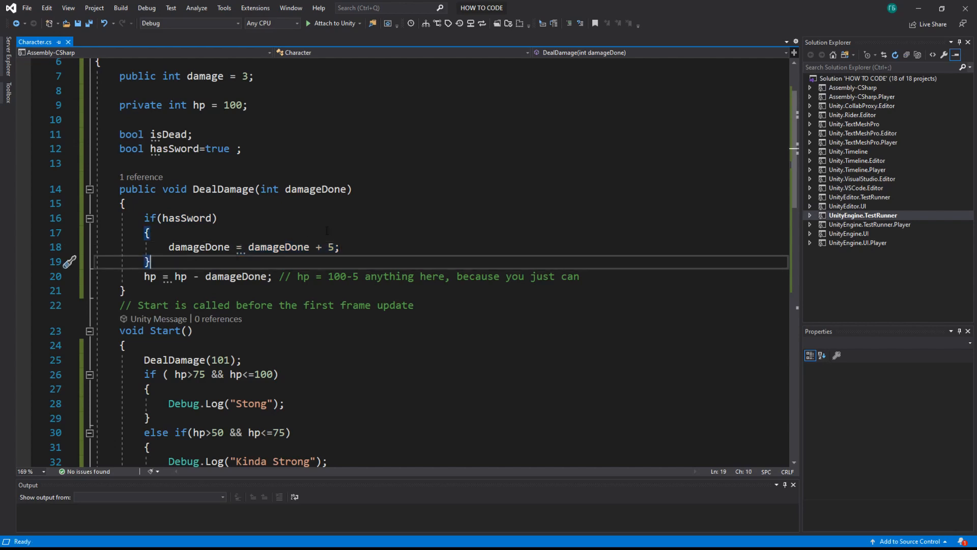
{"action": "scroll", "scroll_direction": "down", "scroll_amount": 3}
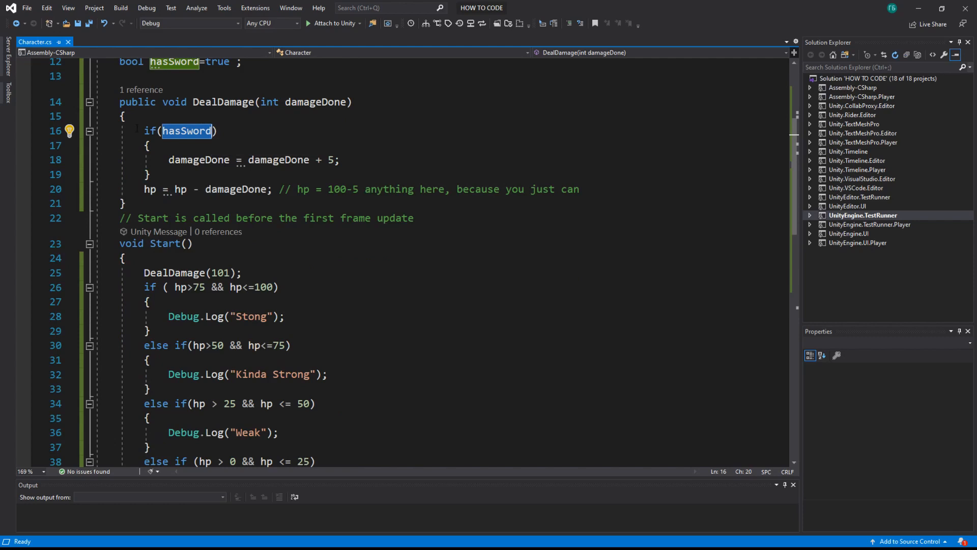
{"action": "scroll", "scroll_direction": "down", "scroll_amount": 3}
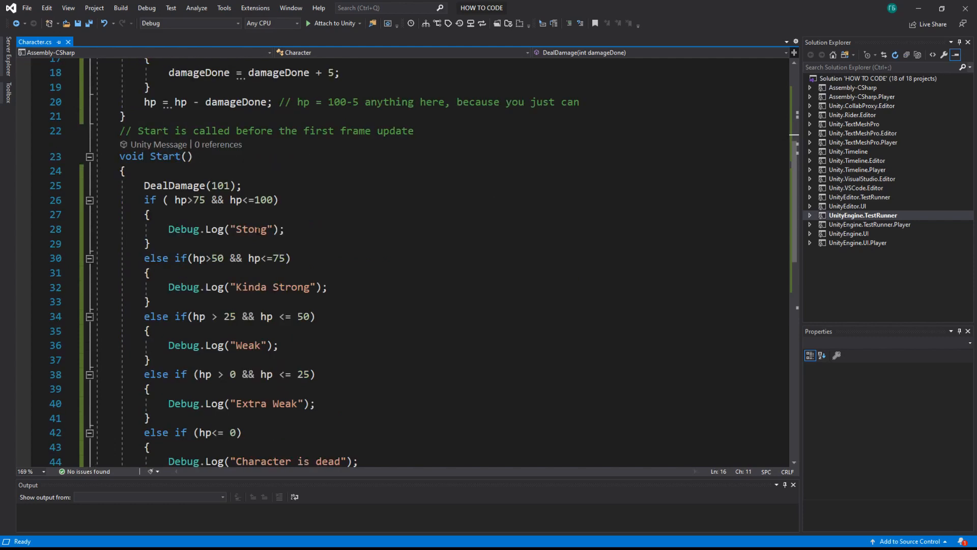
{"action": "double_click", "coordinate": [180, 200]}
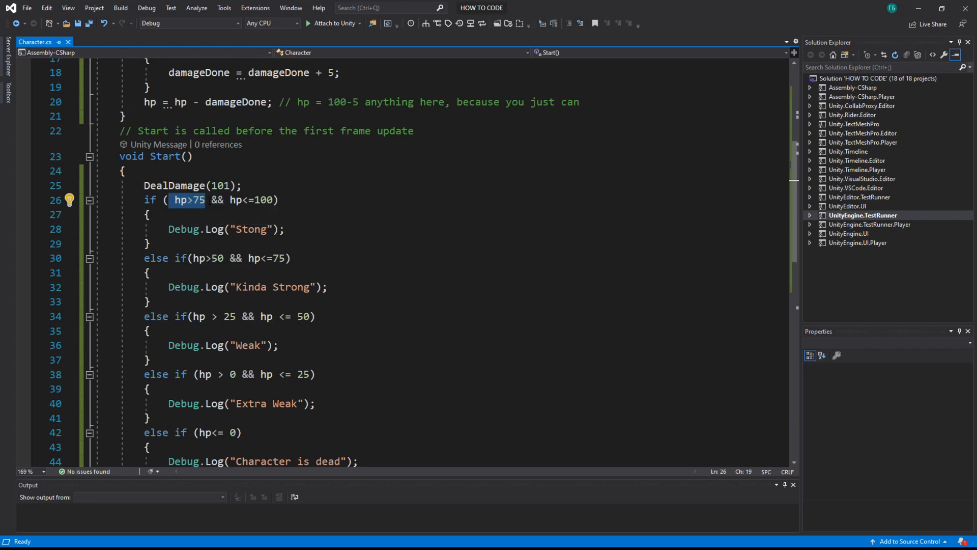
{"action": "mouse_move", "coordinate": [193, 206]}
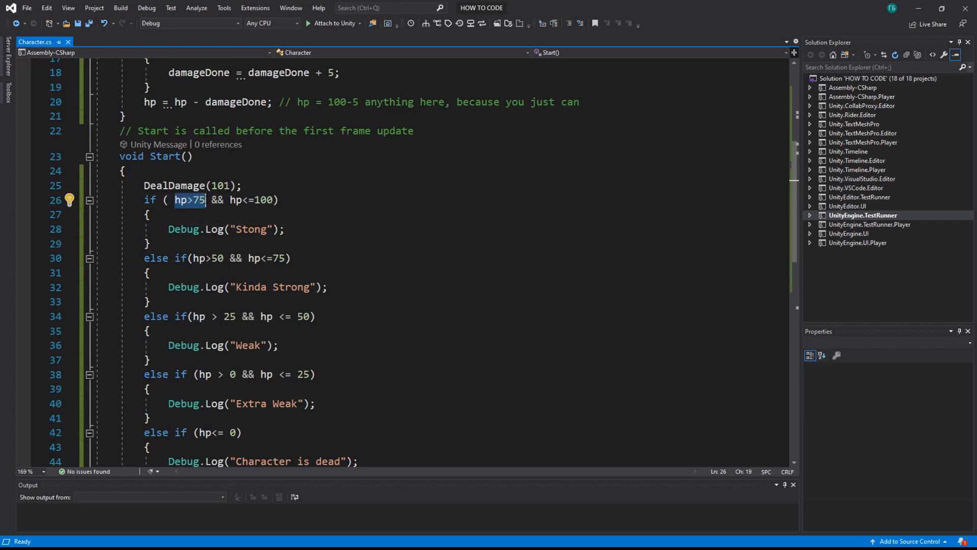
{"action": "type", "text": "tr"}
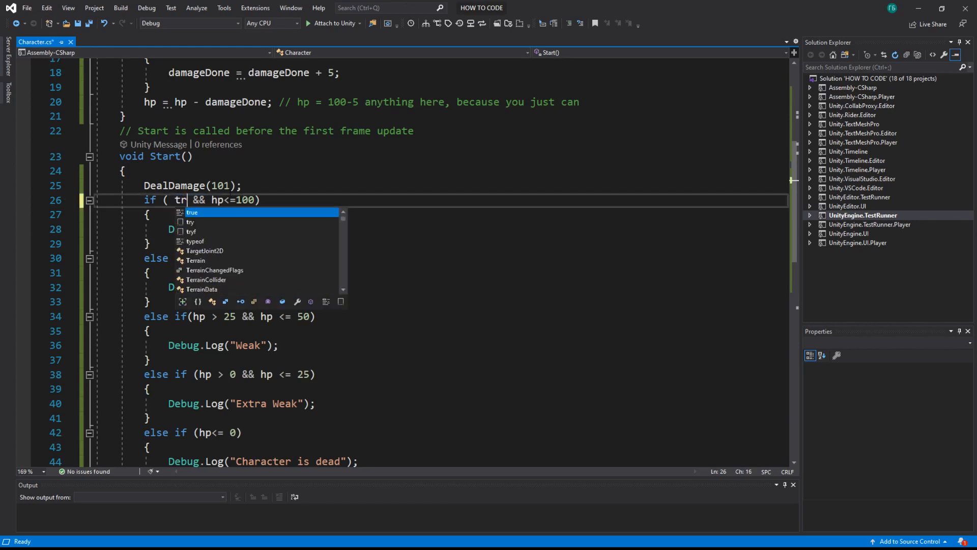
{"action": "key", "text": "Backspace"}
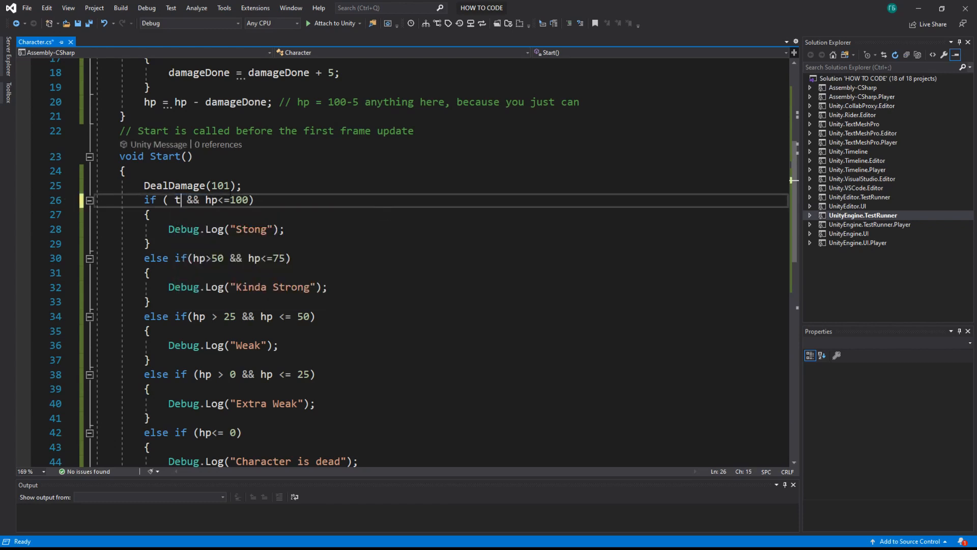
{"action": "type", "text": "hp>75"}
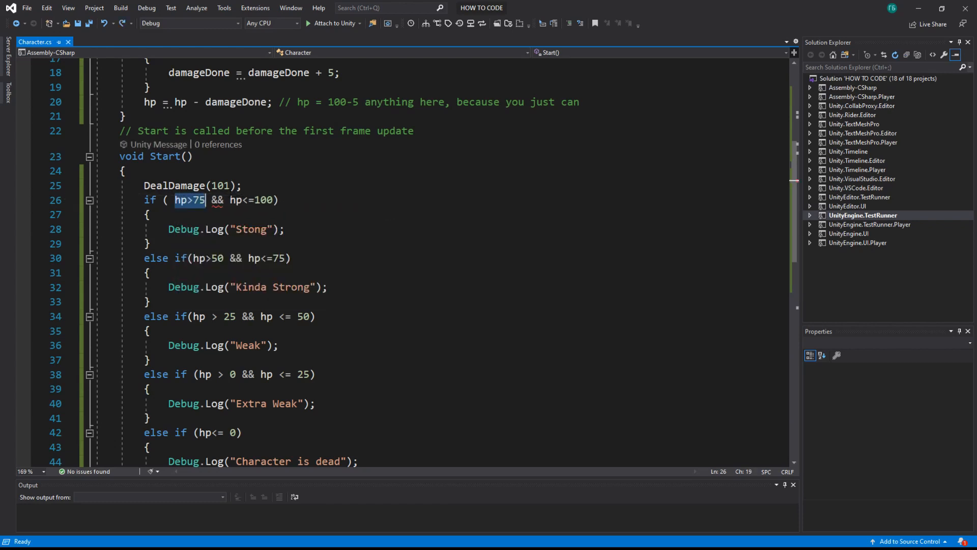
{"action": "mouse_move", "coordinate": [182, 200]}
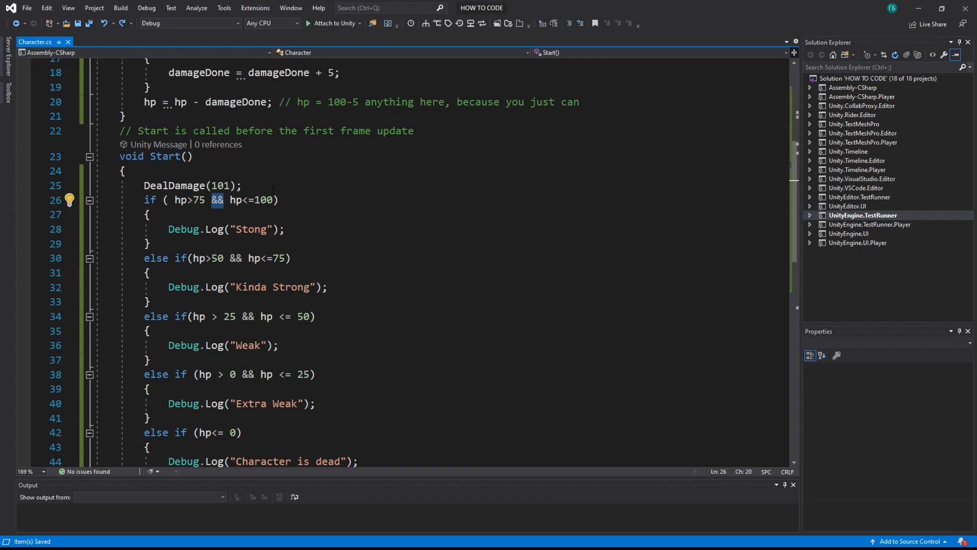
{"action": "mouse_move", "coordinate": [180, 199]}
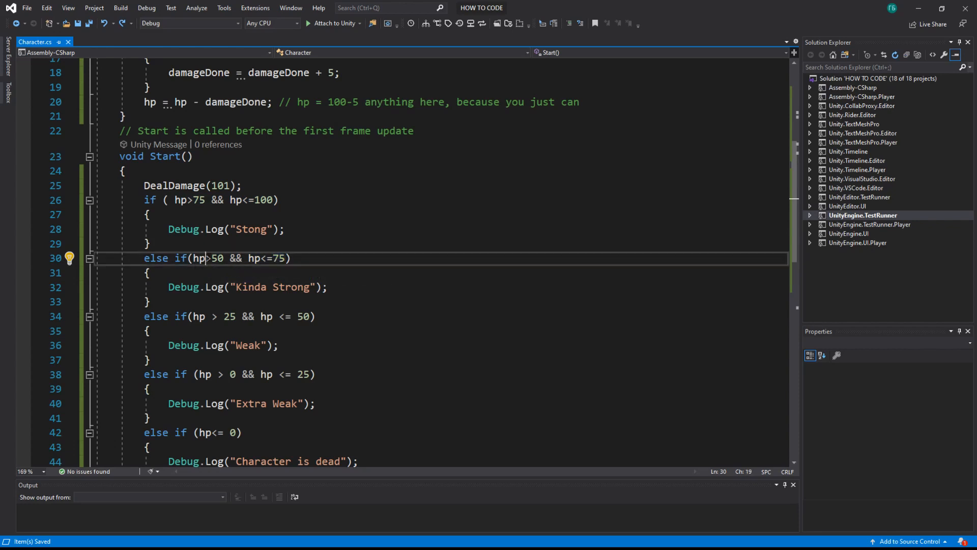
{"action": "double_click", "coordinate": [215, 258]}
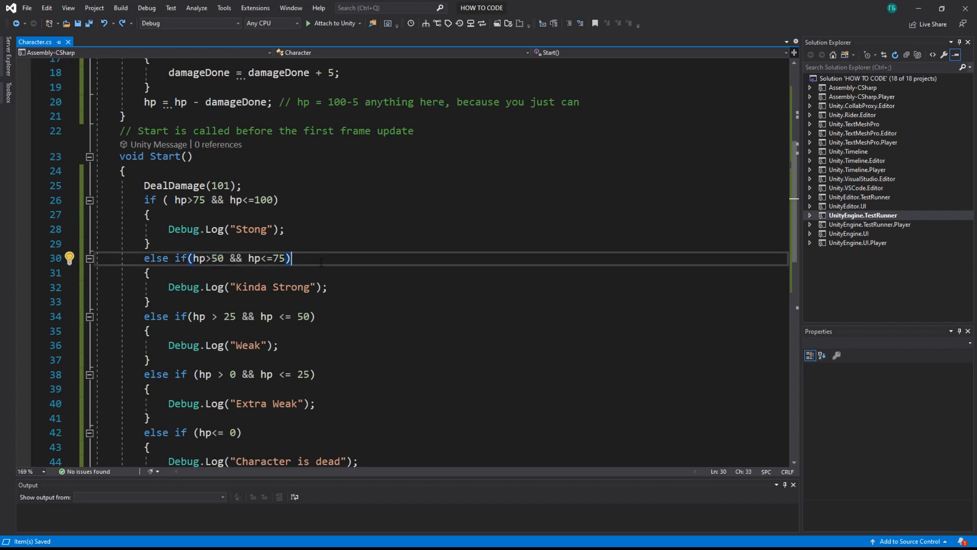
{"action": "scroll", "scroll_direction": "down", "scroll_amount": 3}
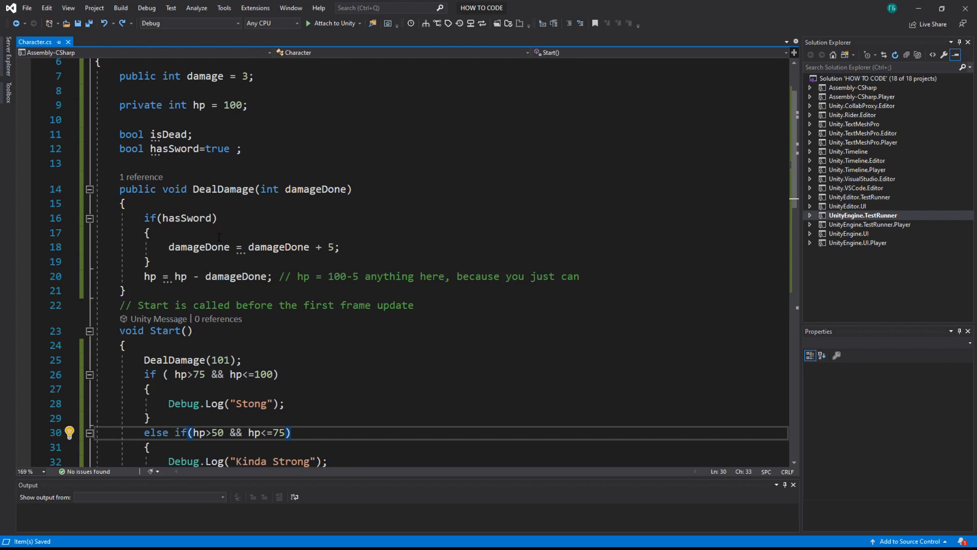
{"action": "mouse_move", "coordinate": [192, 218]}
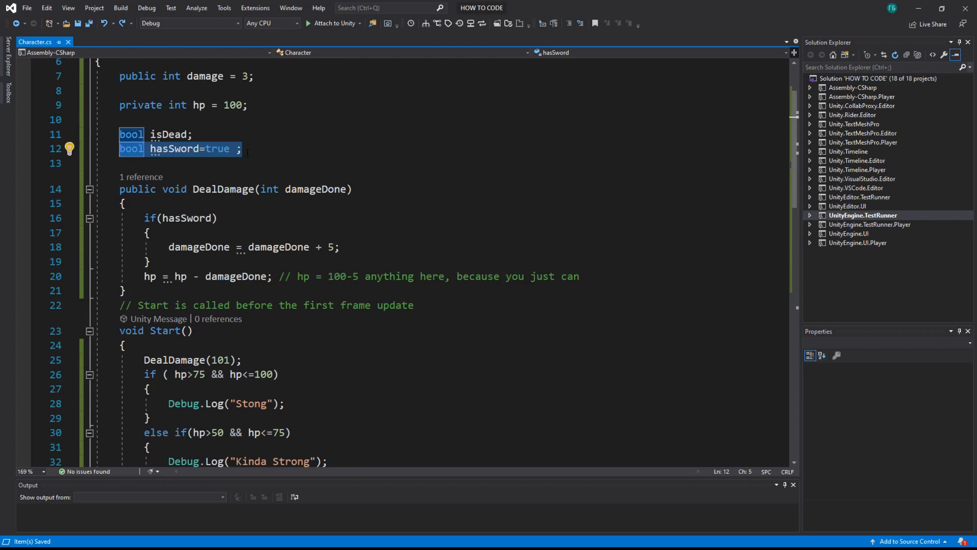
Step: Duplicate the hasSword line as bool hasAxe = false; below it
{"action": "type", "text": "bool hasSword = true;"}
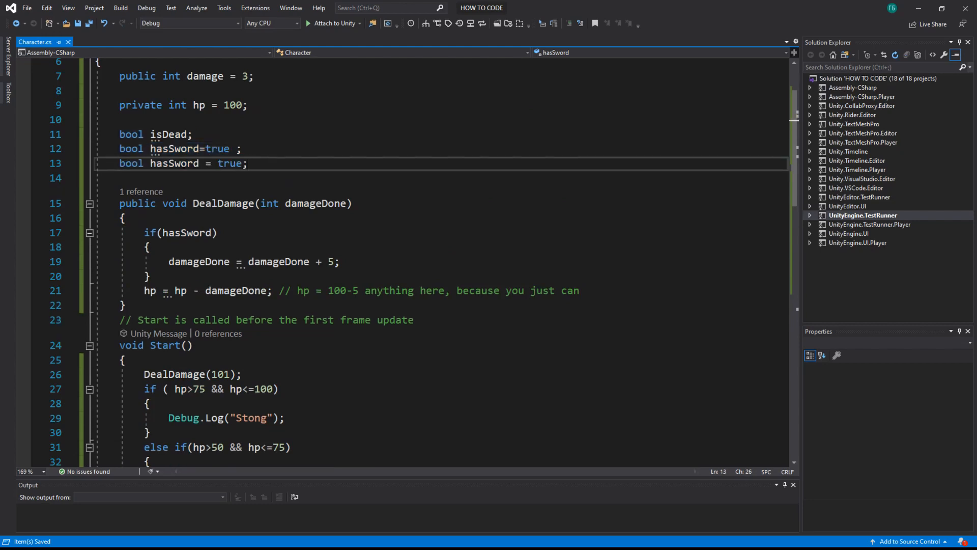
{"action": "key", "text": "Backspace"}
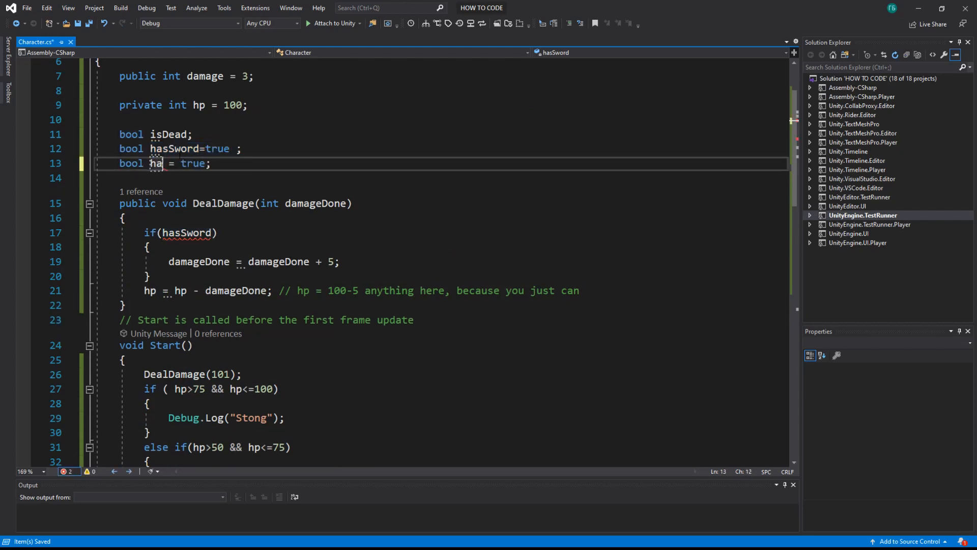
{"action": "type", "text": "sAxe"}
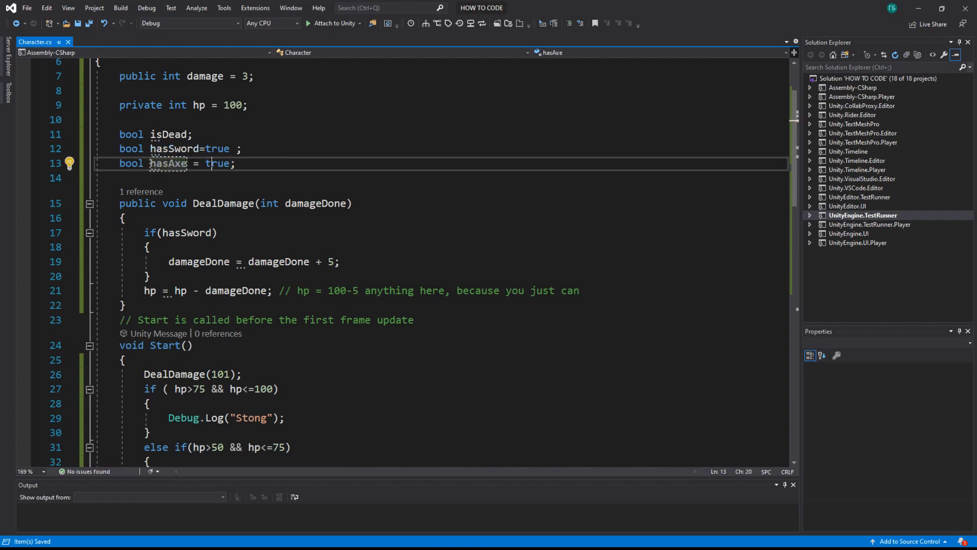
{"action": "type", "text": "false"}
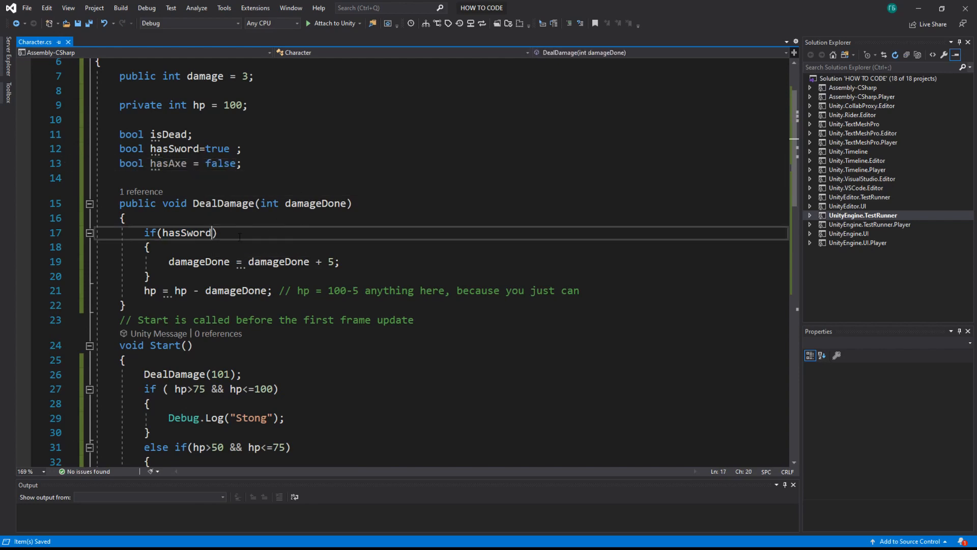
Step: Extend the DealDamage condition to if(hasSword || hasAxe)
{"action": "type", "text": "\" \""}
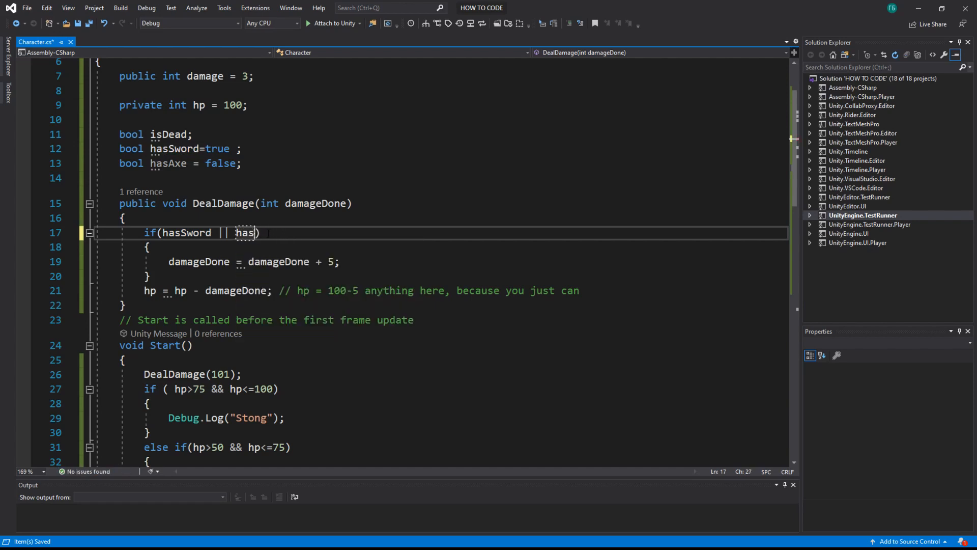
{"action": "type", "text": "Axe"}
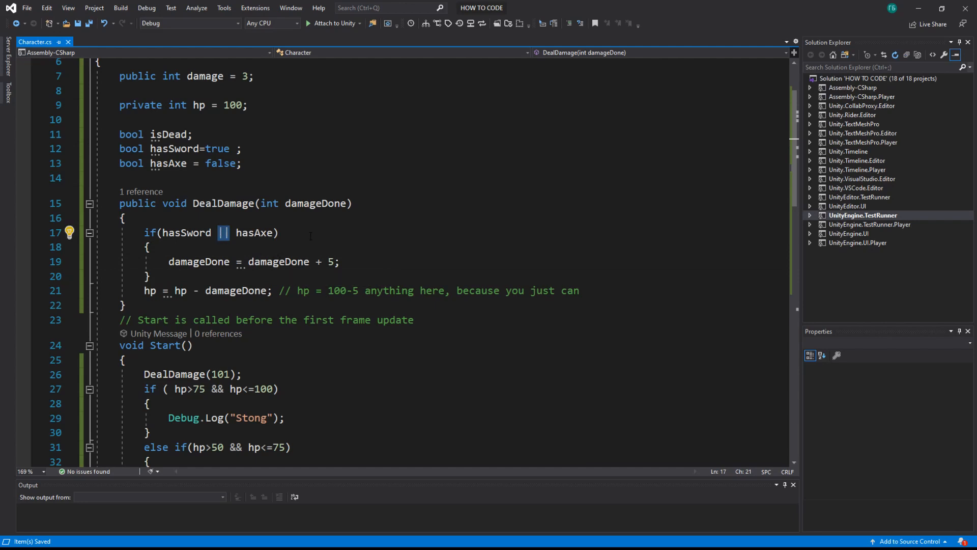
{"action": "double_click", "coordinate": [217, 389]}
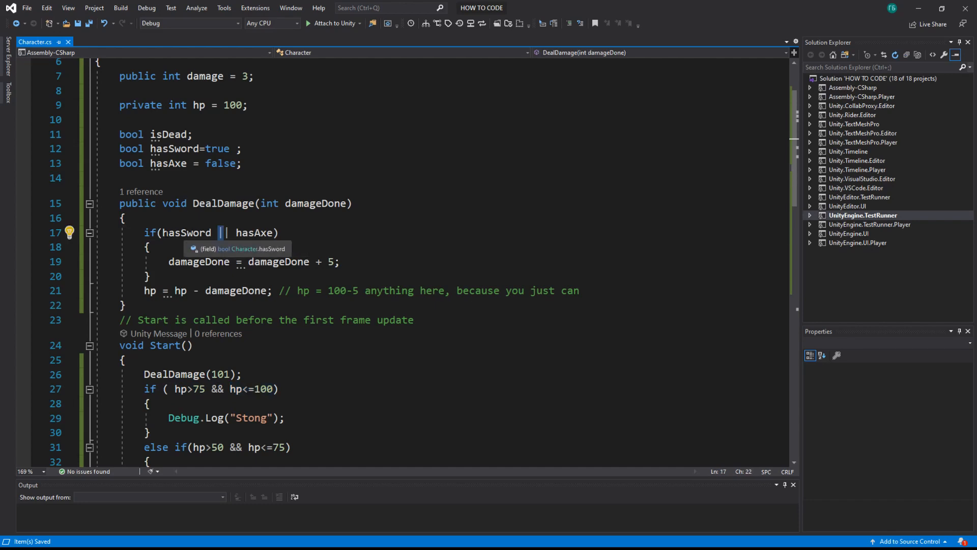
{"action": "mouse_move", "coordinate": [307, 202]}
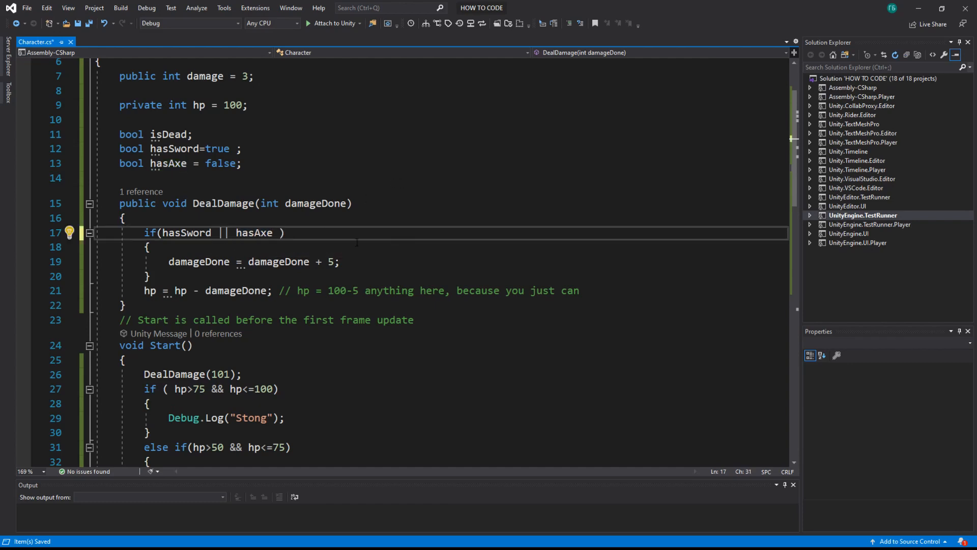
Step: Append || hasBow to the condition and declare bool hasBow = false under hasAxe
{"action": "type", "text": "||"}
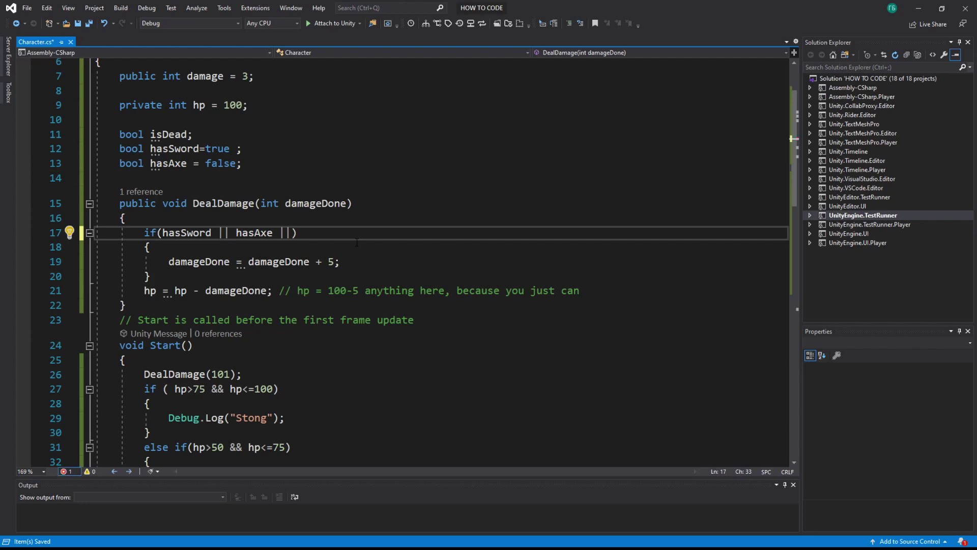
{"action": "type", "text": "ha"}
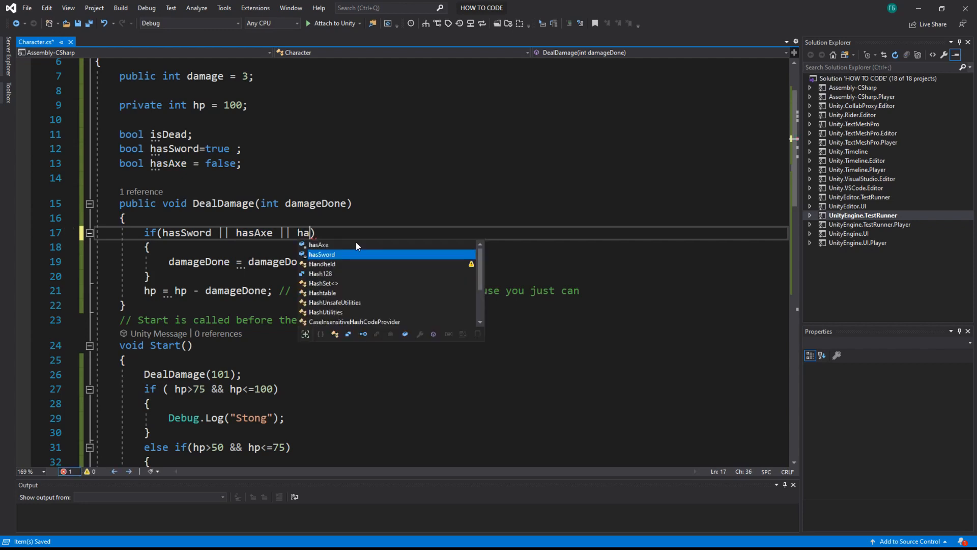
{"action": "type", "text": "sBw"}
{"action": "left_click", "coordinate": [440, 178]}
{"action": "type", "text": "bool hasBow = false;"}
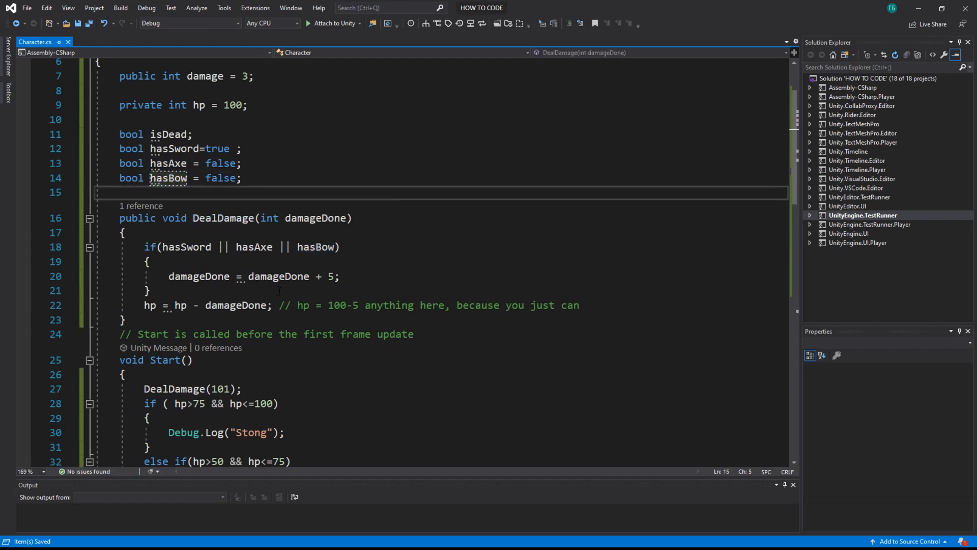
{"action": "left_click_drag", "start_coordinate": [162, 247], "coordinate": [337, 247]}
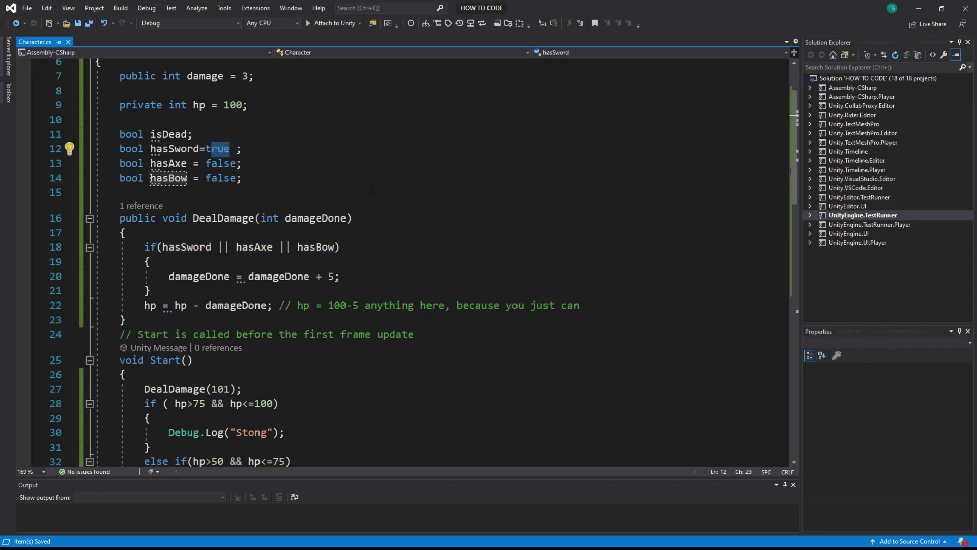
{"action": "scroll", "scroll_direction": "down", "scroll_amount": 3}
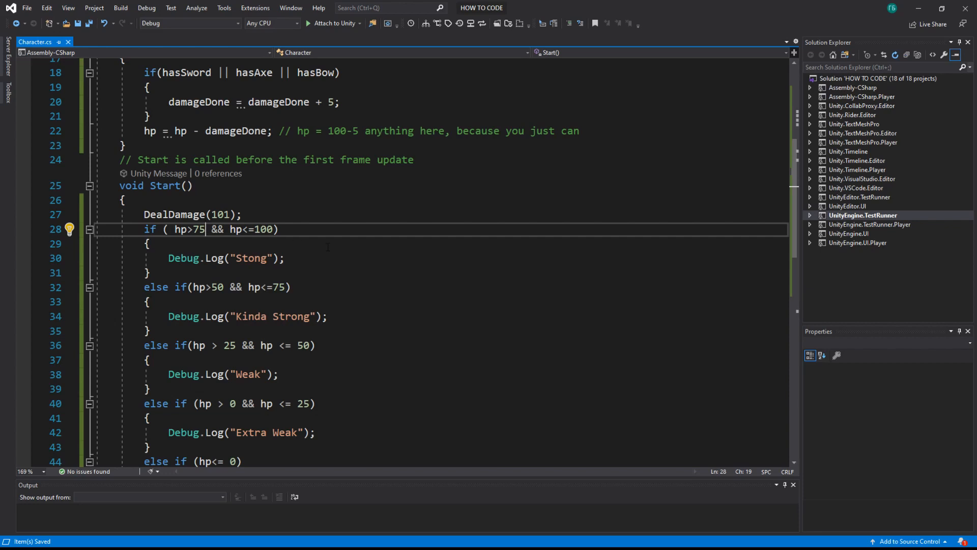
{"action": "scroll", "scroll_direction": "up", "scroll_amount": 3}
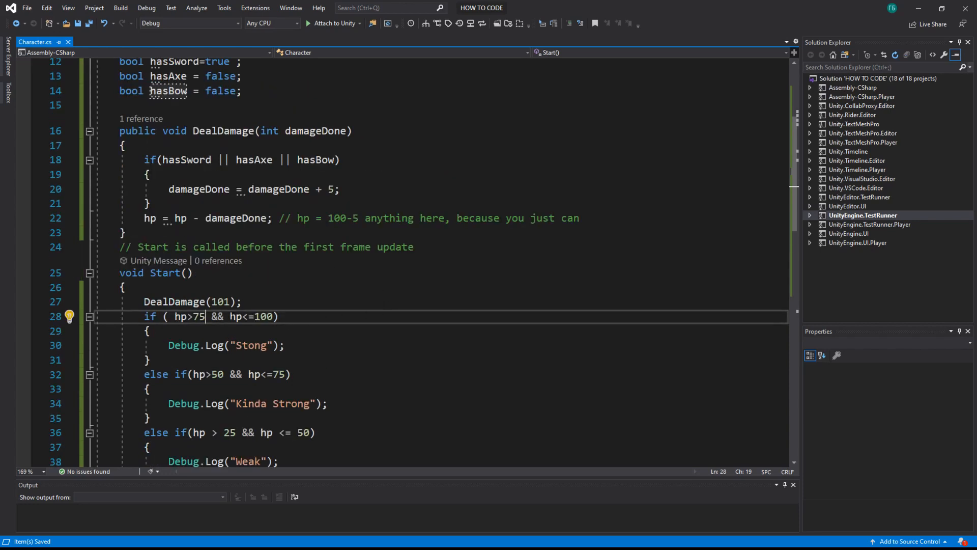
{"action": "scroll", "scroll_direction": "down", "scroll_amount": 3}
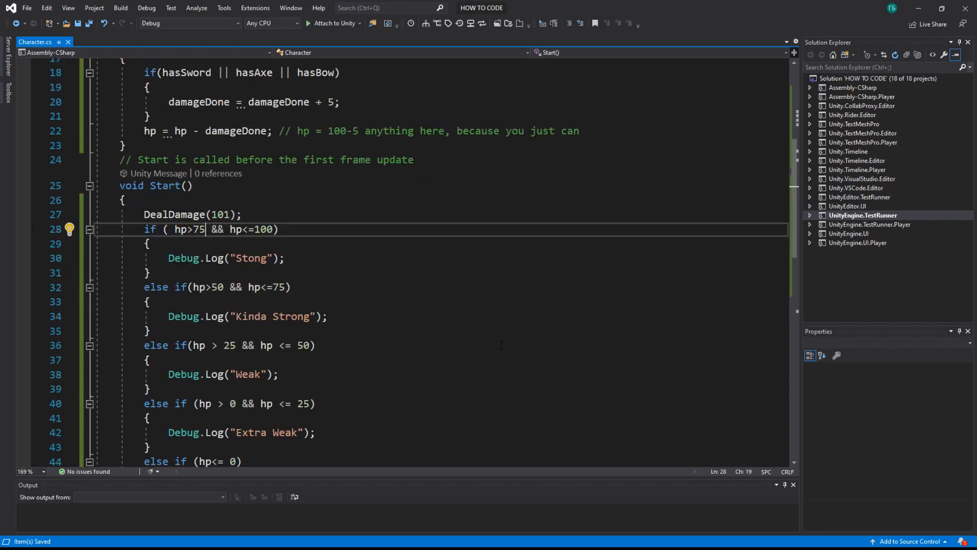
{"action": "mouse_move", "coordinate": [389, 354]}
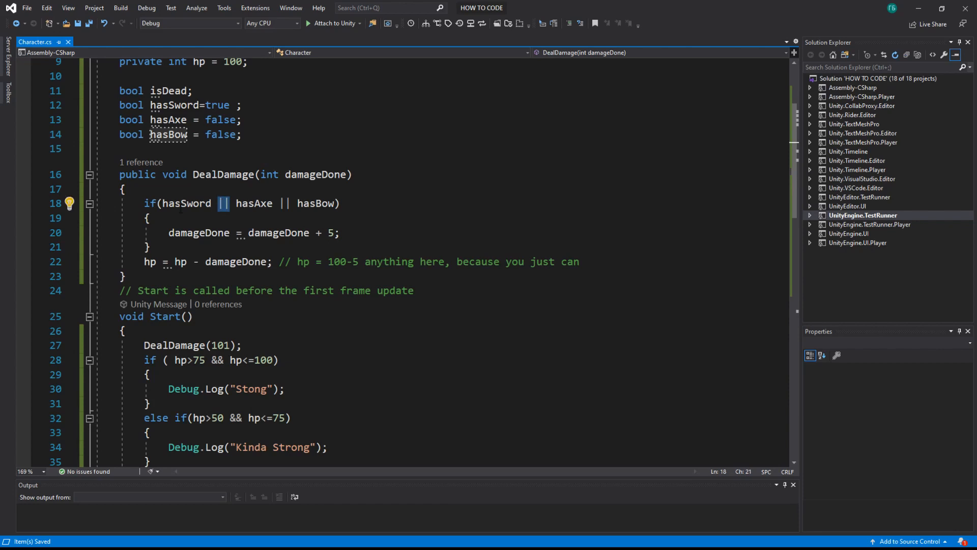
{"action": "scroll", "scroll_direction": "down", "scroll_amount": 3}
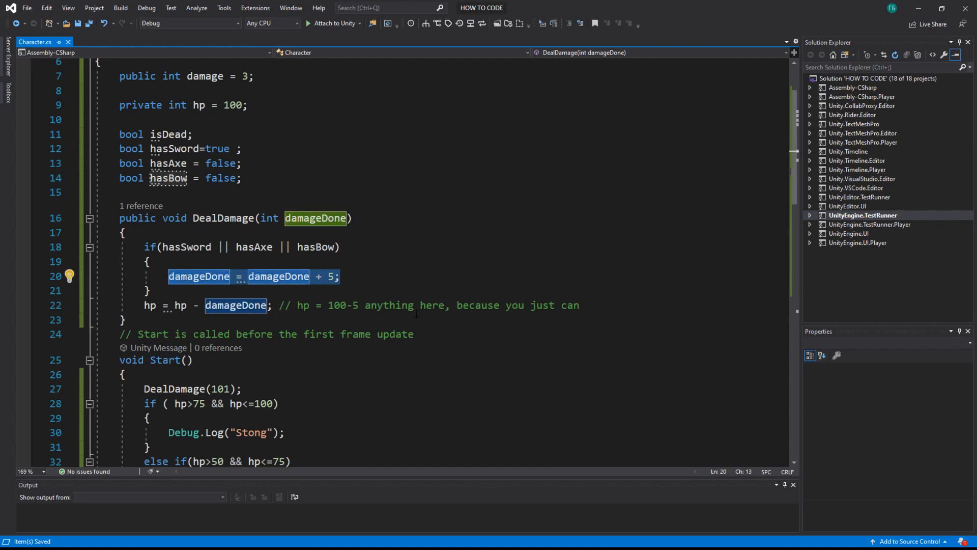
{"action": "scroll", "scroll_direction": "down", "scroll_amount": 3}
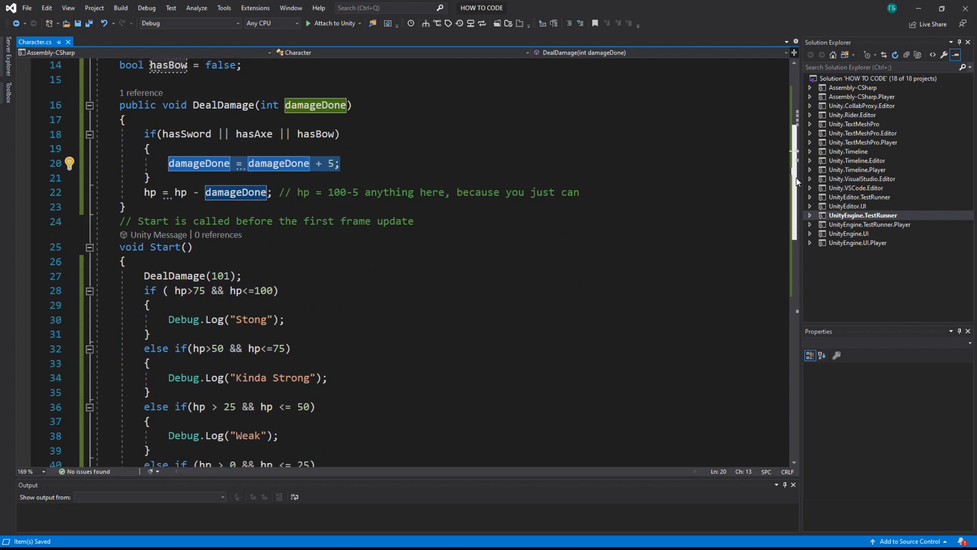
{"action": "scroll", "scroll_direction": "down", "scroll_amount": 3}
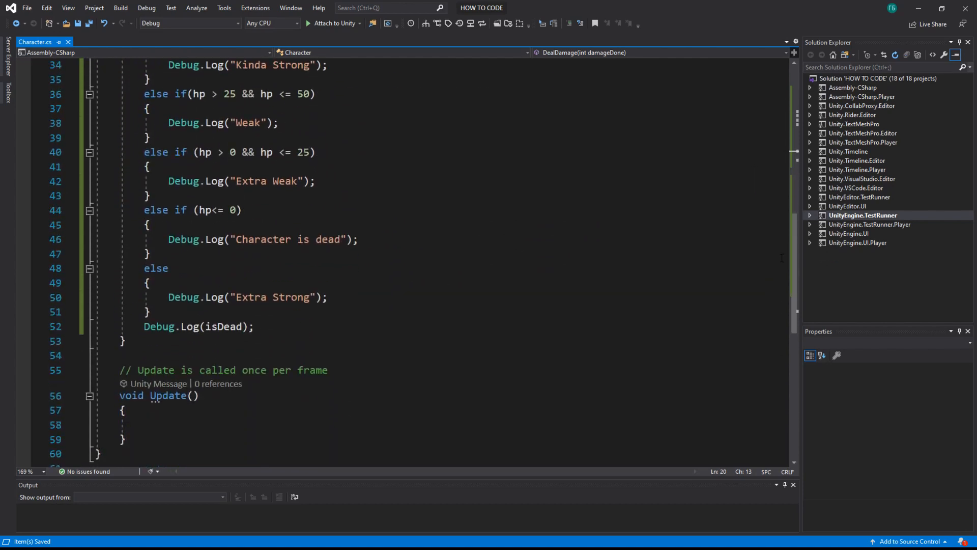